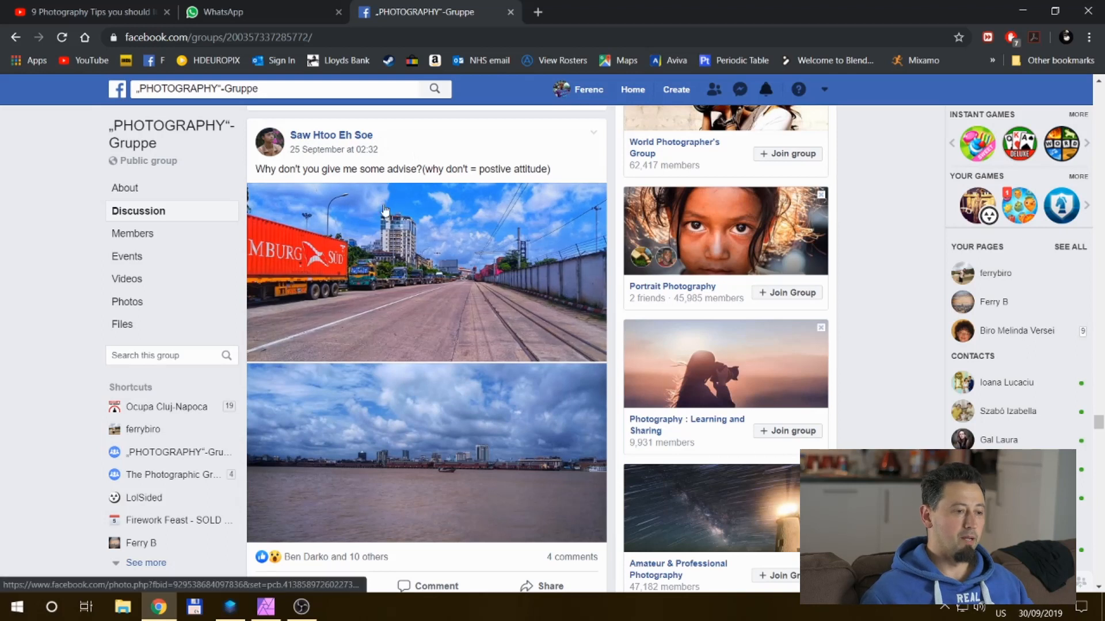
Step: Browse the Luminar library and view the river skyline photo and its reflection edit
scroll("down", 3)
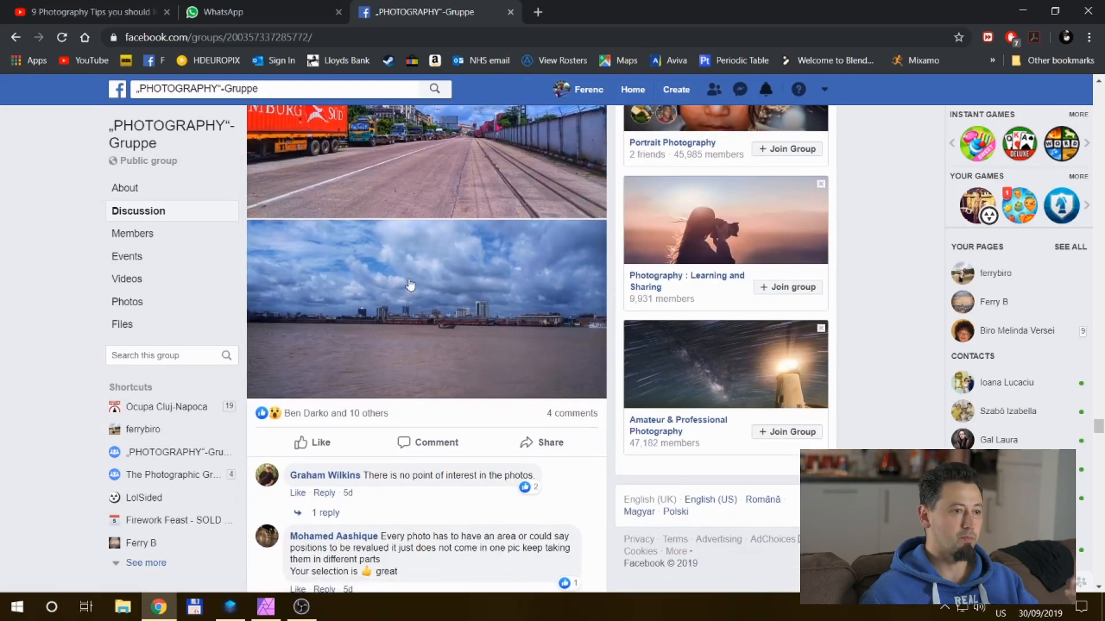
scroll("up", 3)
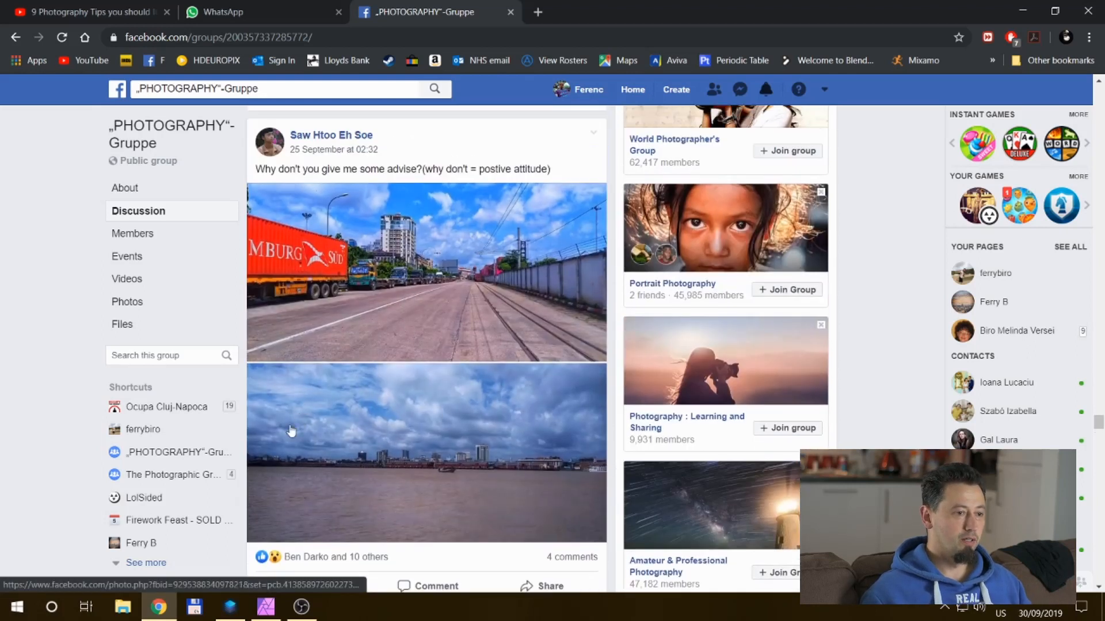
left_click(426, 454)
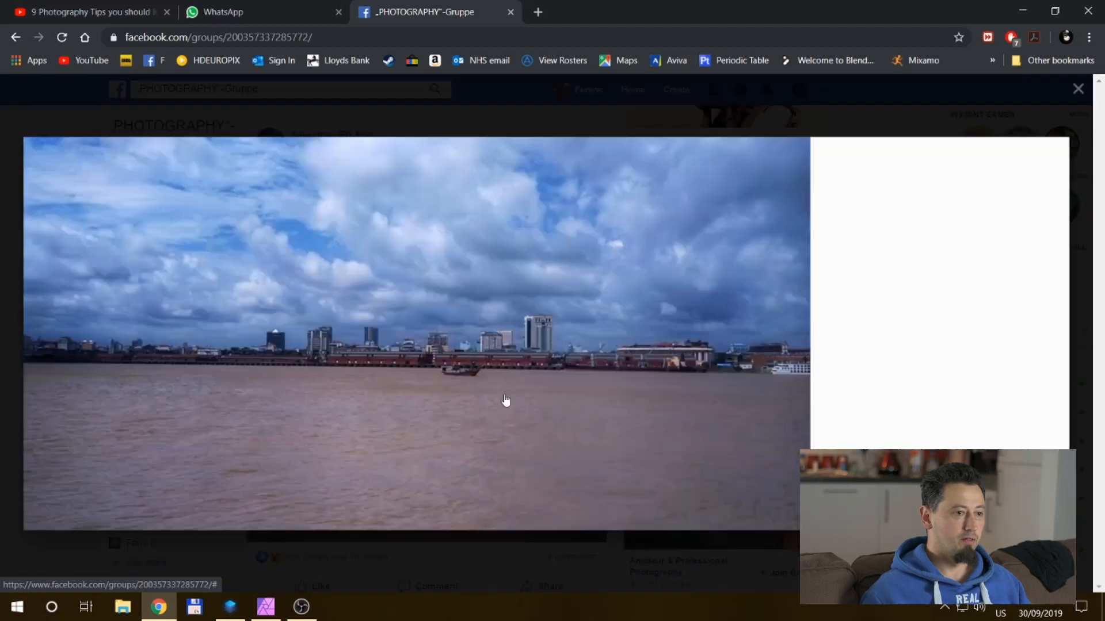
left_click(504, 400)
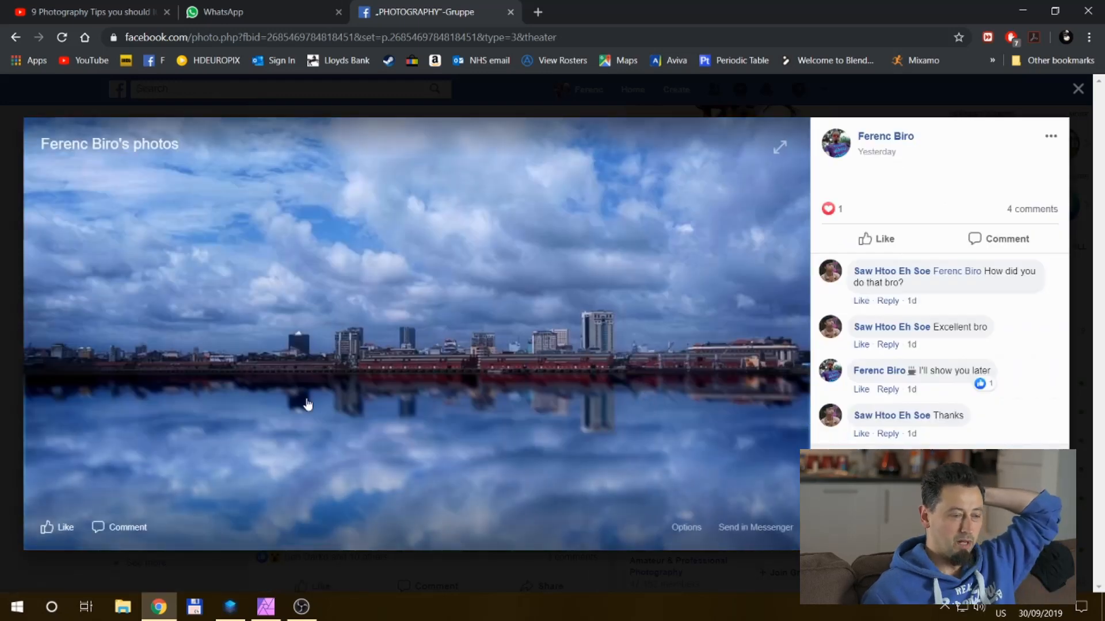
mouse_move(323, 430)
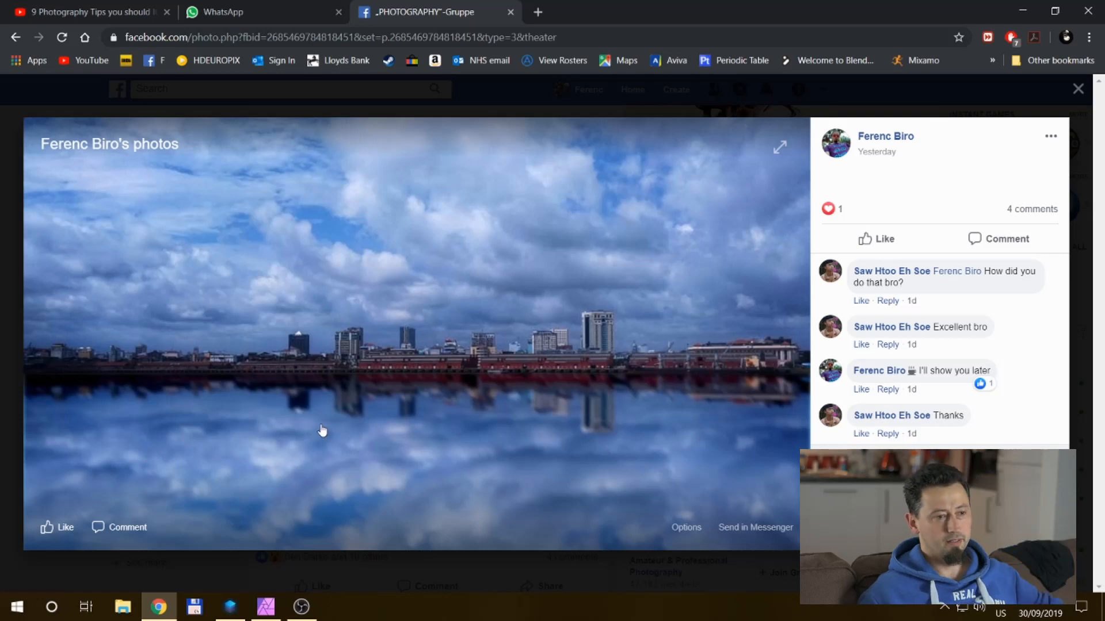
mouse_move(302, 424)
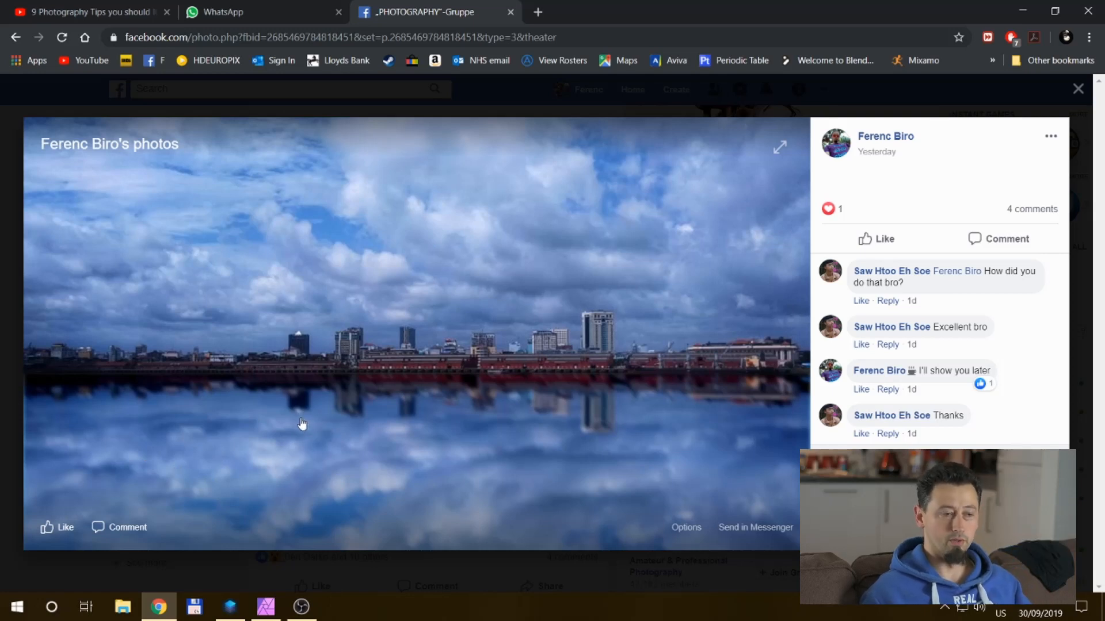
mouse_move(672, 449)
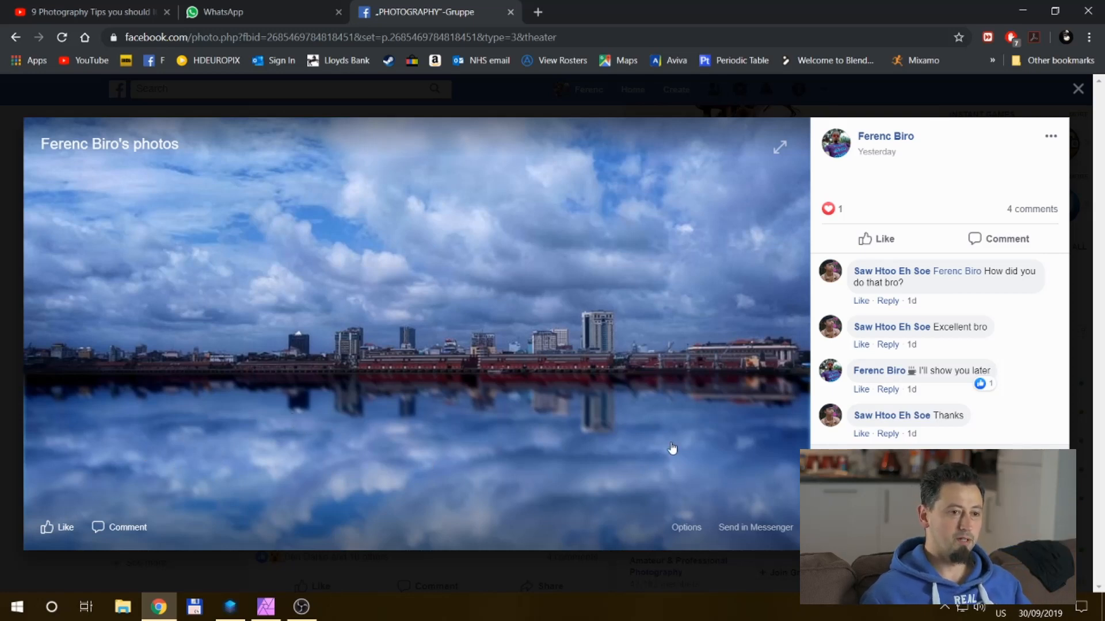
mouse_move(575, 382)
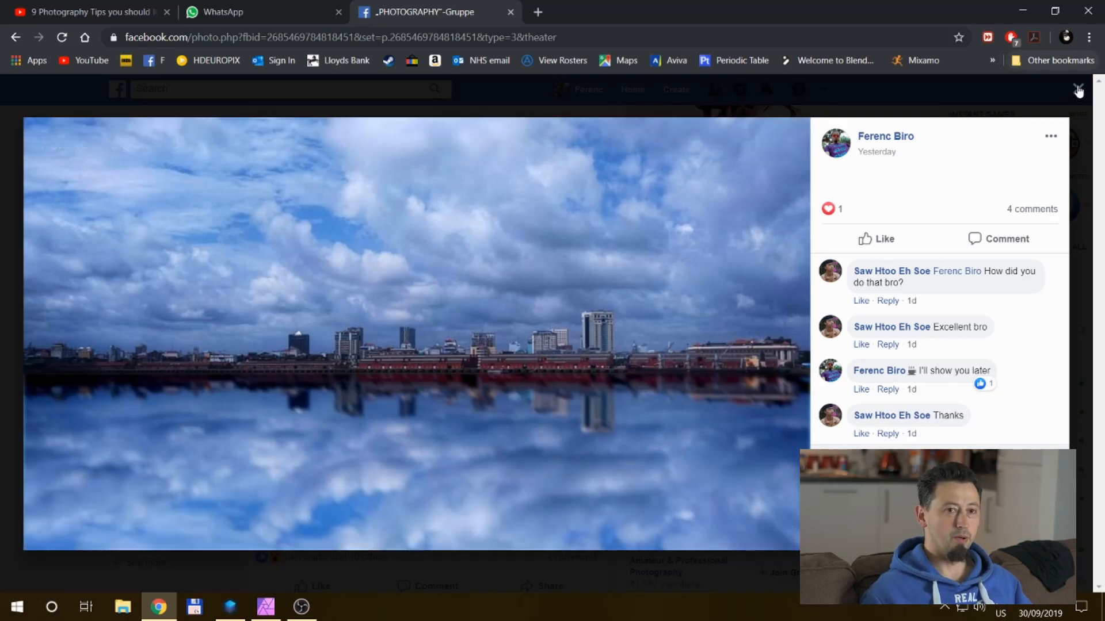
left_click(1077, 90)
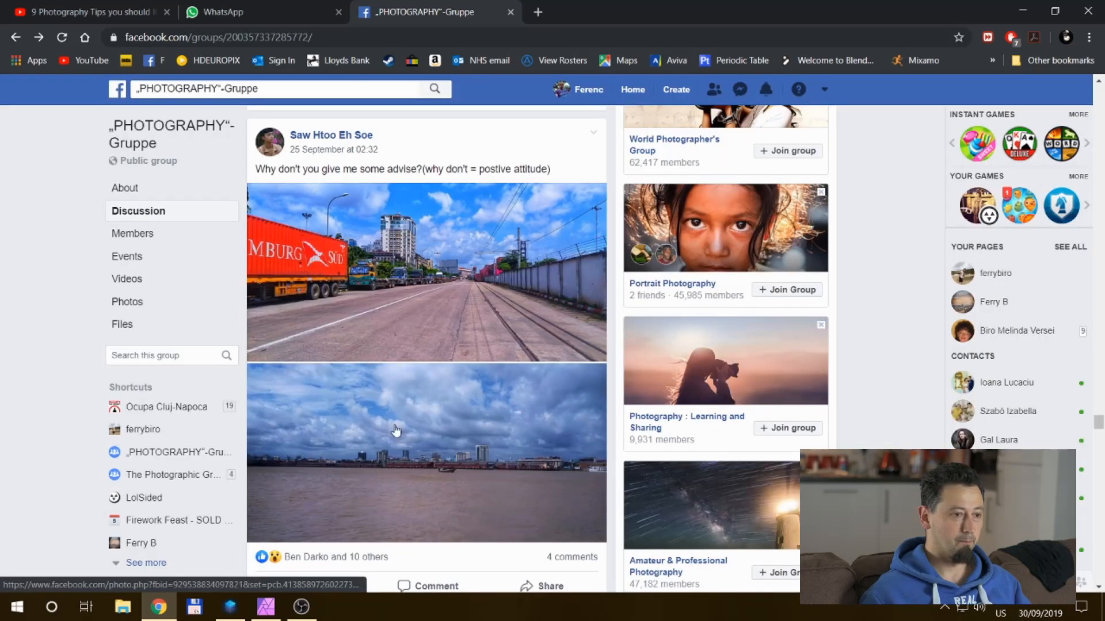
Step: Check the original river photo's options, then minimize Luminar to reveal the Facebook post
right_click(396, 430)
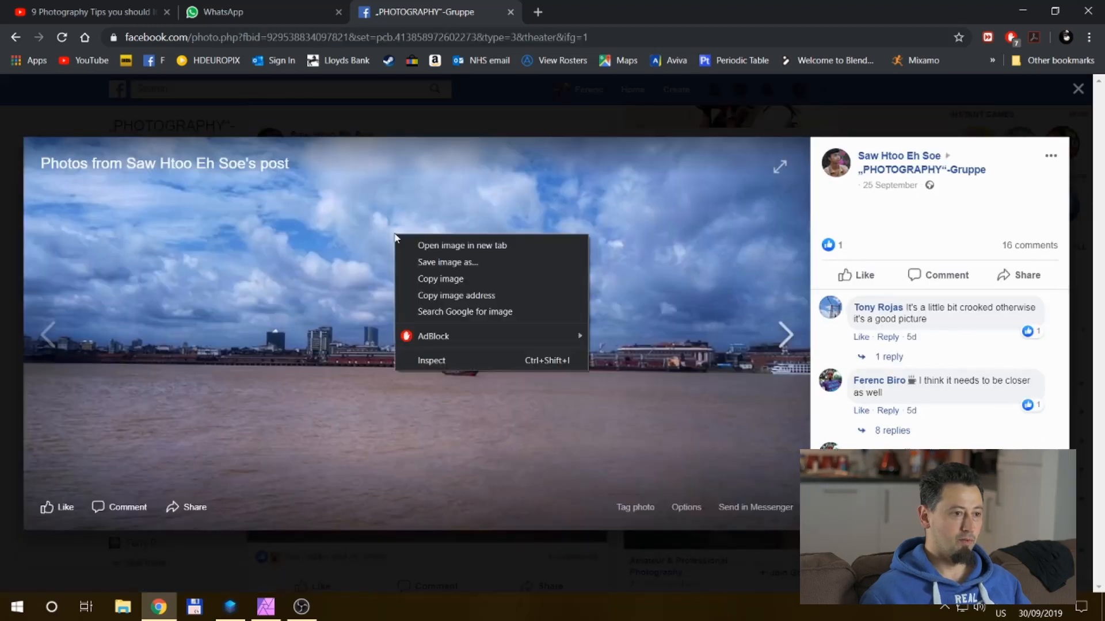
left_click(447, 263)
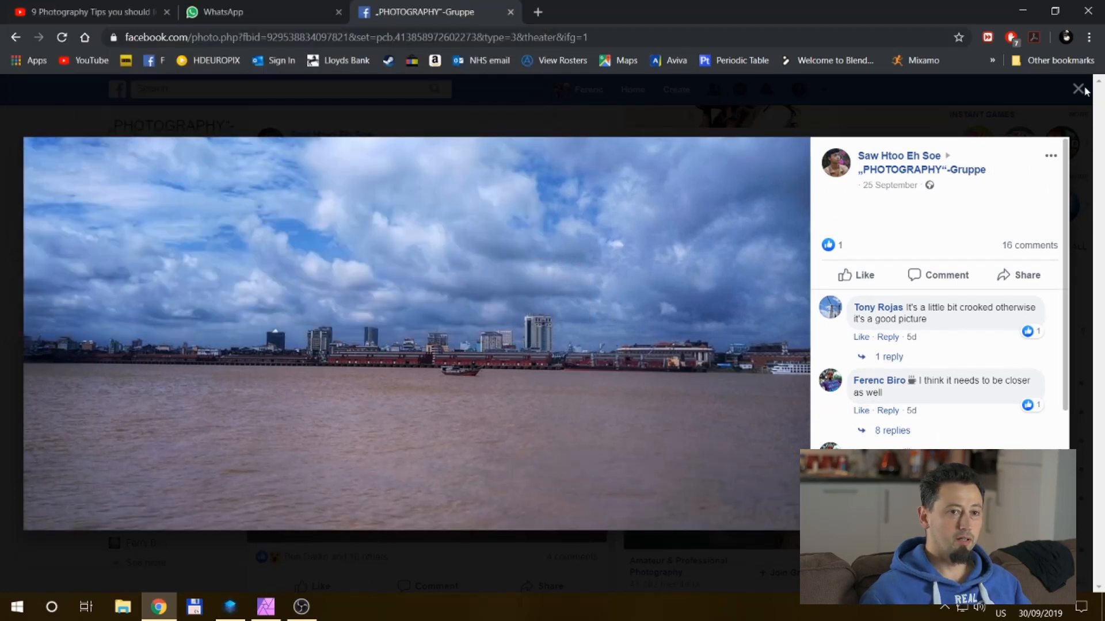
left_click(1080, 90)
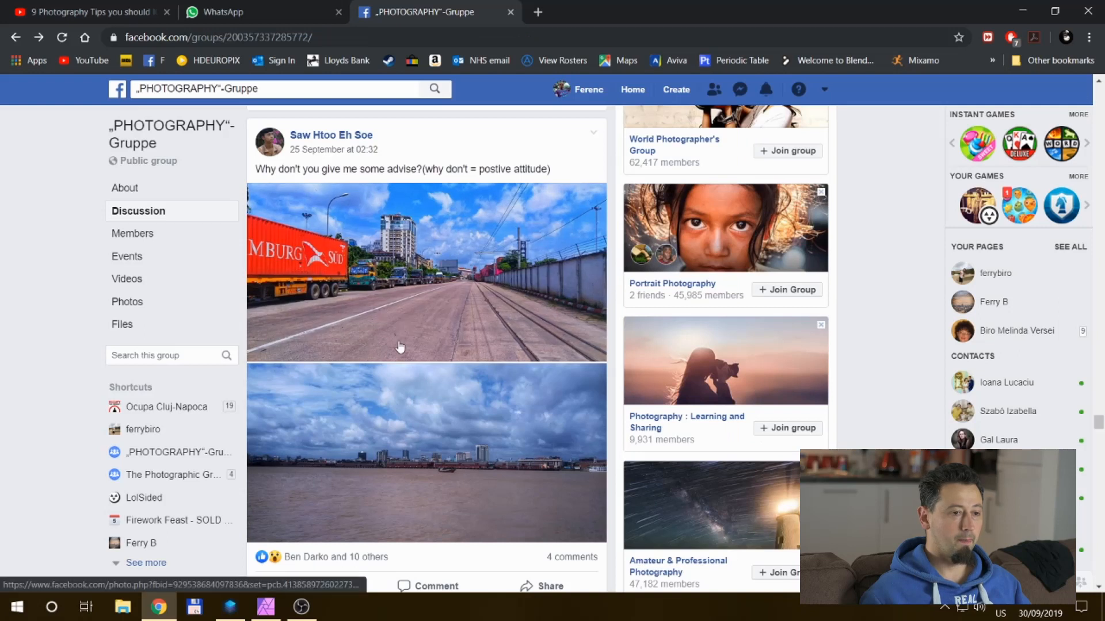
mouse_move(375, 435)
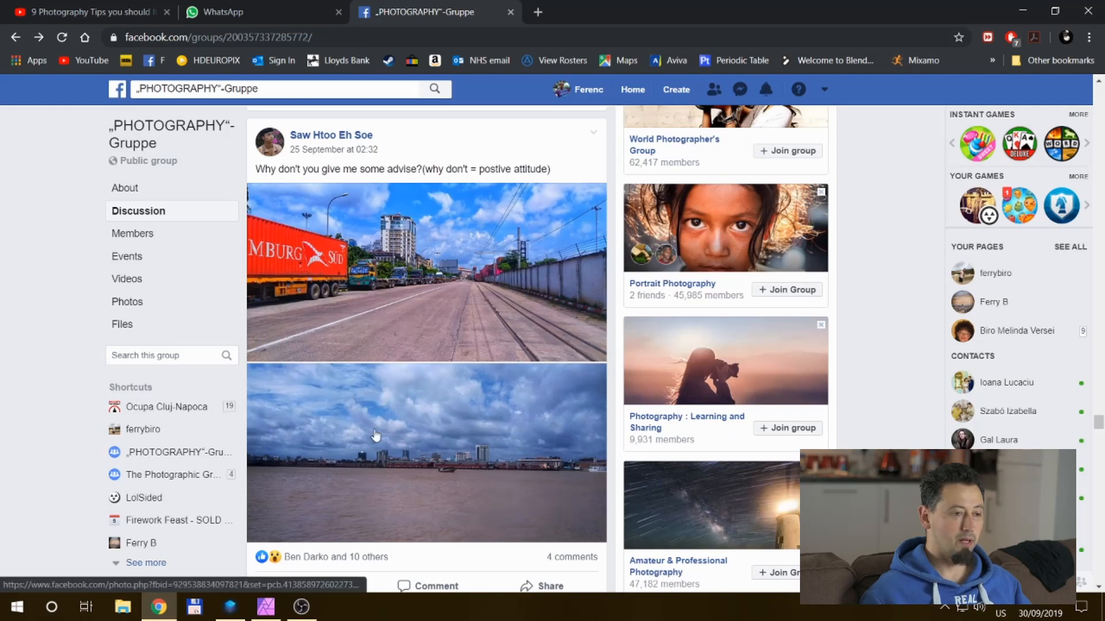
mouse_move(265, 606)
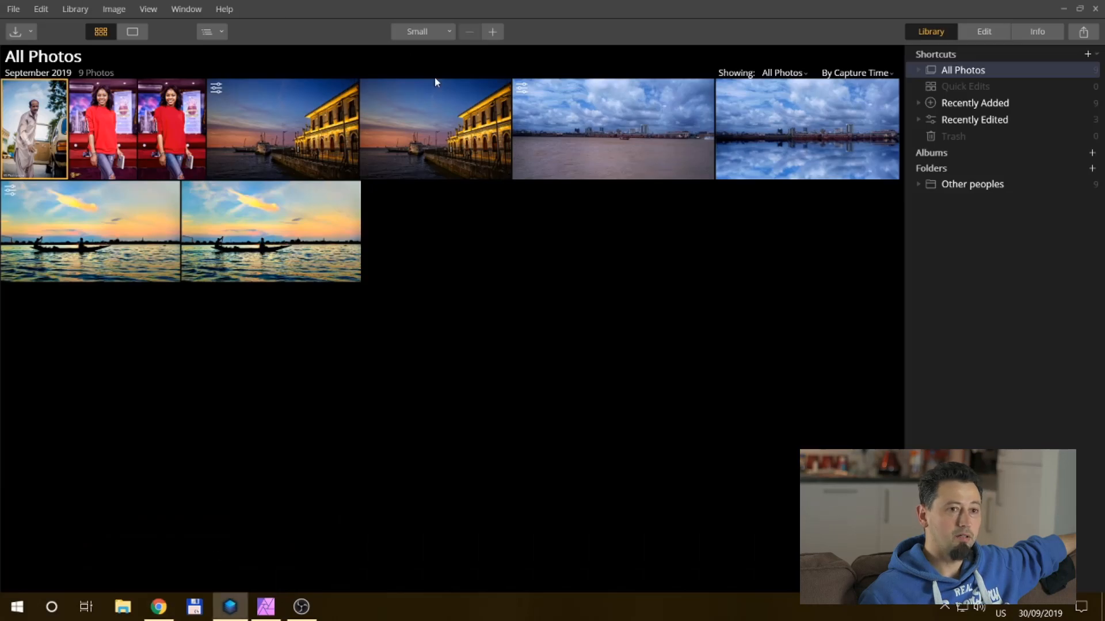
mouse_move(336, 138)
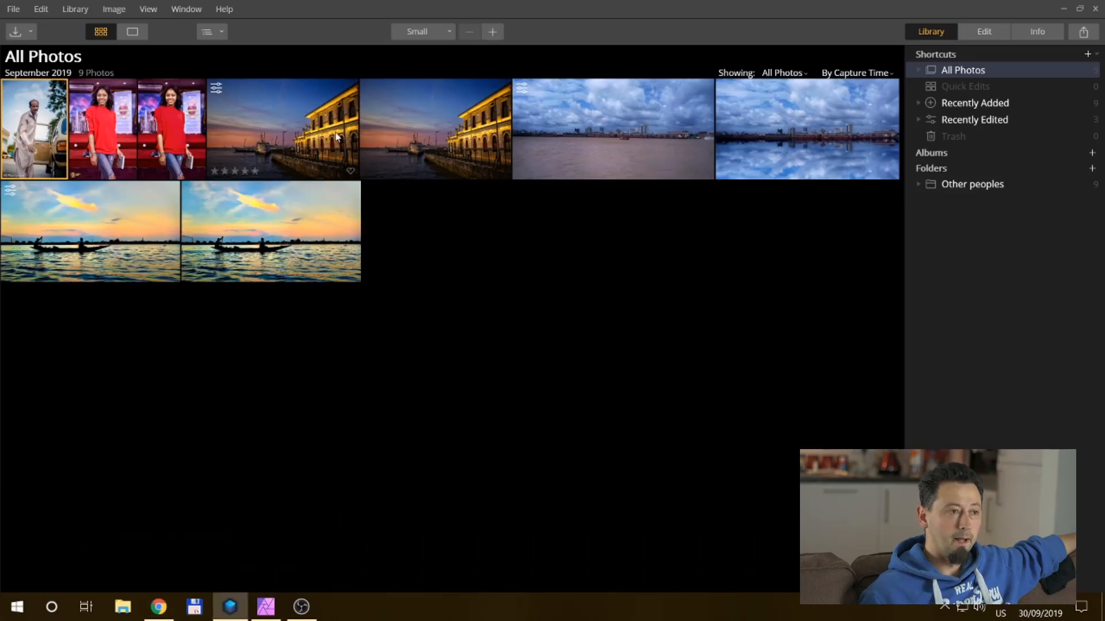
mouse_move(504, 269)
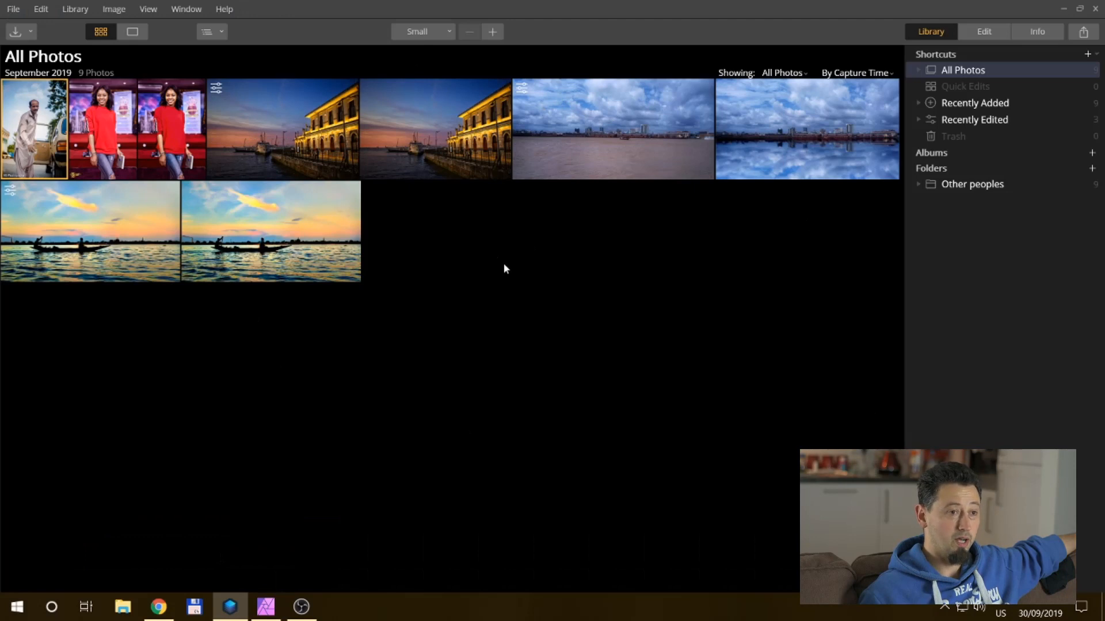
left_click(157, 606)
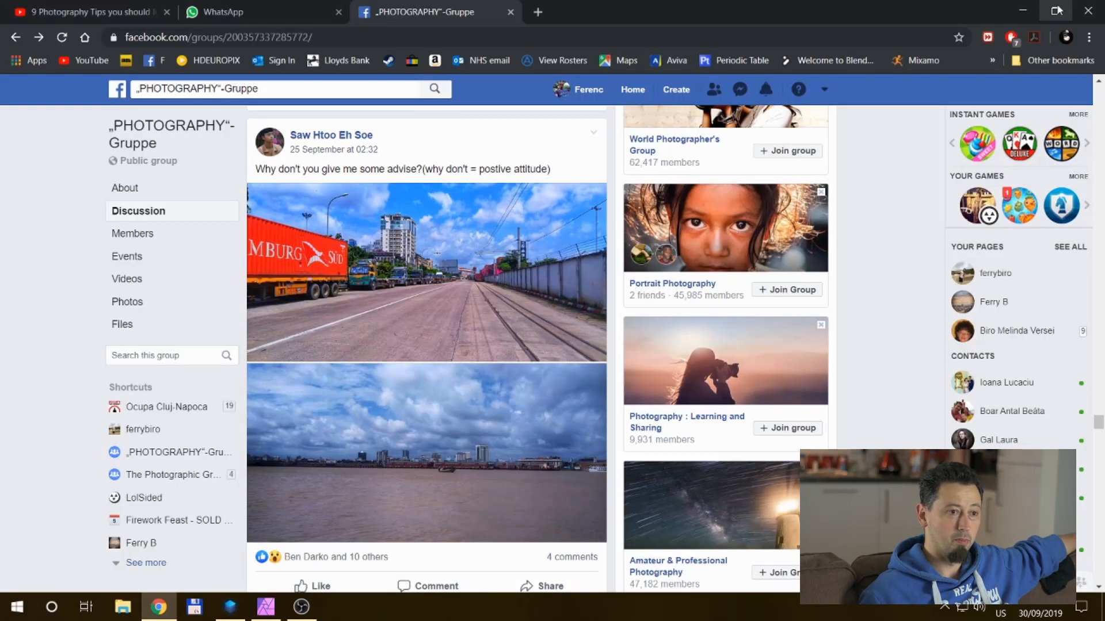
Step: Minimize Chrome to reveal the empty Affinity Photo workspace
left_click(266, 605)
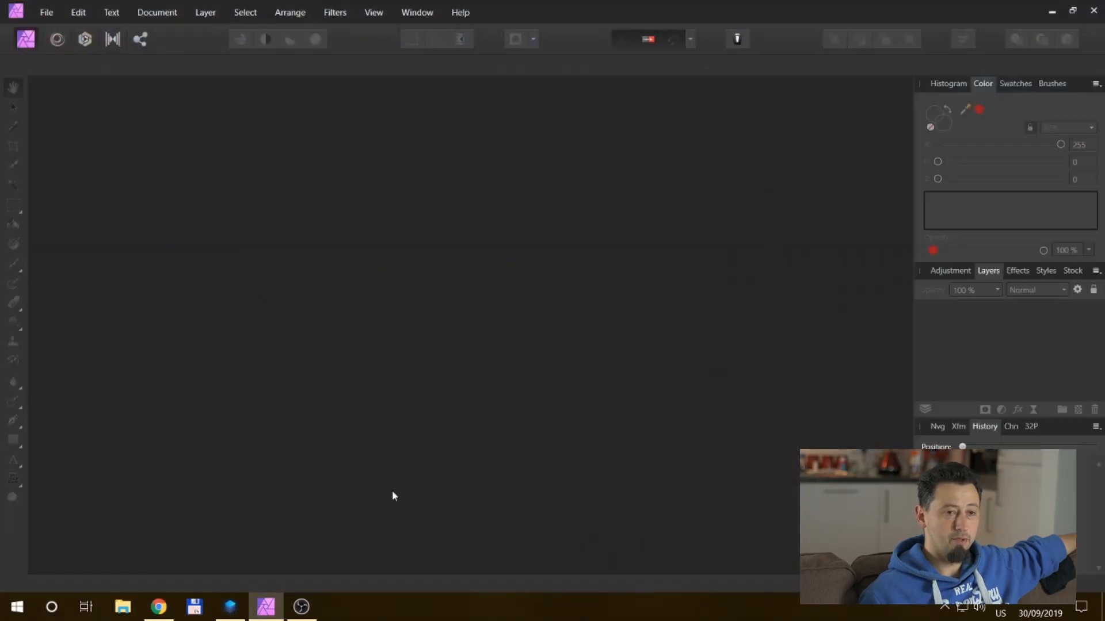
mouse_move(628, 168)
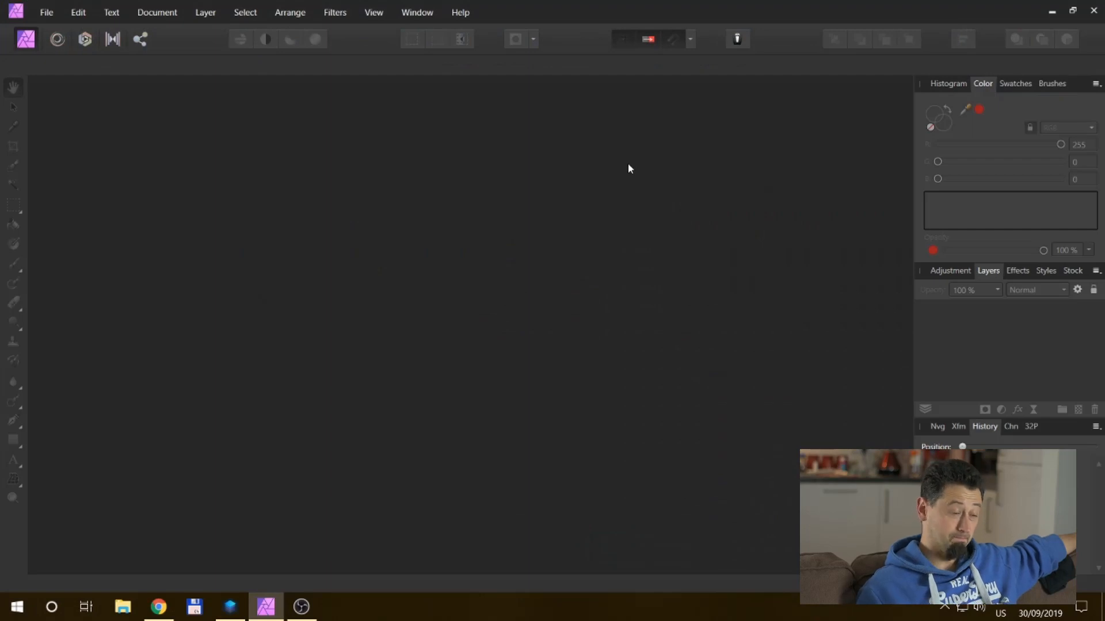
mouse_move(632, 161)
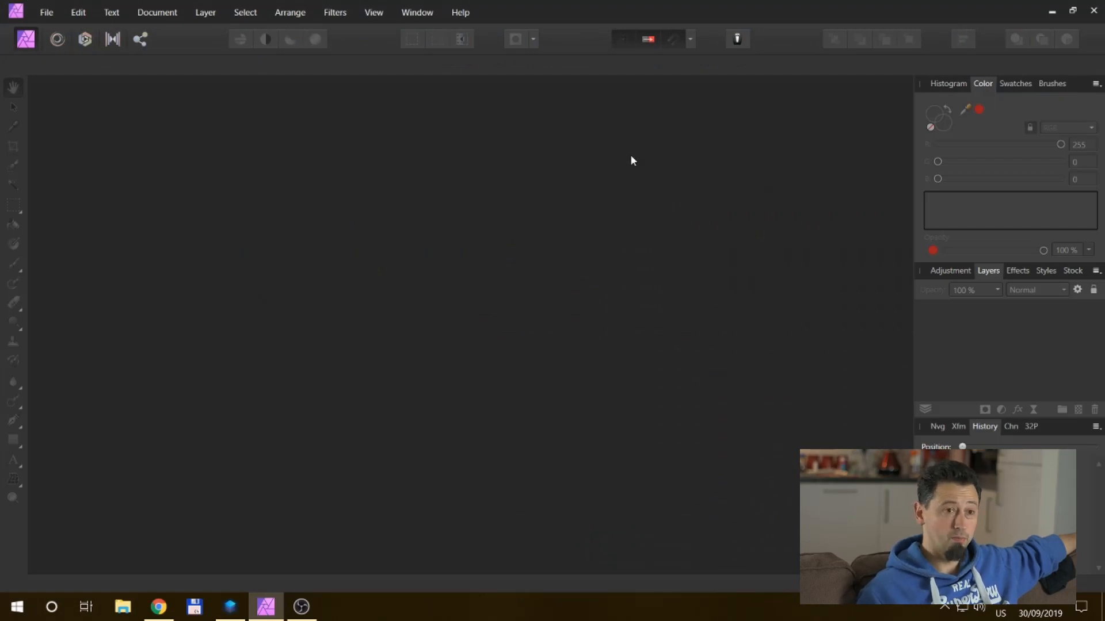
mouse_move(635, 160)
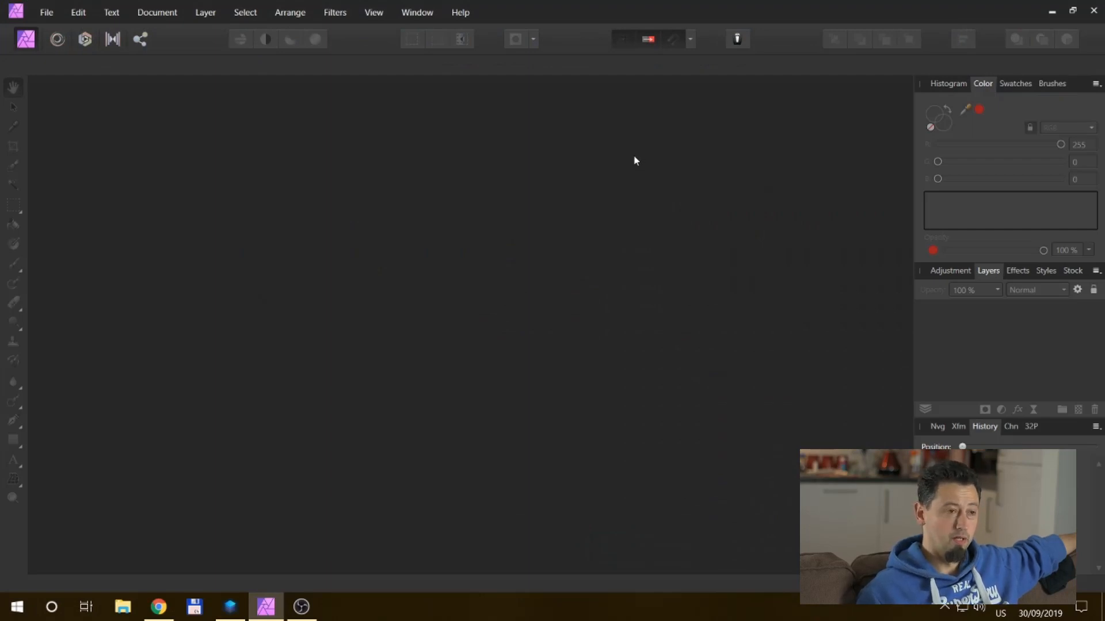
mouse_move(382, 518)
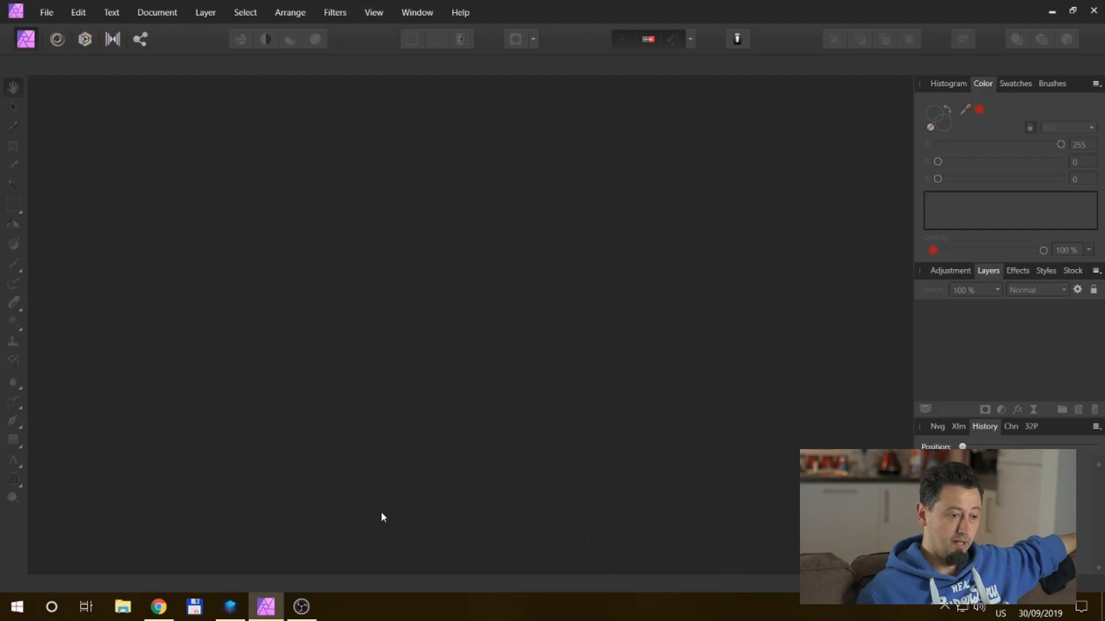
mouse_move(139, 139)
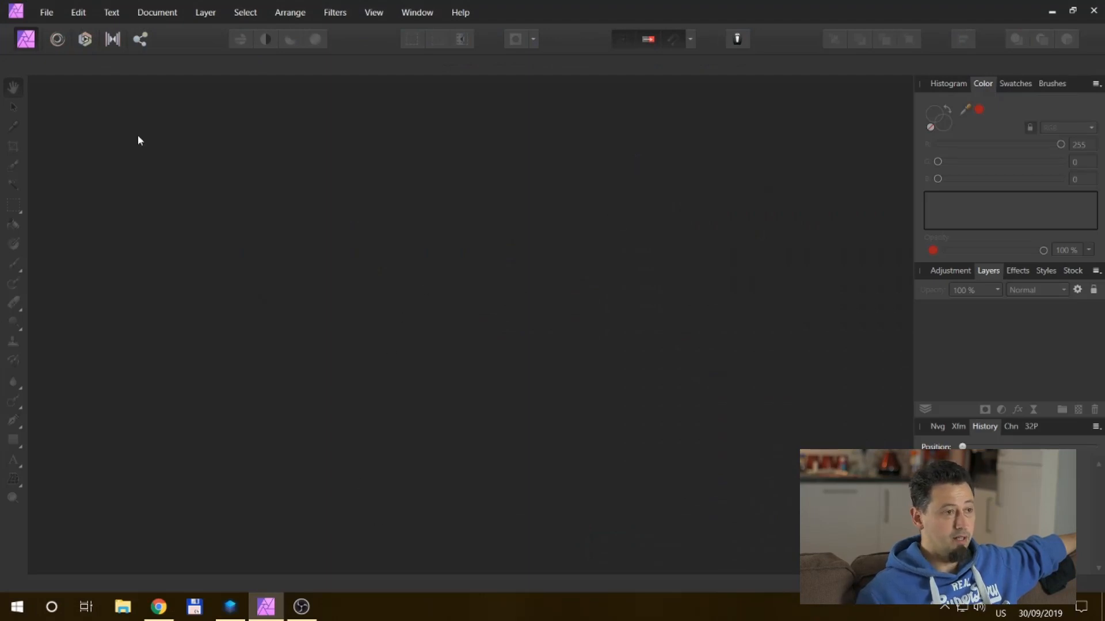
mouse_move(484, 161)
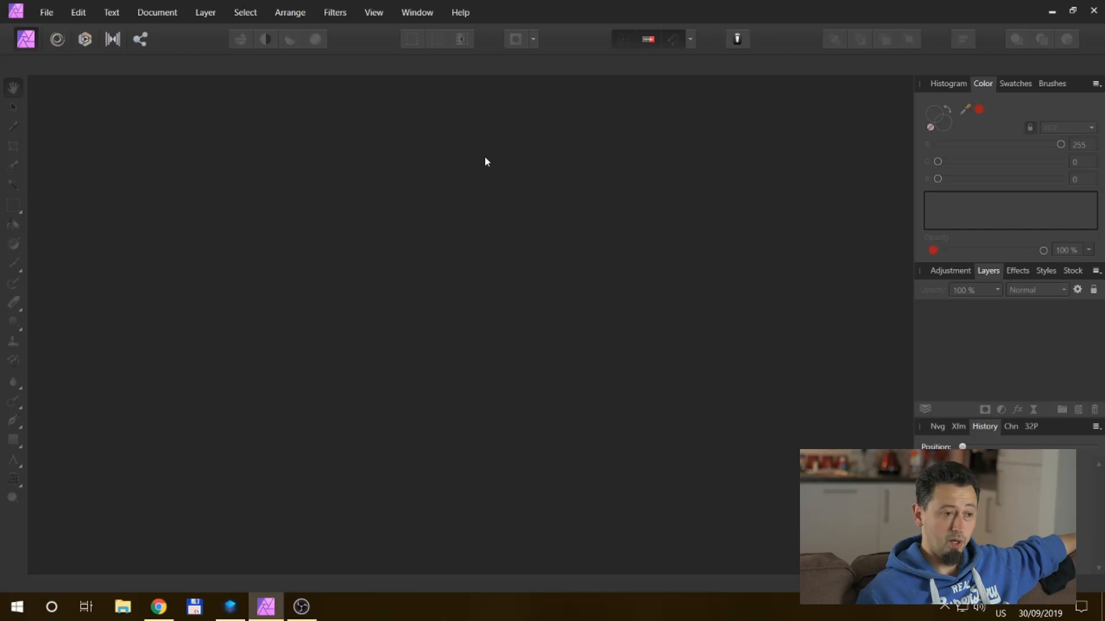
mouse_move(489, 167)
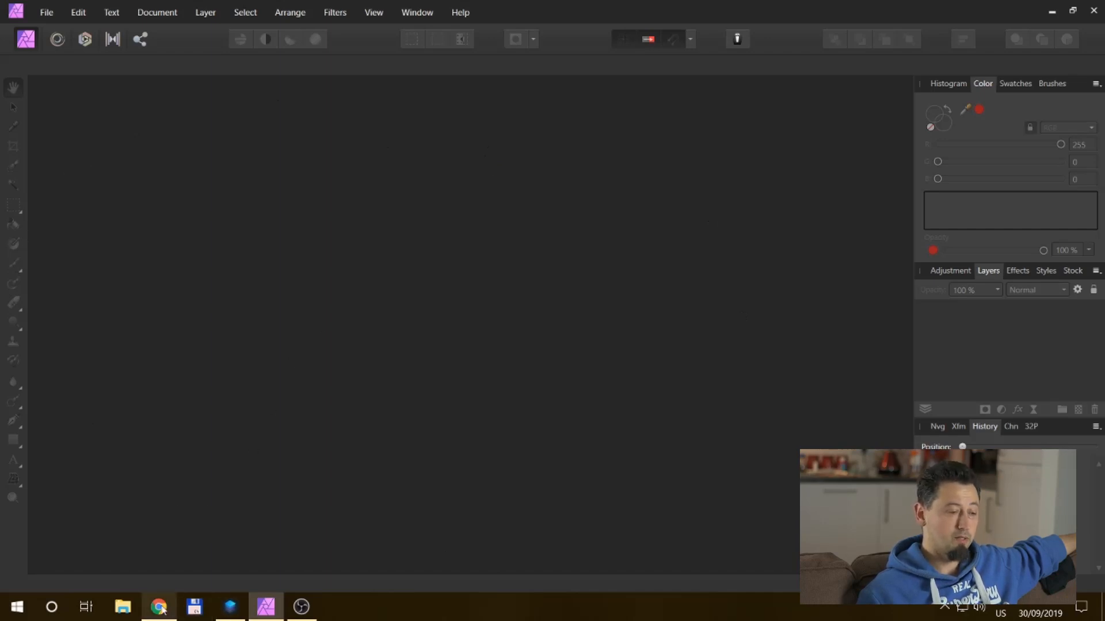
mouse_move(229, 605)
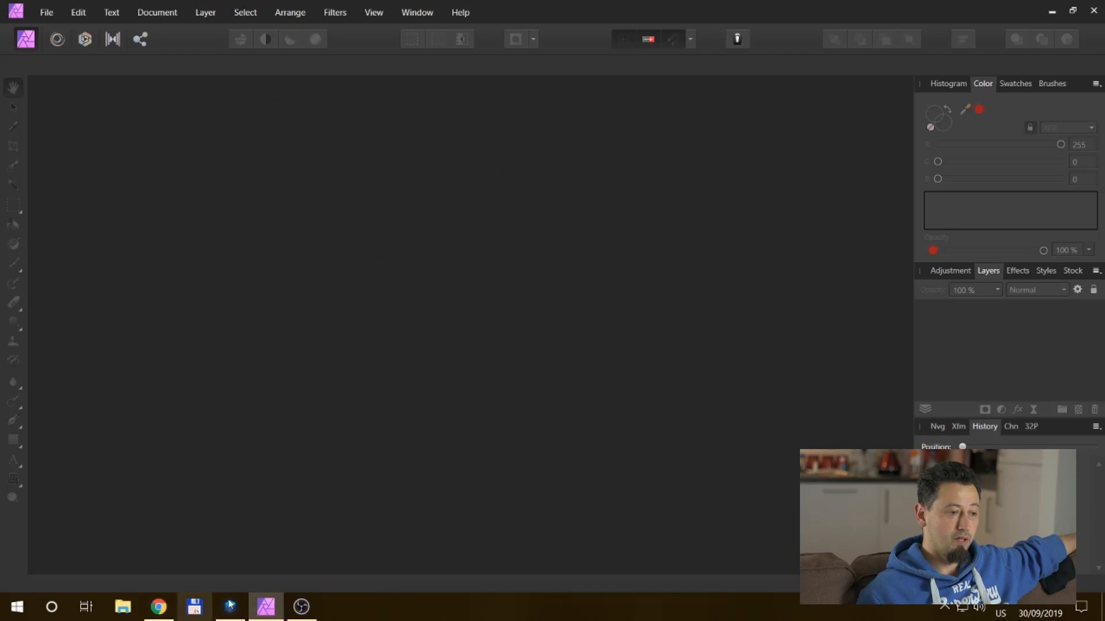
mouse_move(42, 32)
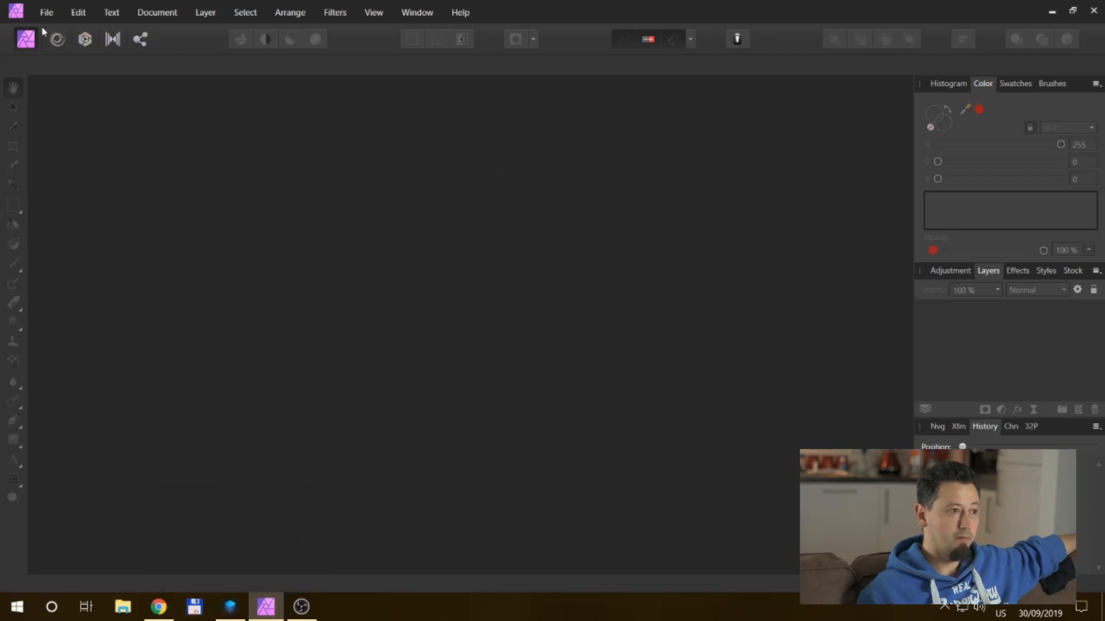
Step: Open the river skyline JPG through File > Open
left_click(46, 12)
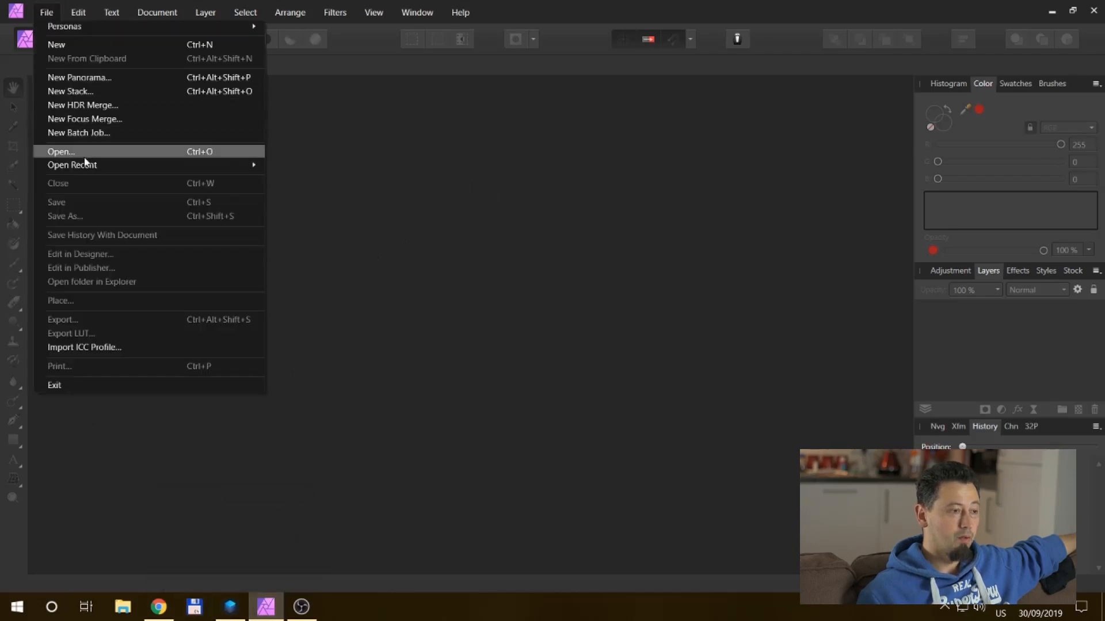
left_click(62, 151)
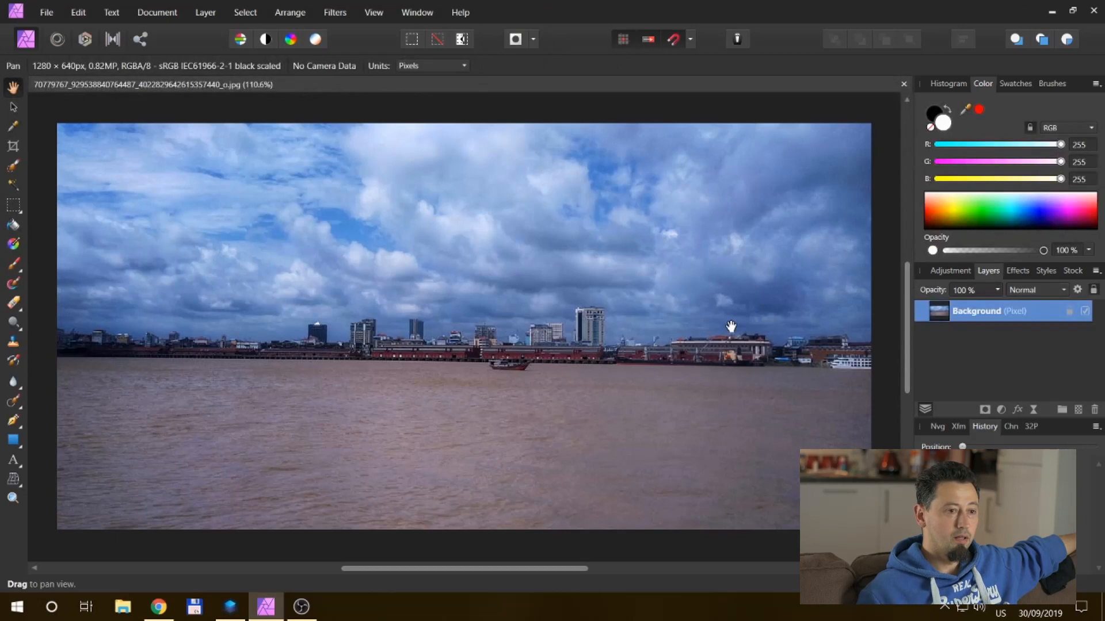
mouse_move(189, 28)
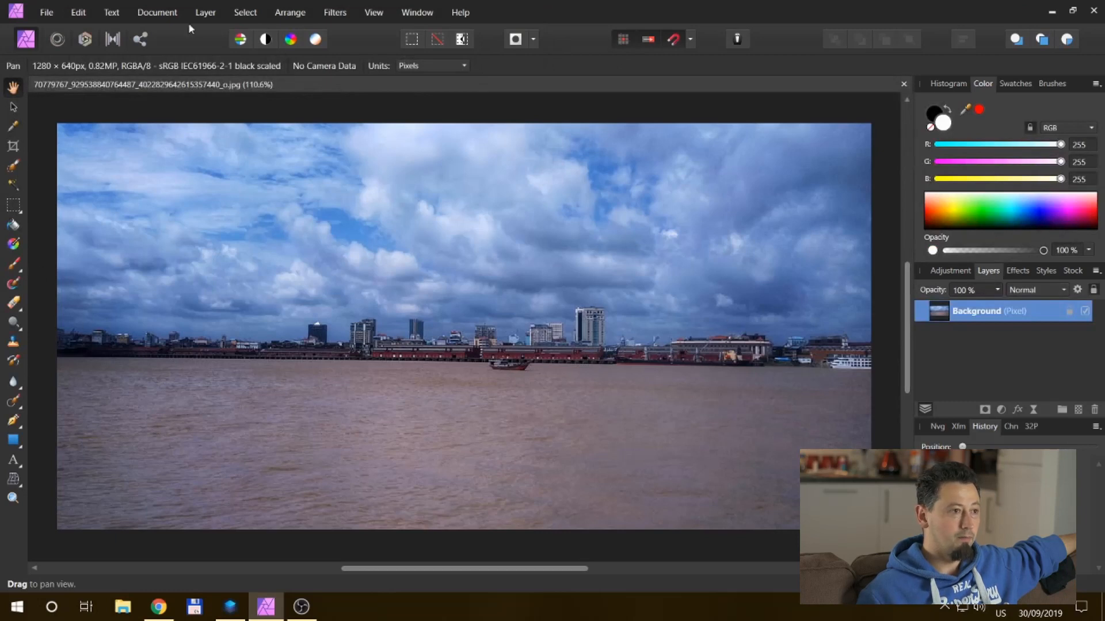
mouse_move(896, 331)
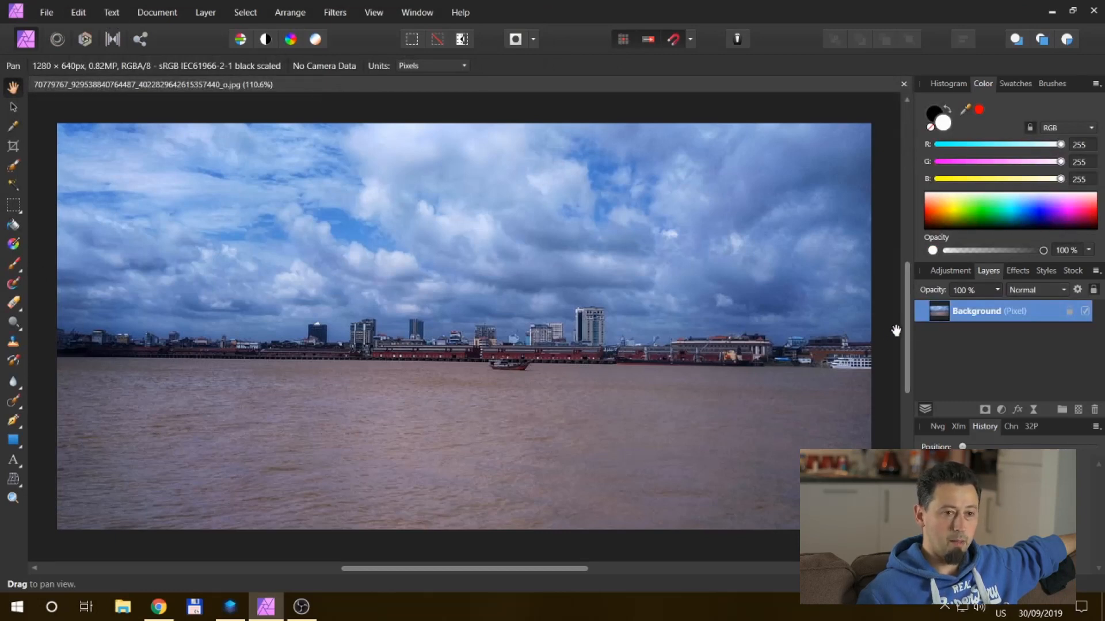
mouse_move(930, 324)
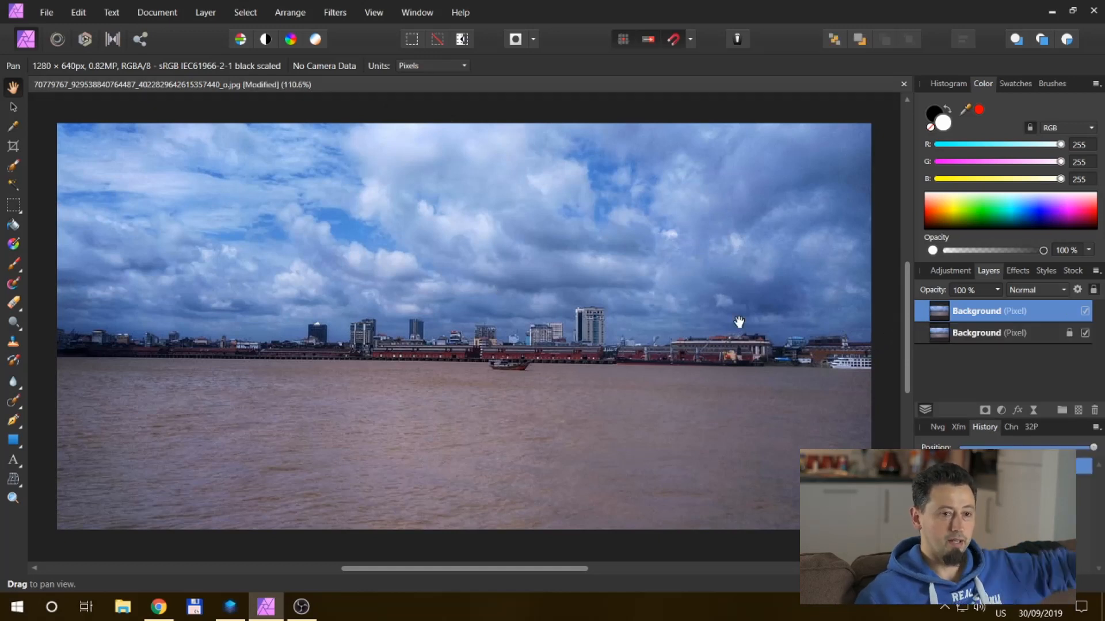
mouse_move(294, 153)
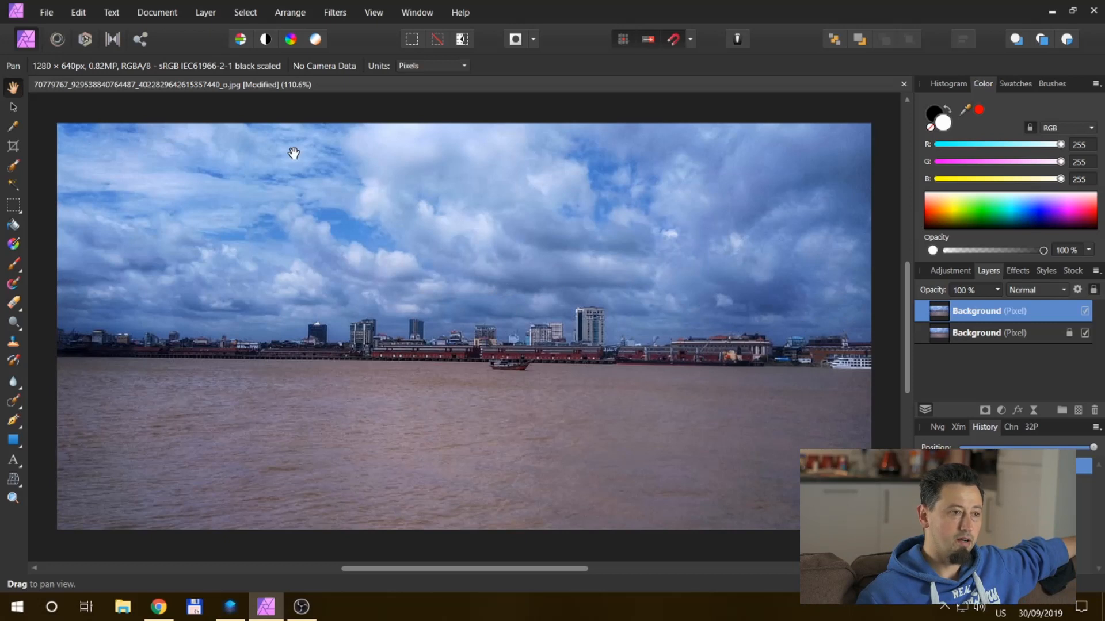
mouse_move(438, 367)
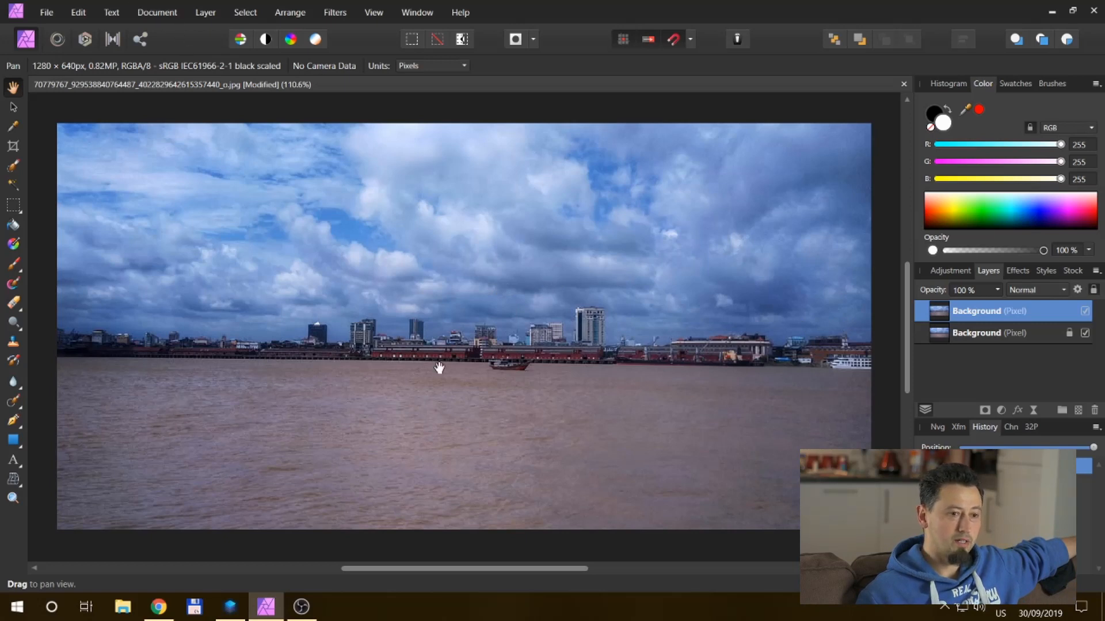
mouse_move(56, 112)
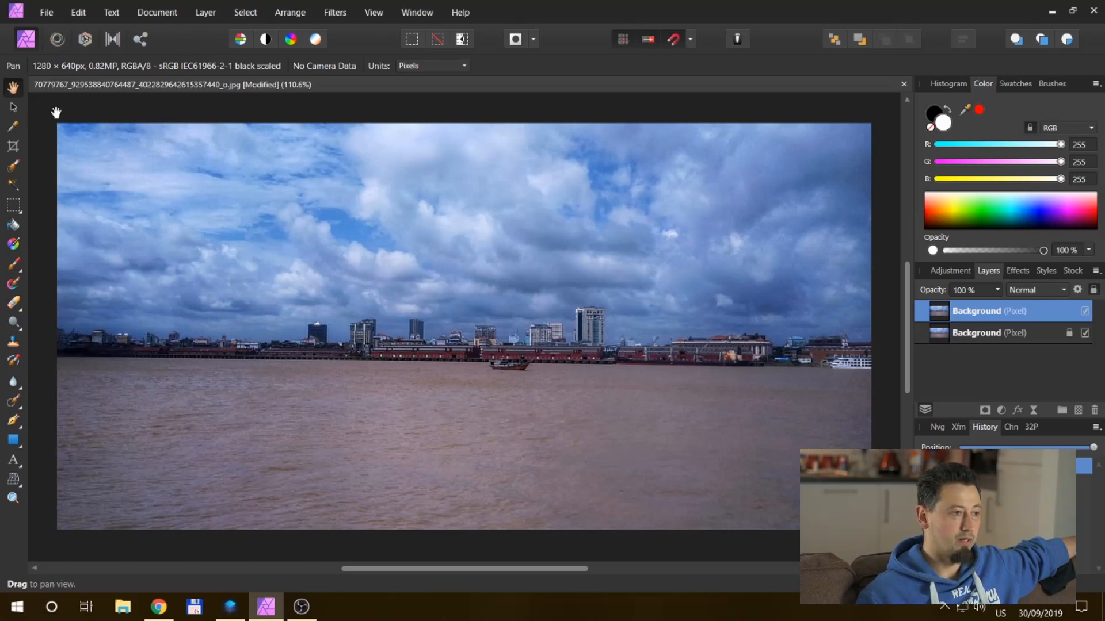
mouse_move(13, 146)
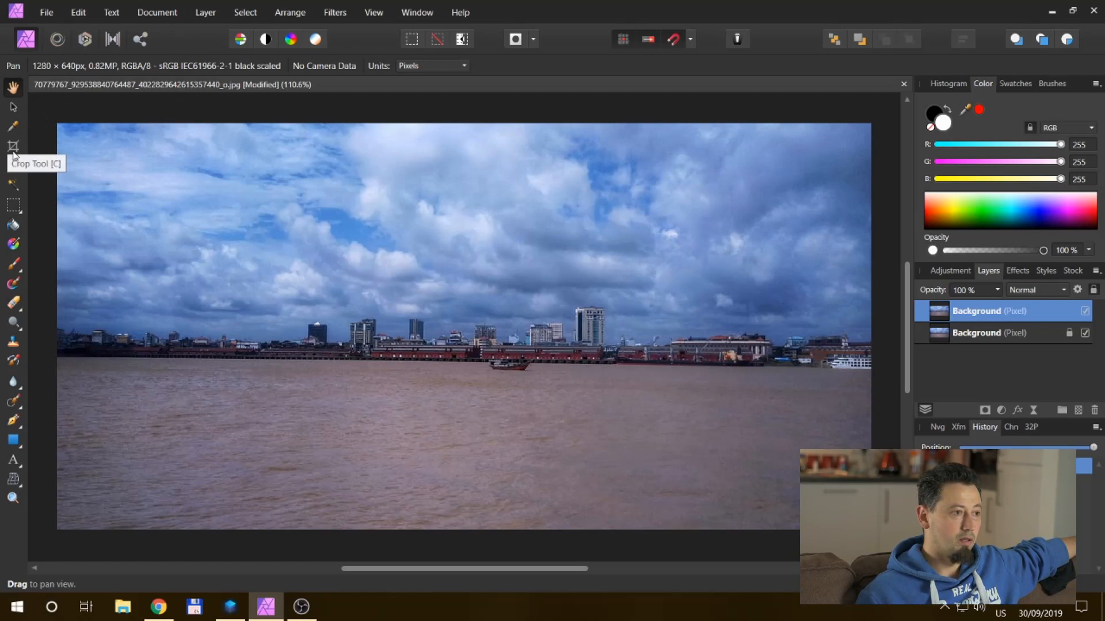
Step: Straighten the skyline photo with the Crop Tool and apply the crop
left_click(12, 145)
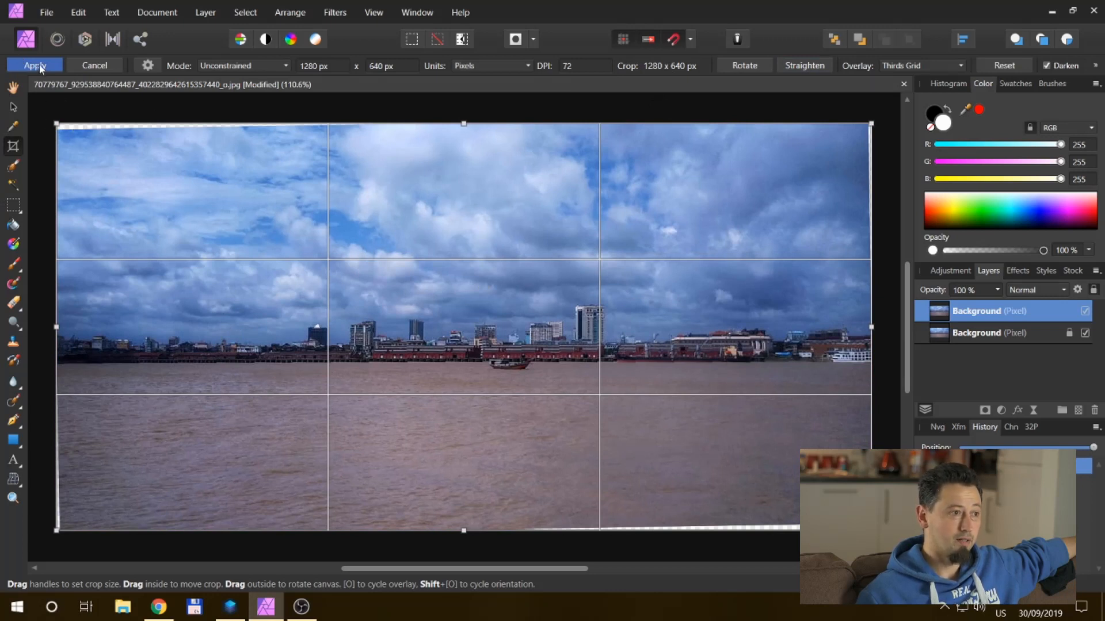
left_click(34, 65)
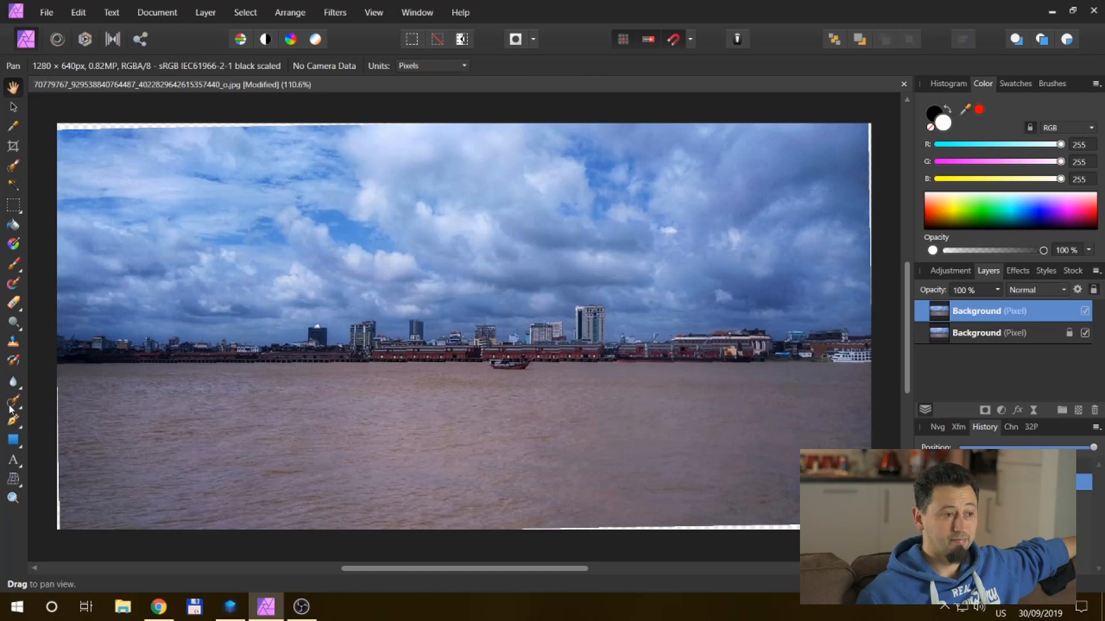
Step: Merge visible layers into a new layer and inpaint the blank strip along the top edge
left_click(12, 405)
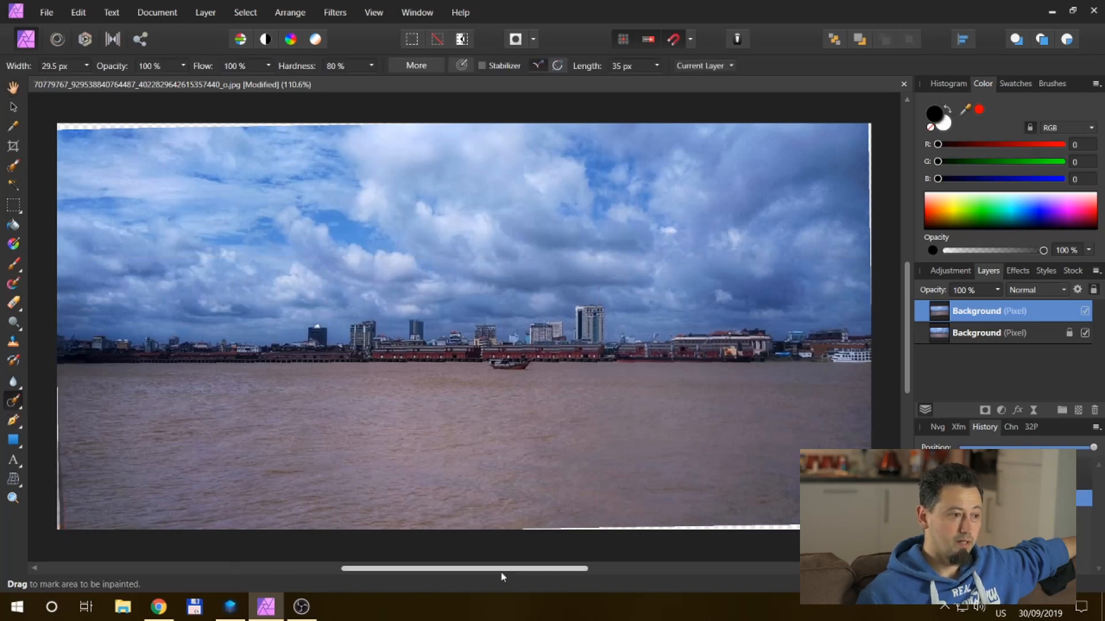
mouse_move(650, 549)
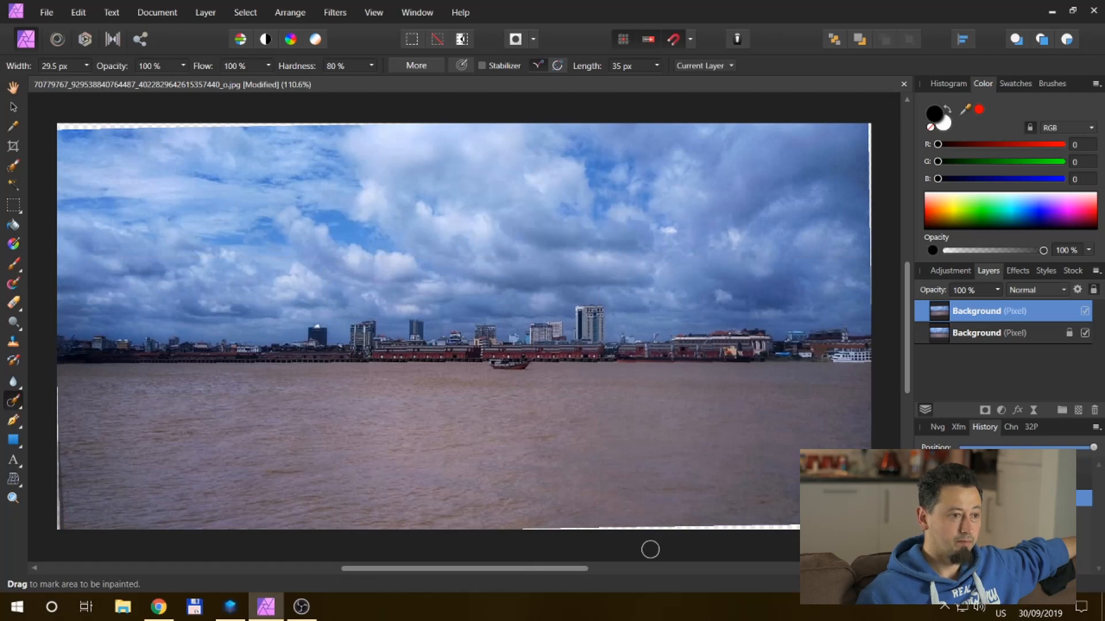
mouse_move(20, 537)
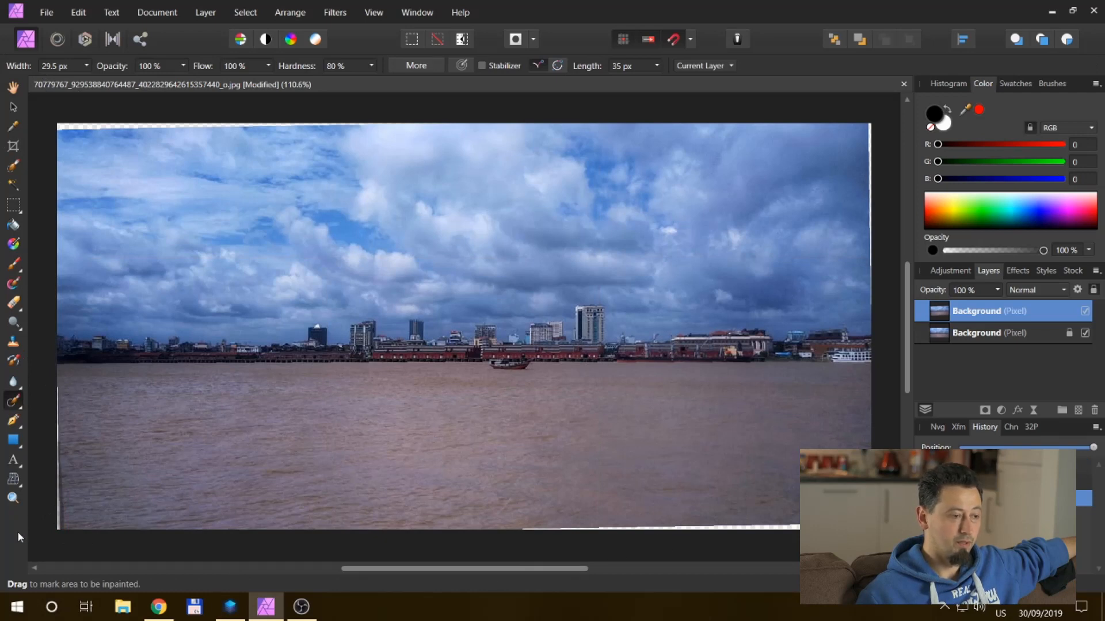
mouse_move(892, 338)
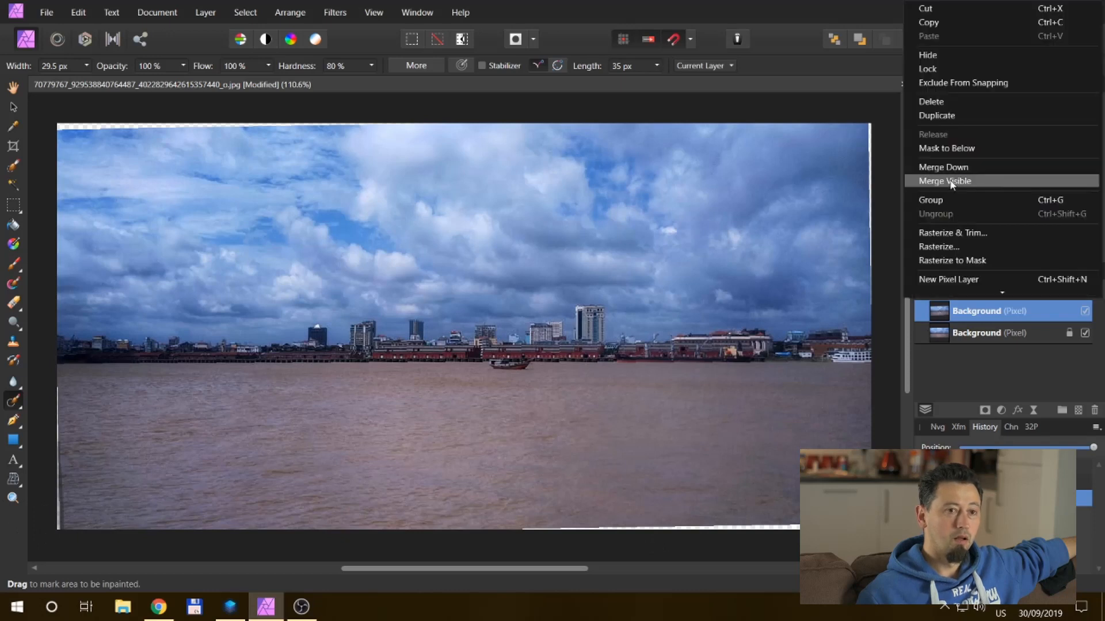
left_click(944, 182)
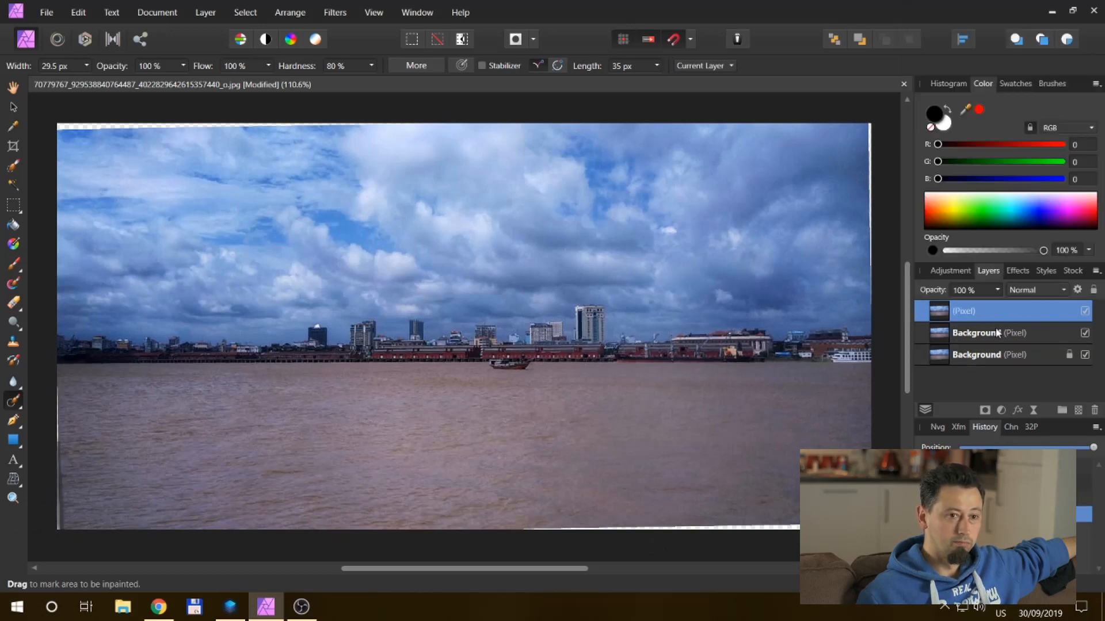
mouse_move(47, 389)
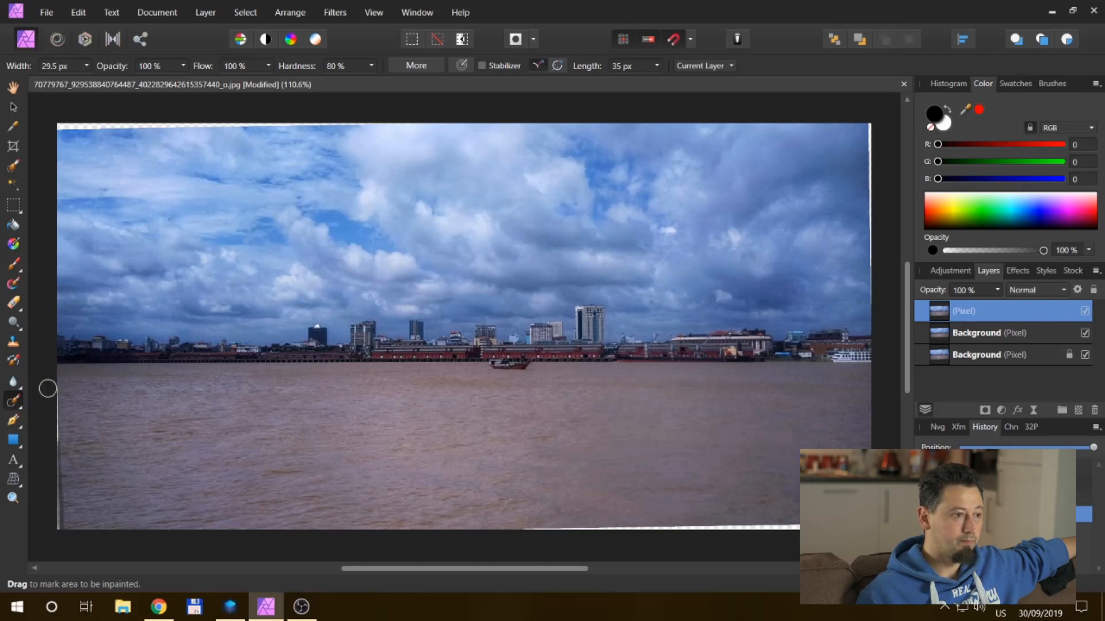
mouse_move(537, 540)
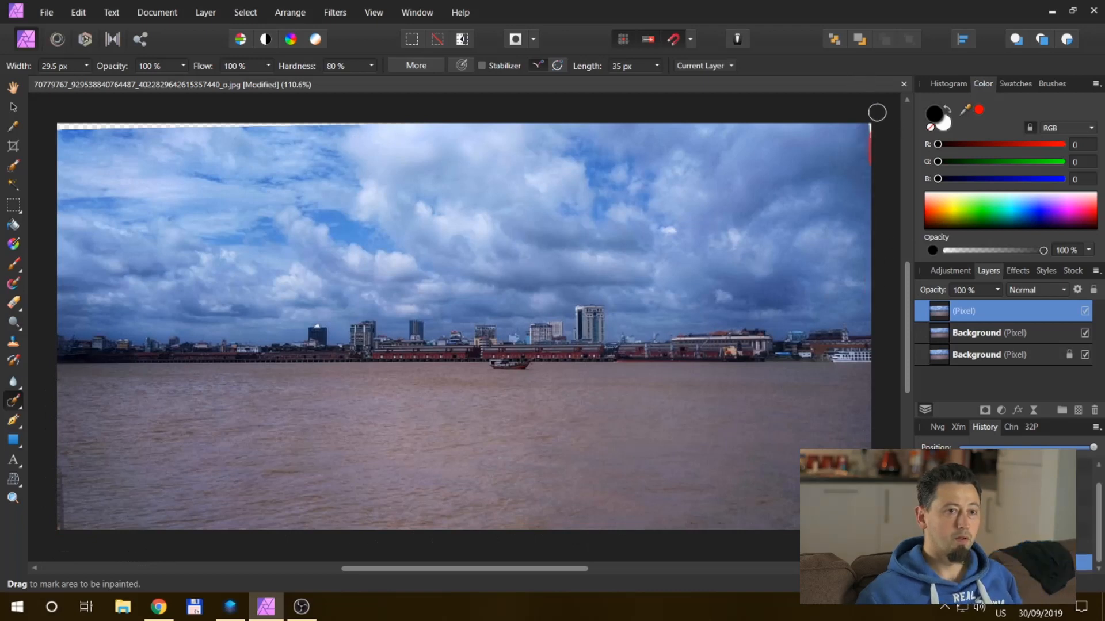
mouse_move(450, 109)
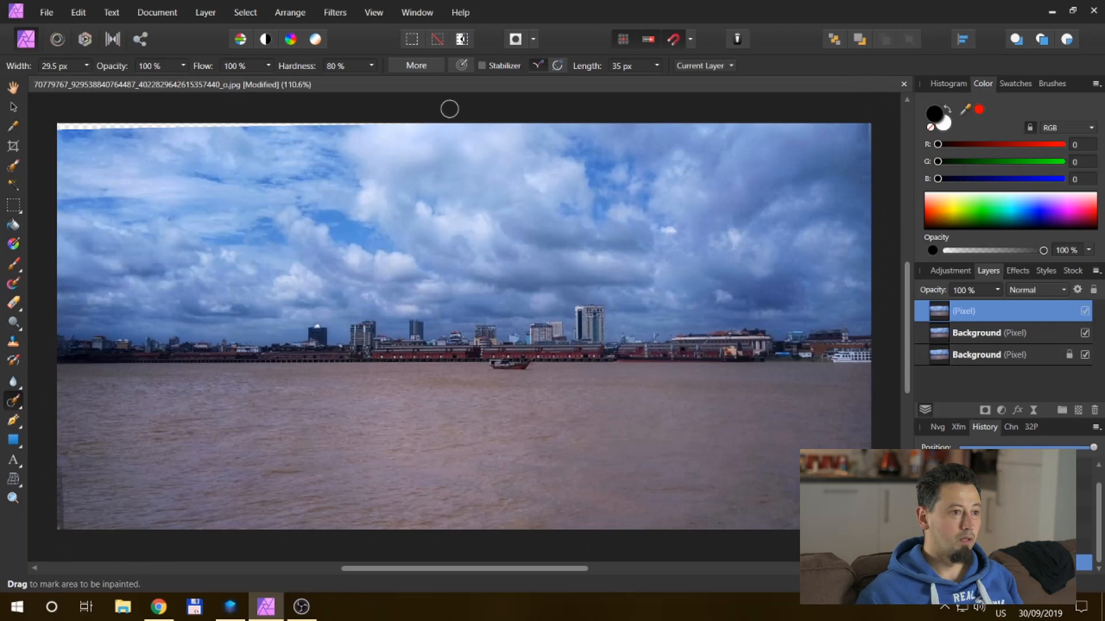
left_click_drag(448, 110, 141, 126)
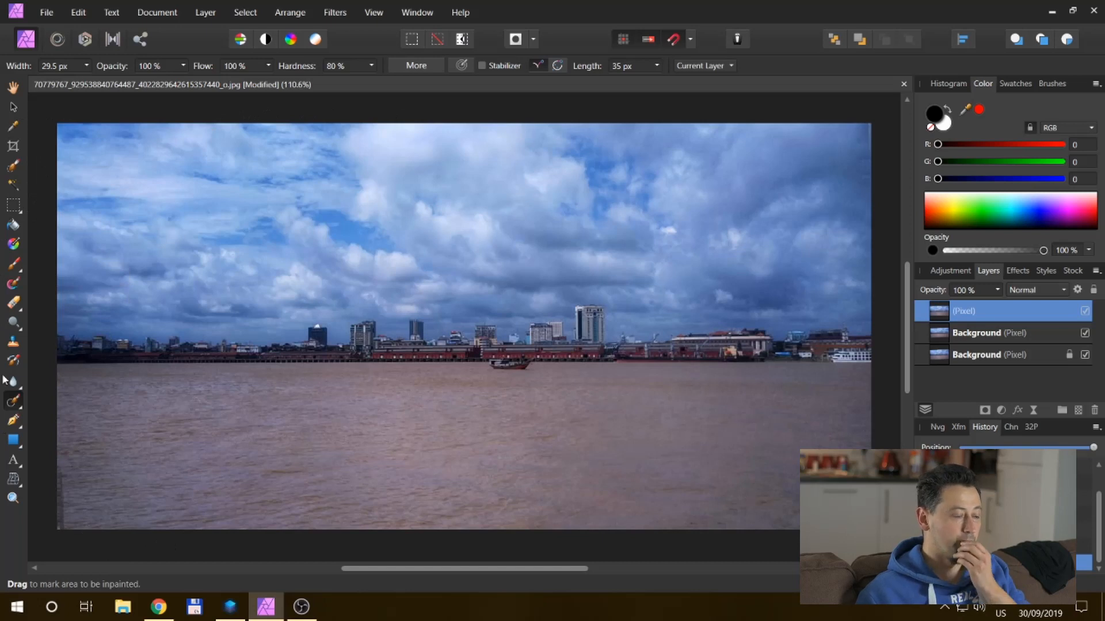
mouse_move(68, 554)
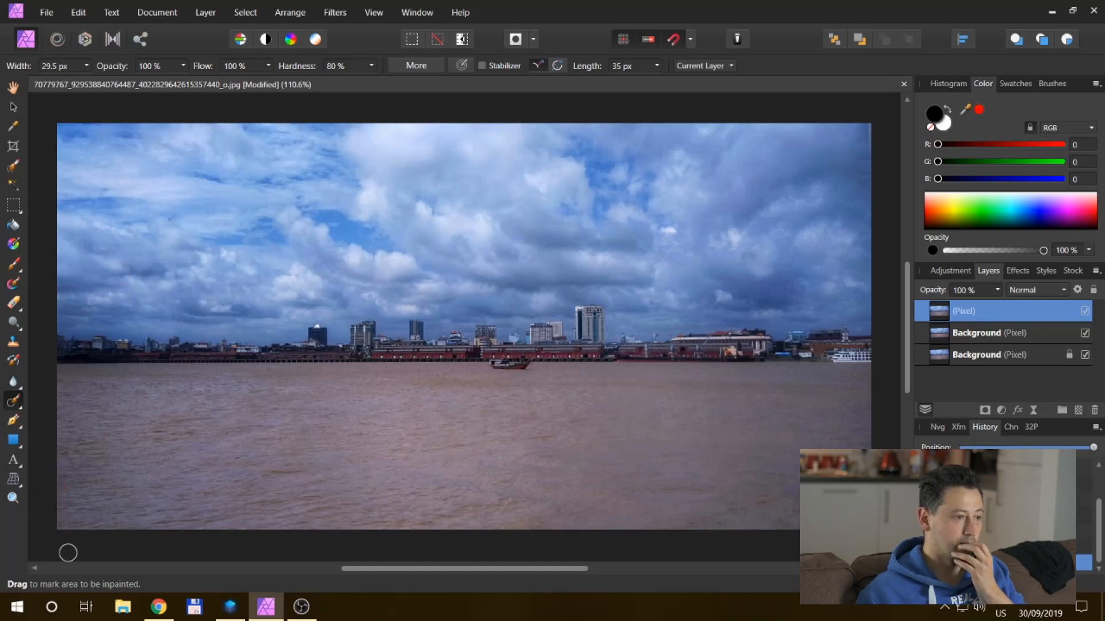
mouse_move(64, 339)
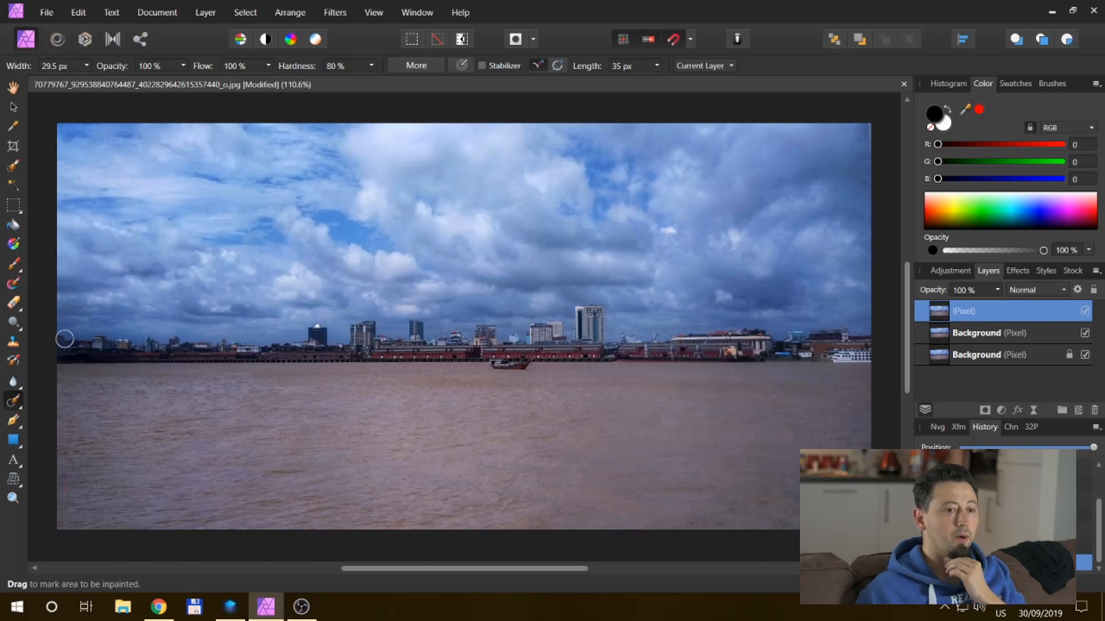
mouse_move(13, 205)
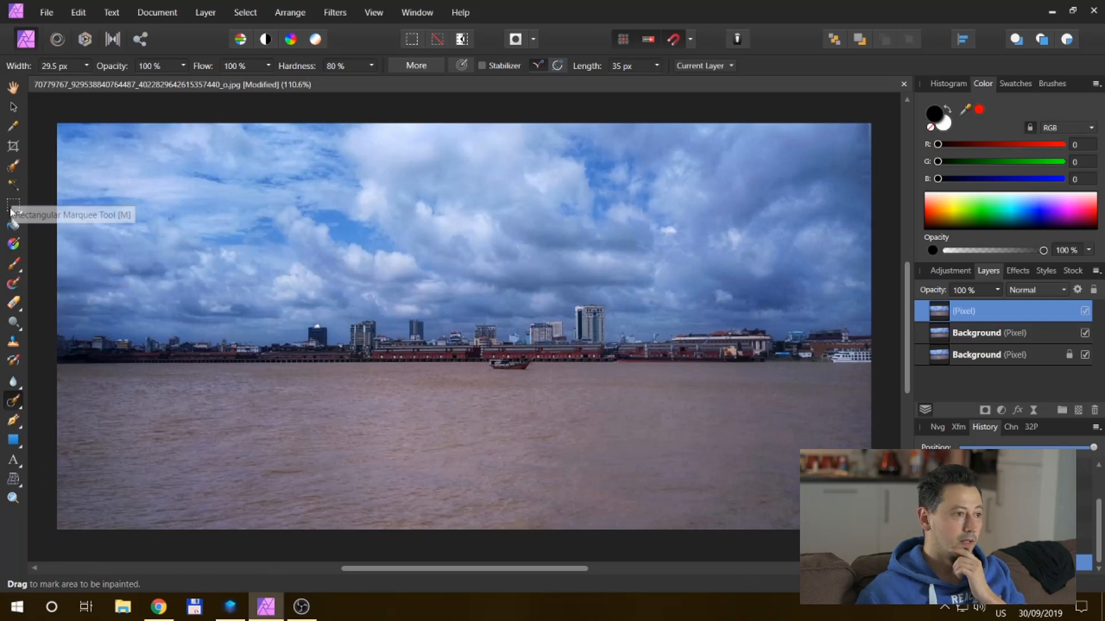
Step: Copy the area above the horizon to a new layer and toggle background visibility to check it
left_click(13, 206)
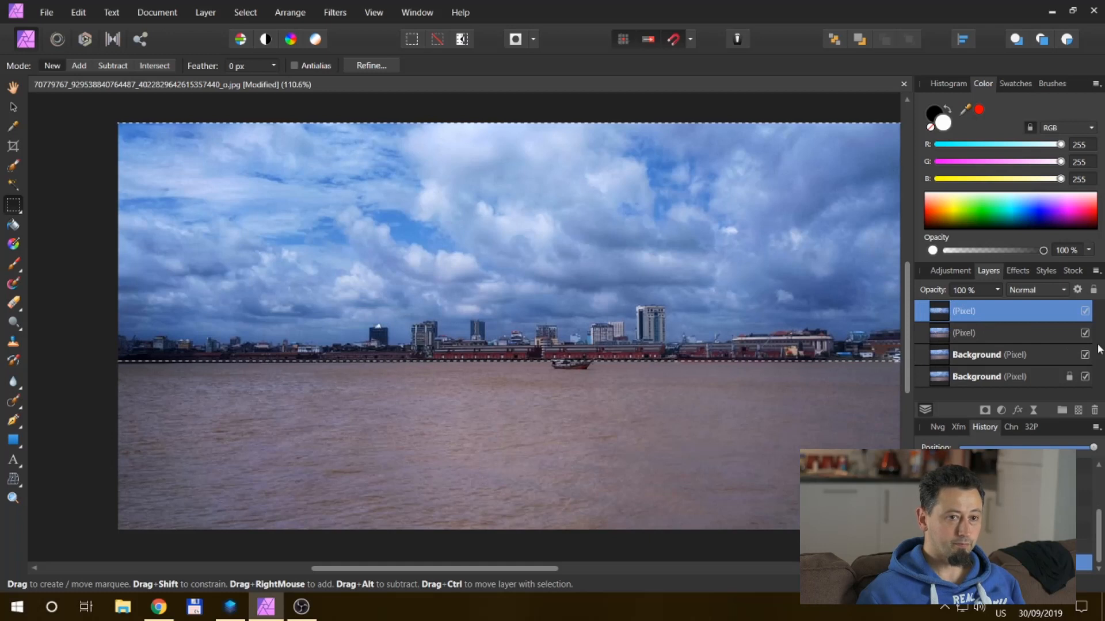
left_click(1085, 354)
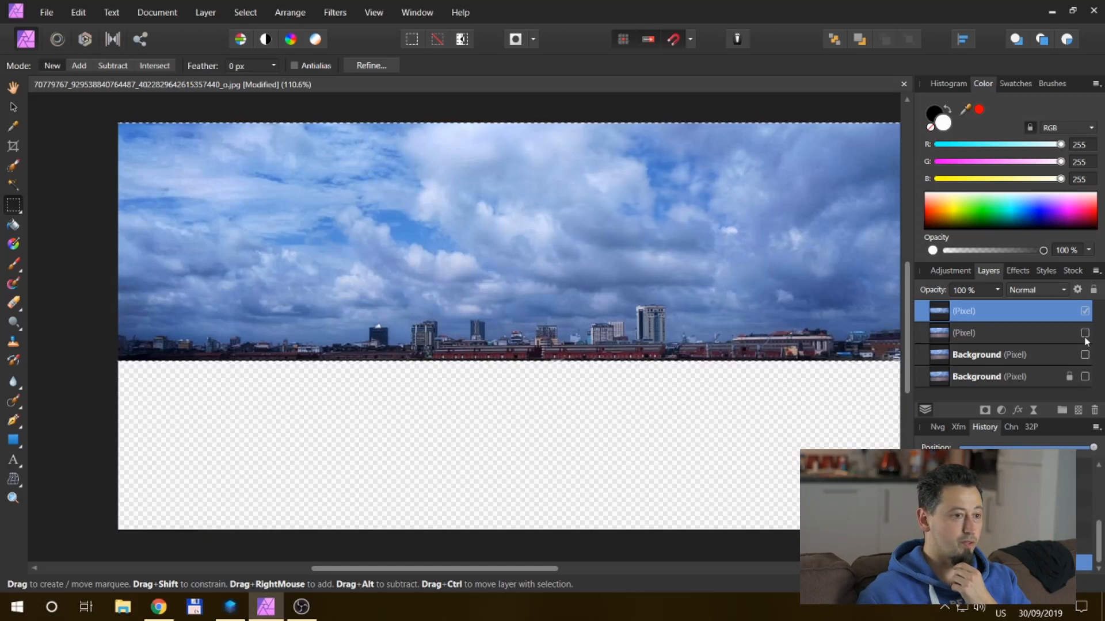
left_click(1085, 333)
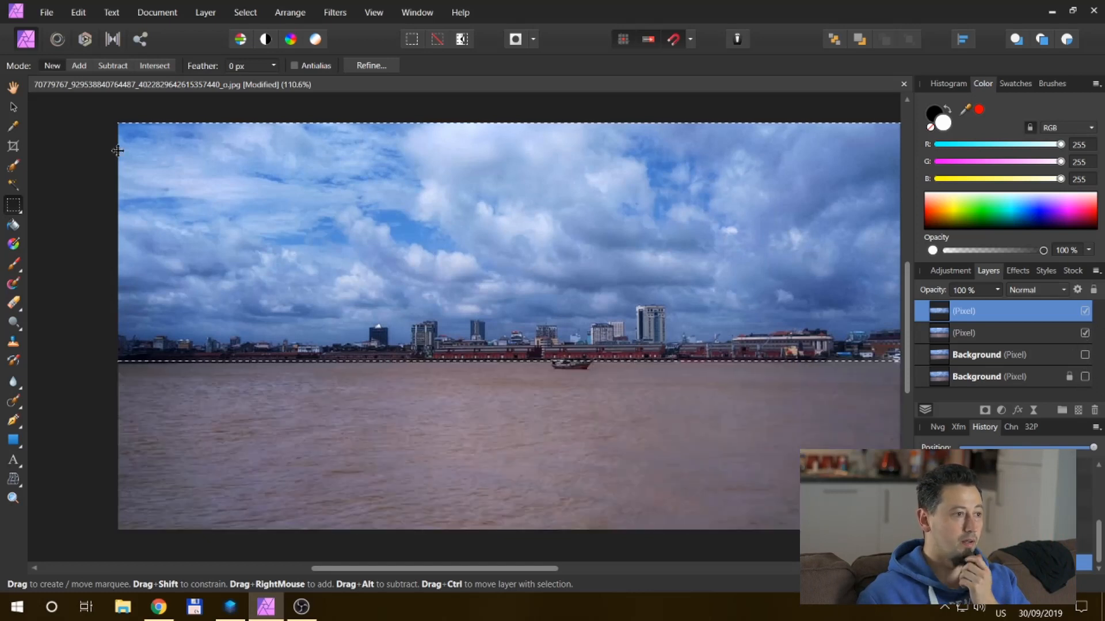
Step: Flip the sky copy vertically and position it below the skyline as a reflection
left_click(12, 106)
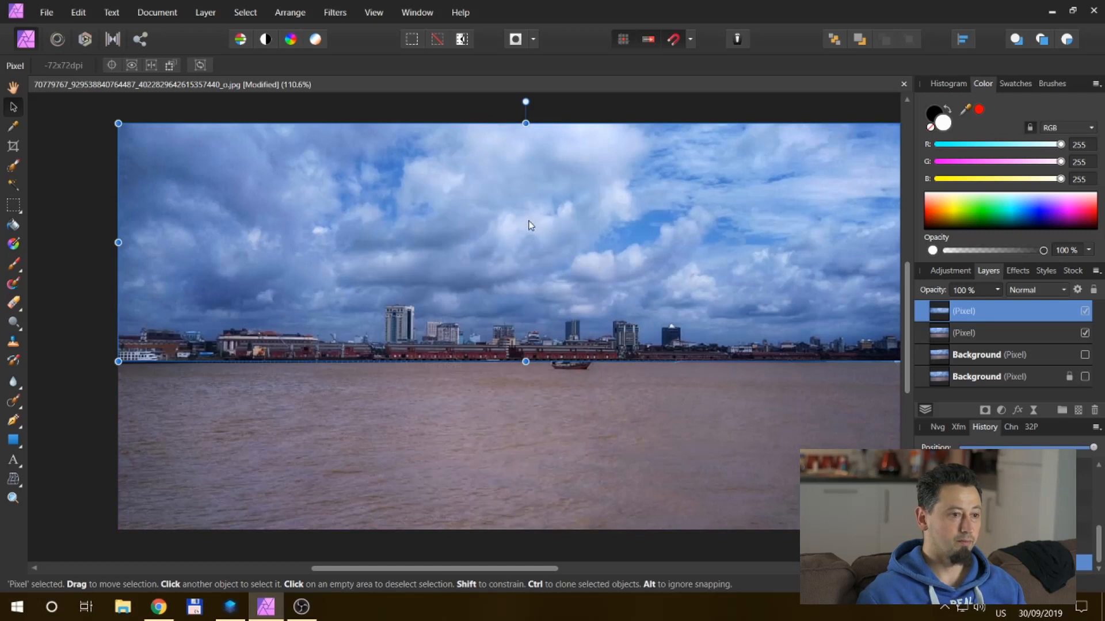
right_click(530, 226)
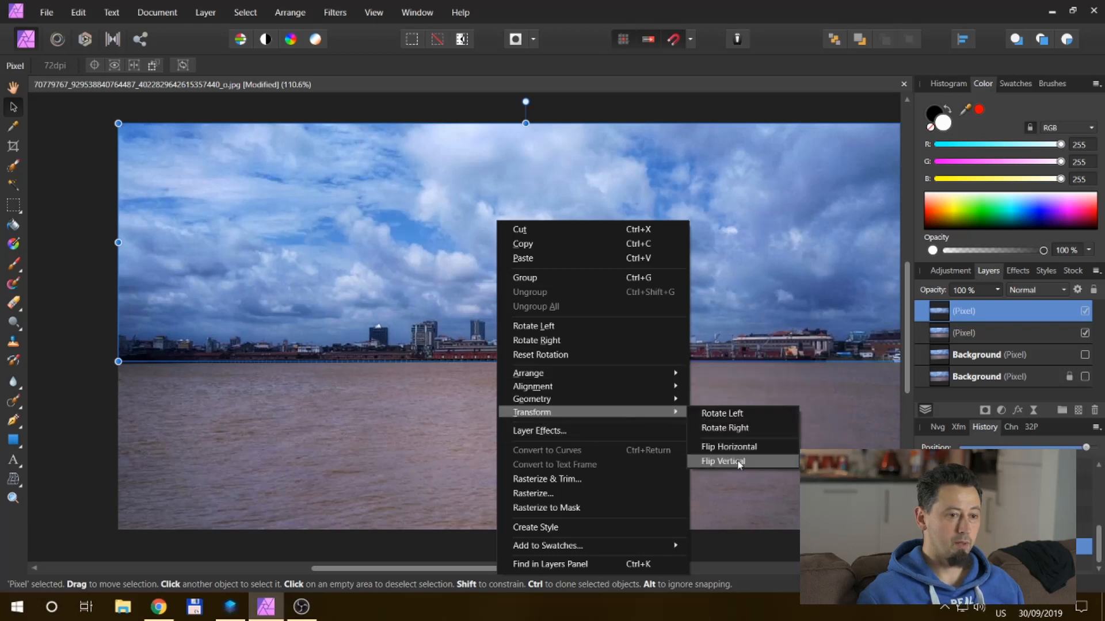
left_click(721, 461)
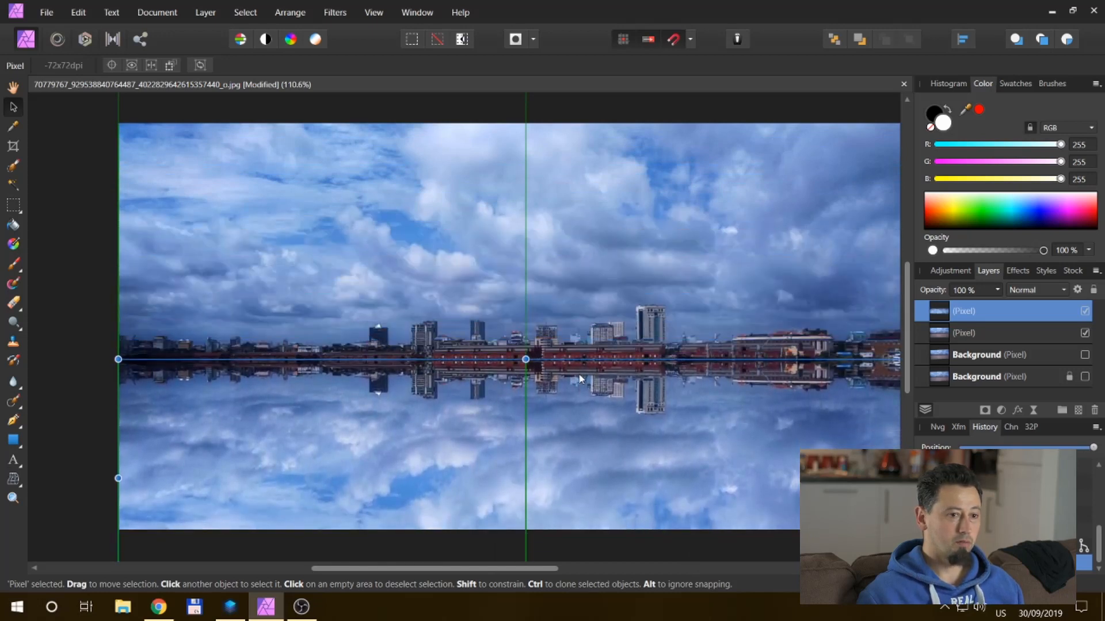
mouse_move(543, 396)
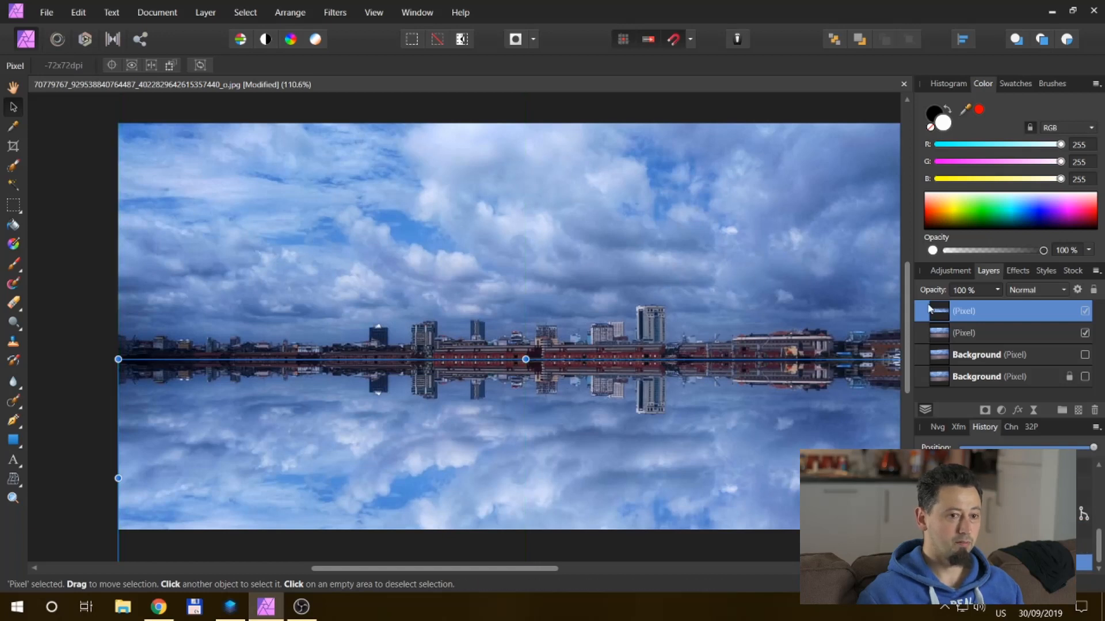
left_click(986, 333)
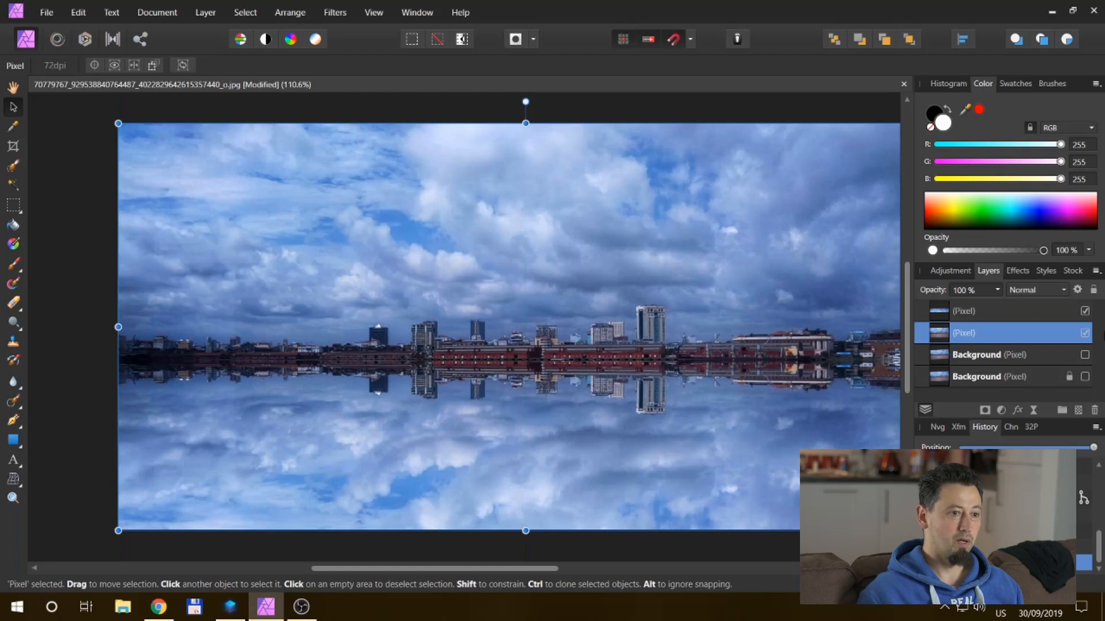
left_click(1001, 311)
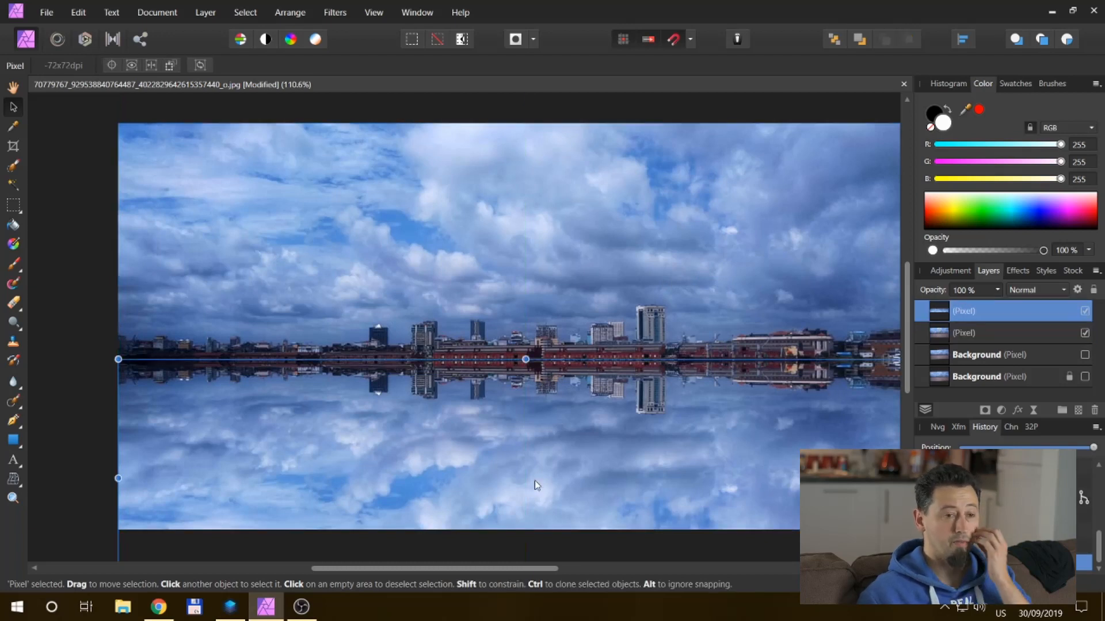
mouse_move(594, 430)
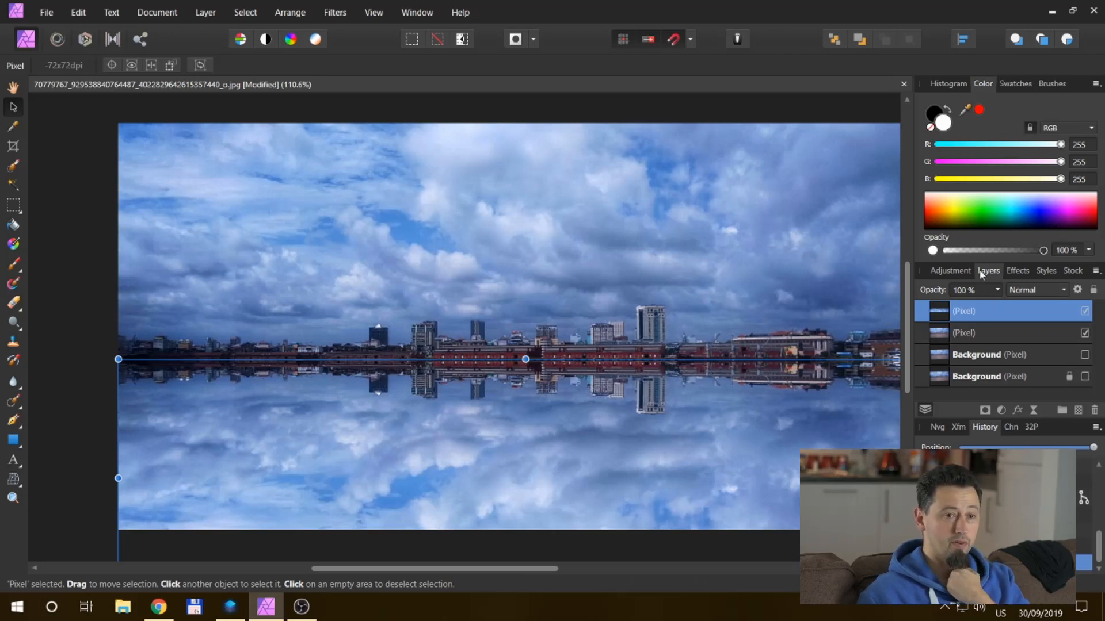
Step: Enable Gaussian Blur on the reflection layer with a 3 px radius
left_click(1017, 271)
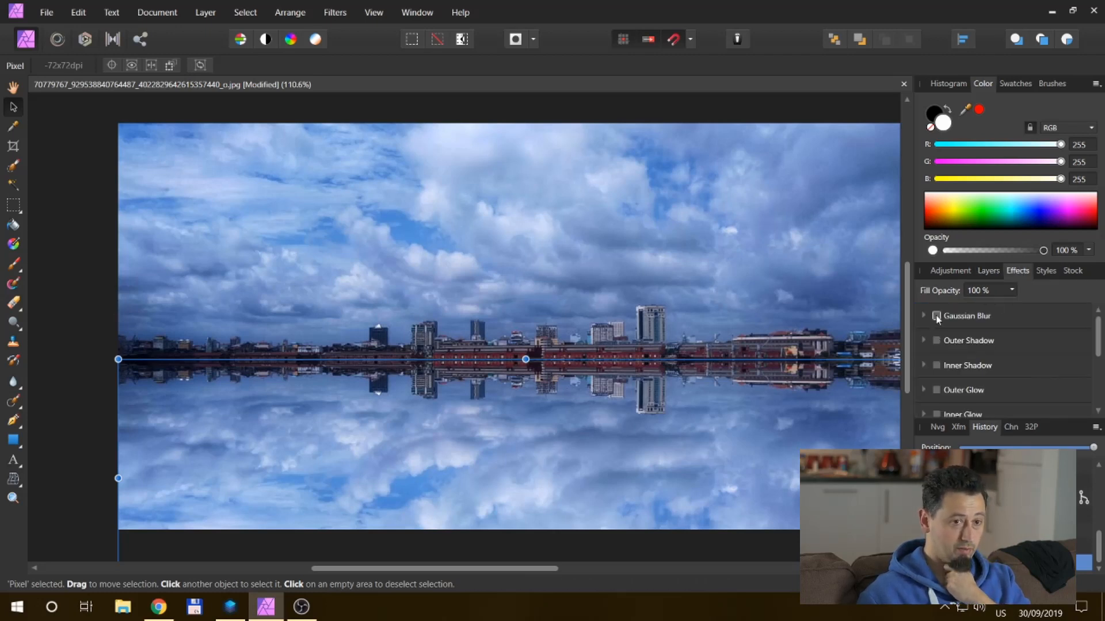
left_click(937, 316)
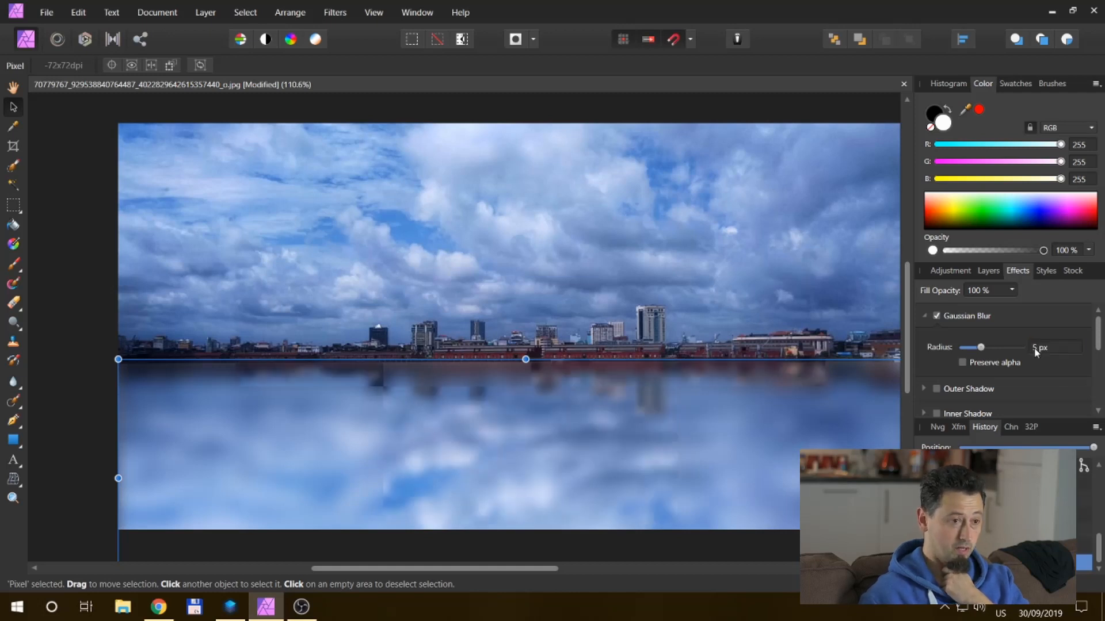
mouse_move(1046, 377)
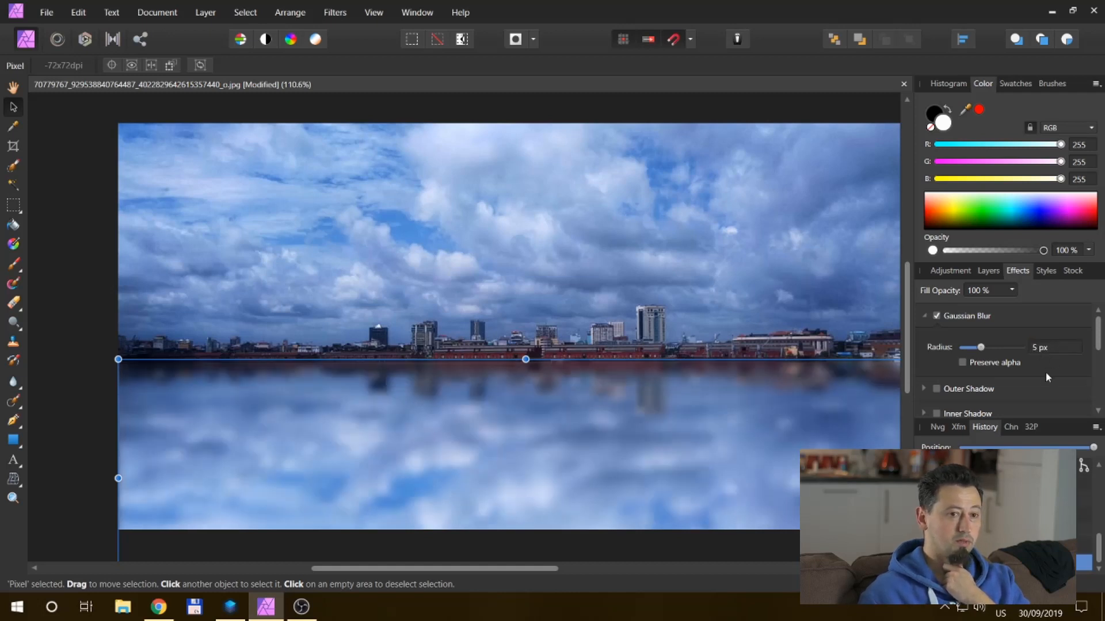
triple_click(1055, 346)
type("3")
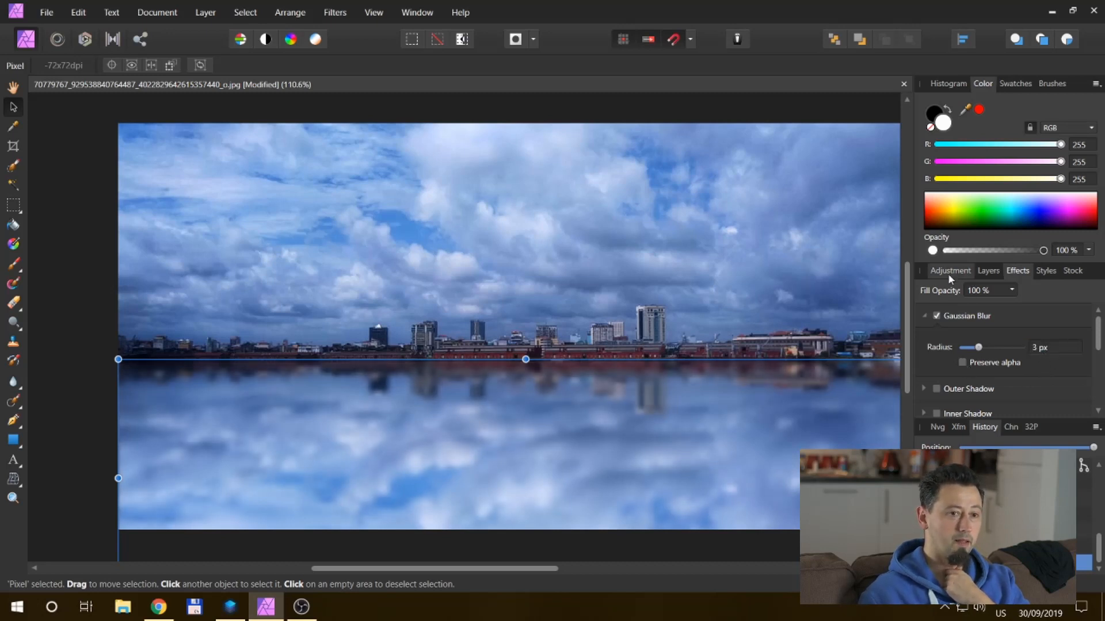
left_click(950, 270)
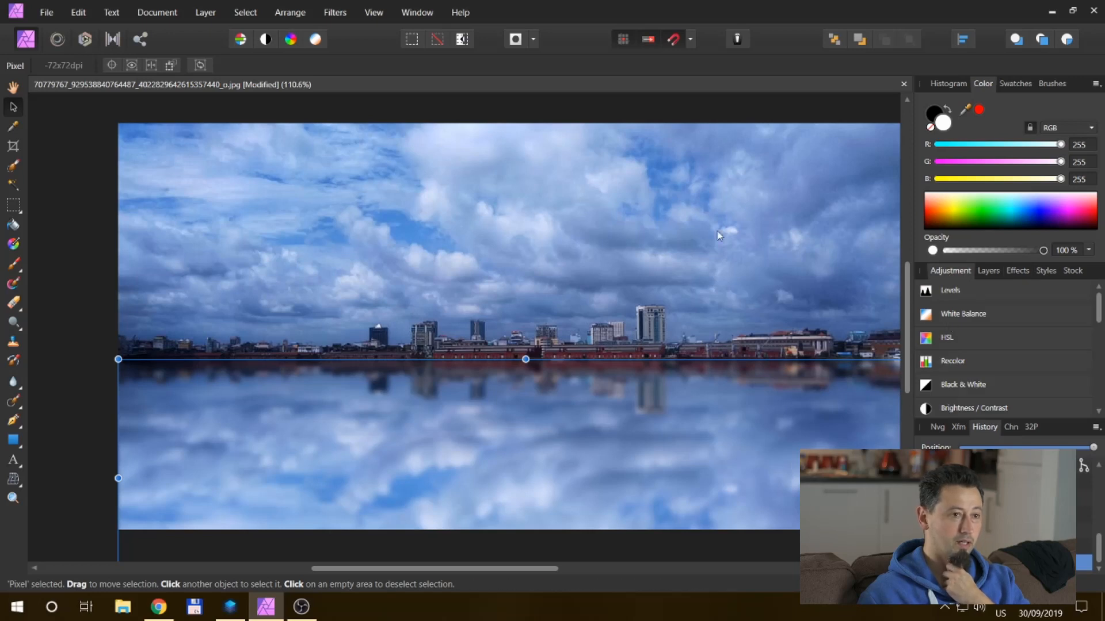
Step: Start a Motion Blur filter on the reflection, rotated about 225°
left_click(335, 12)
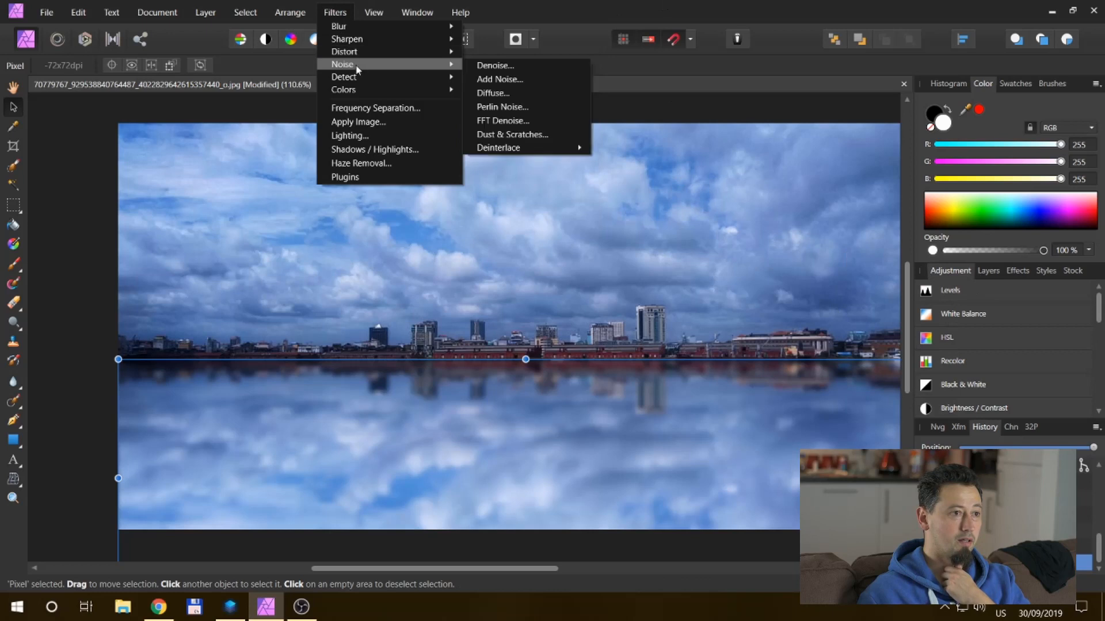
left_click(339, 26)
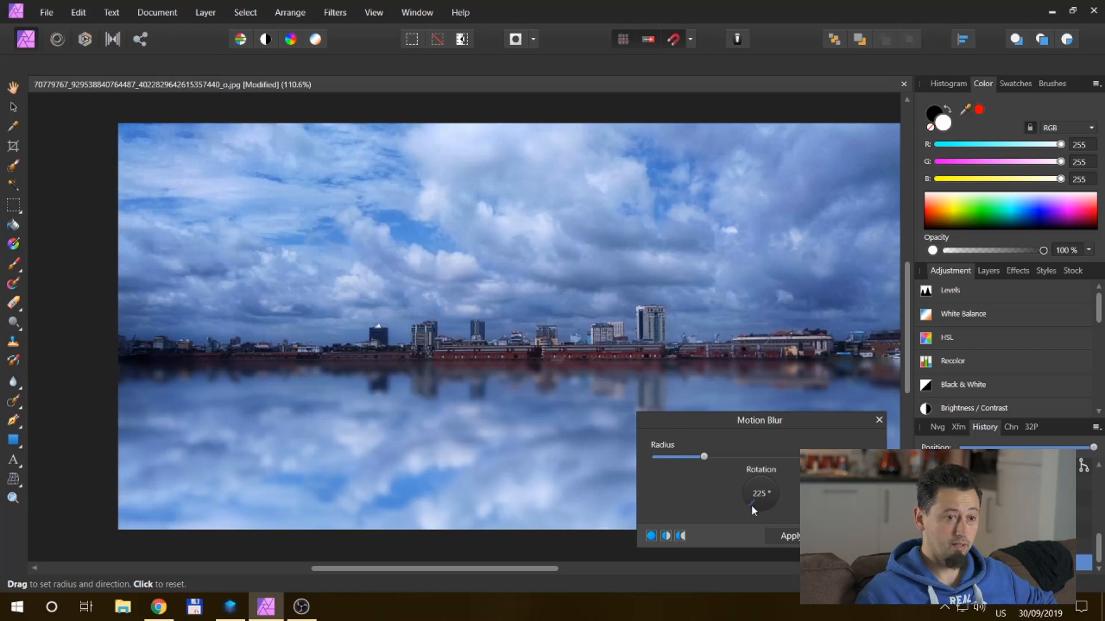
mouse_move(684, 466)
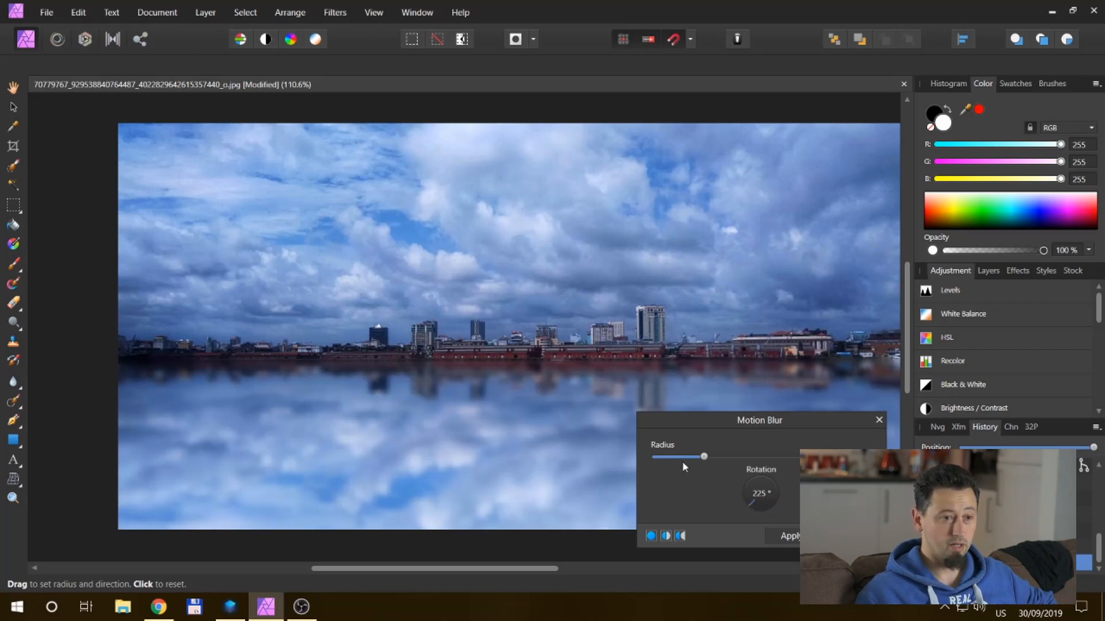
mouse_move(747, 517)
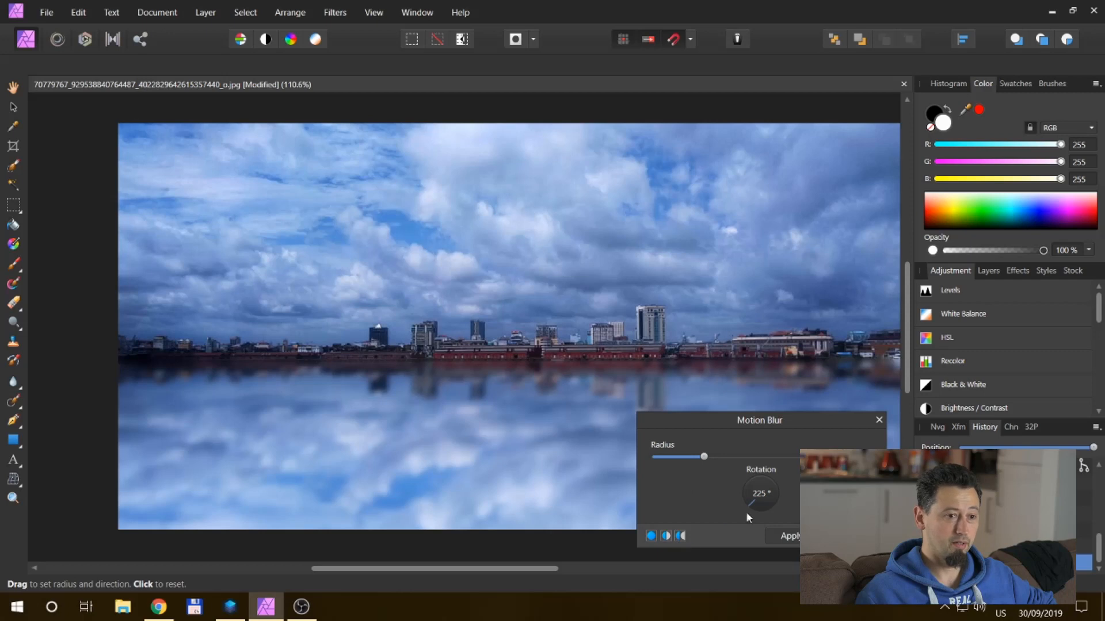
mouse_move(748, 508)
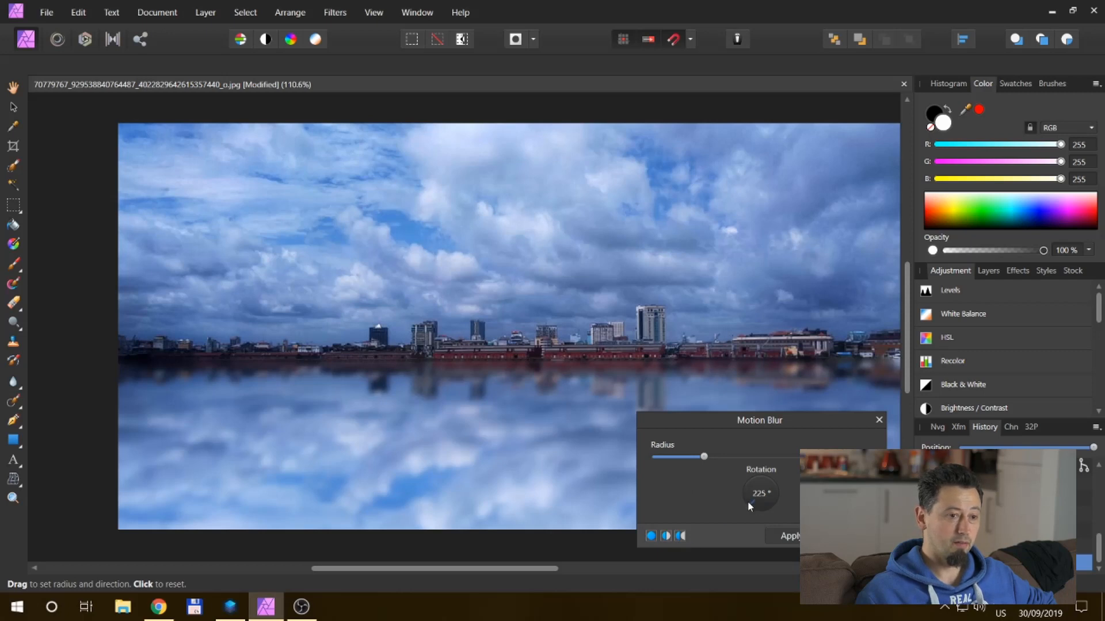
mouse_move(740, 513)
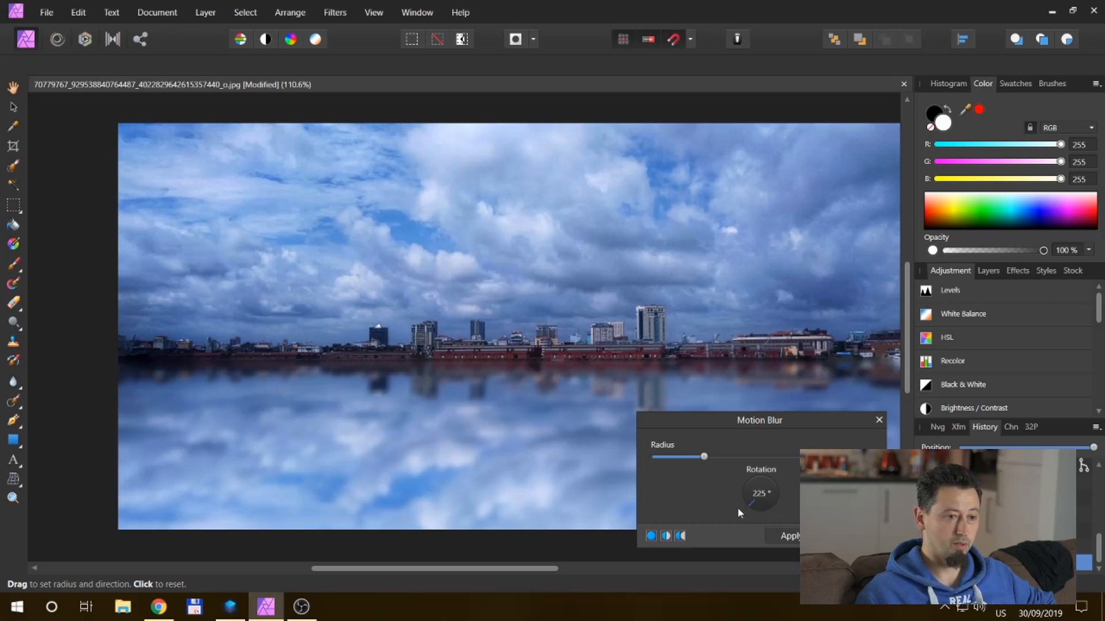
mouse_move(729, 436)
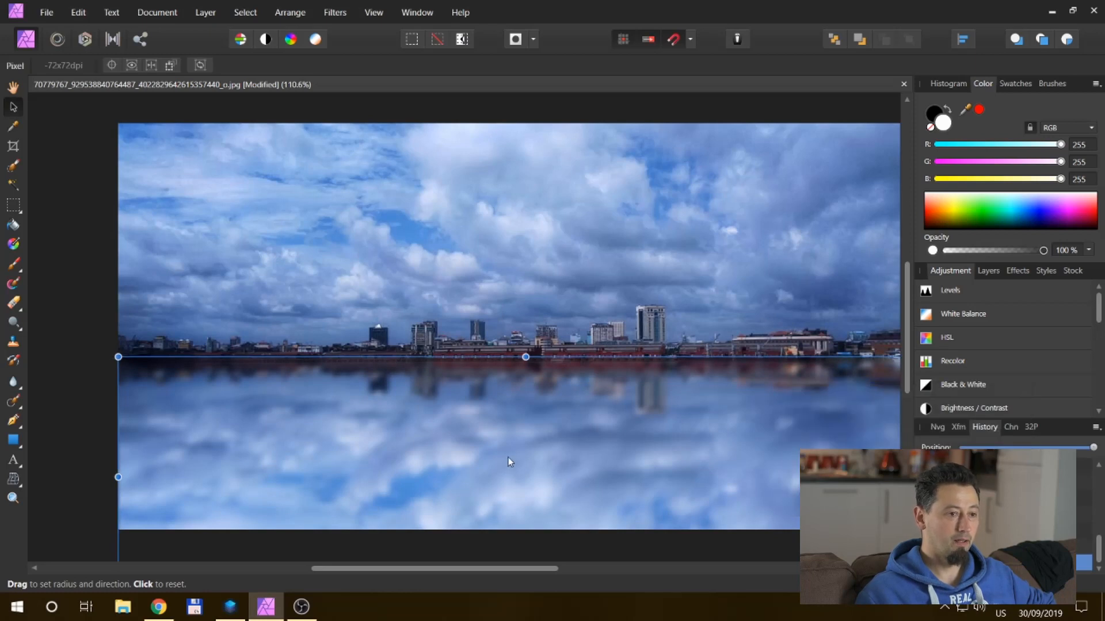
Step: Add a Brightness / Contrast adjustment to the reflection with brightness at −25%
left_click(950, 290)
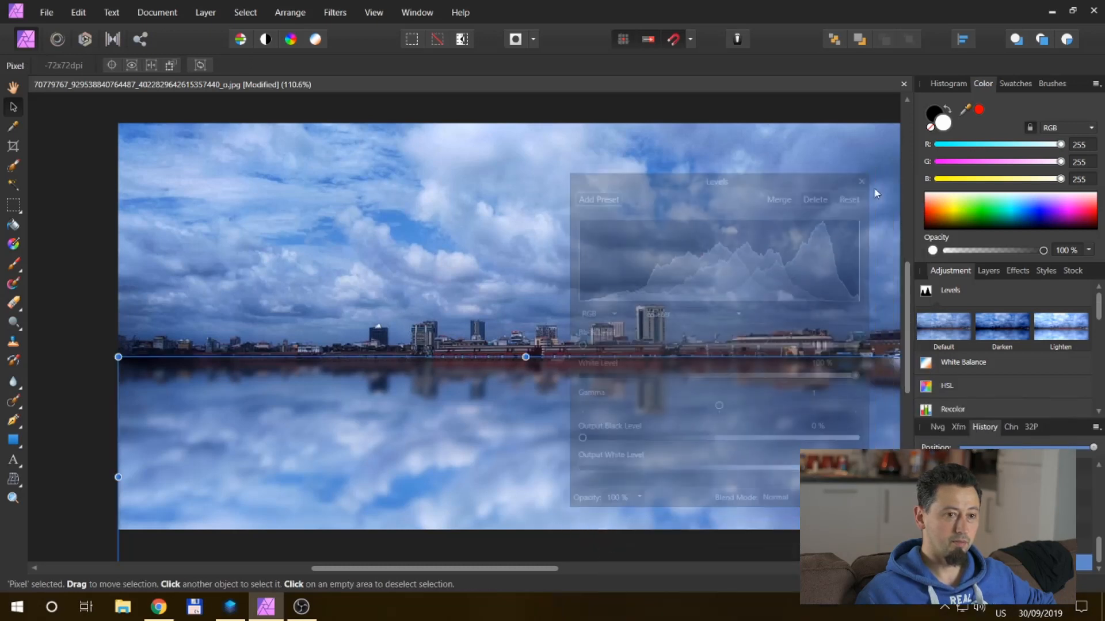
left_click(862, 182)
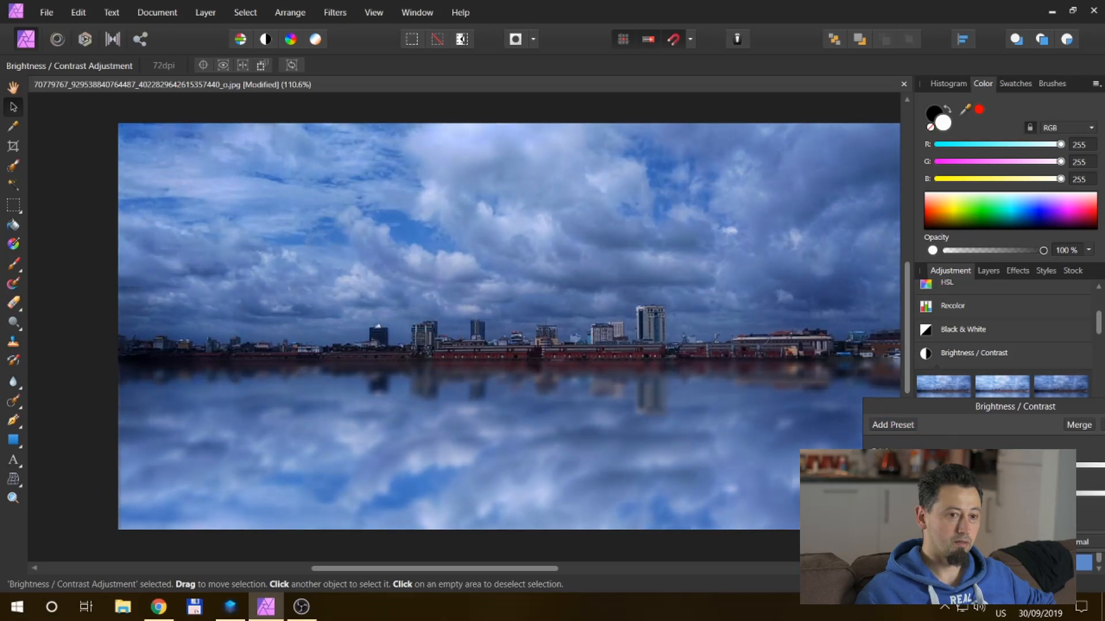
left_click(989, 271)
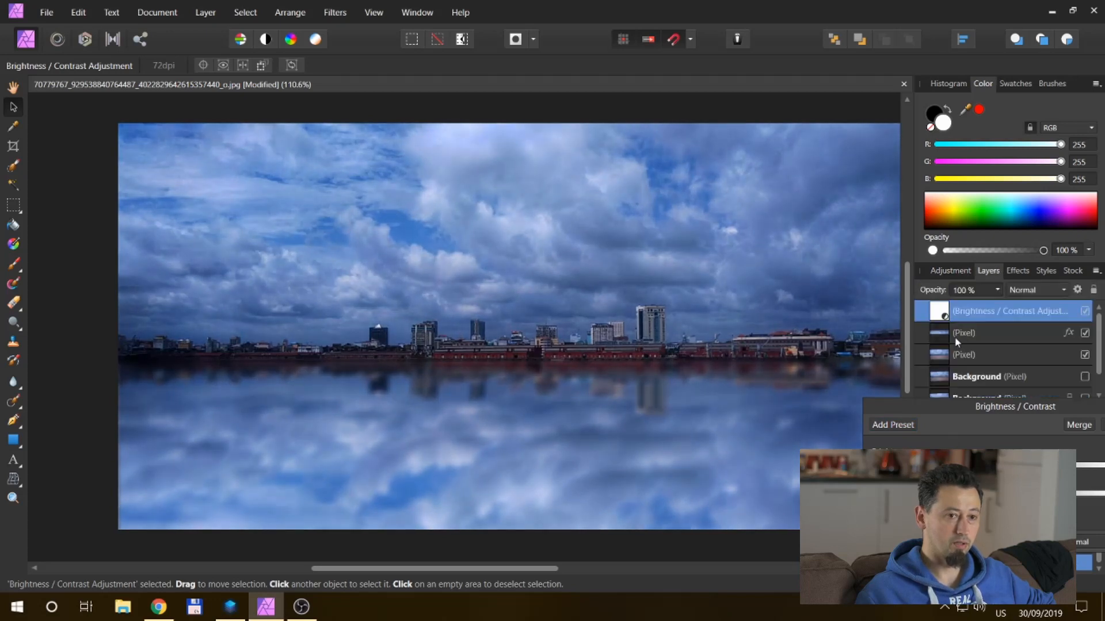
mouse_move(909, 411)
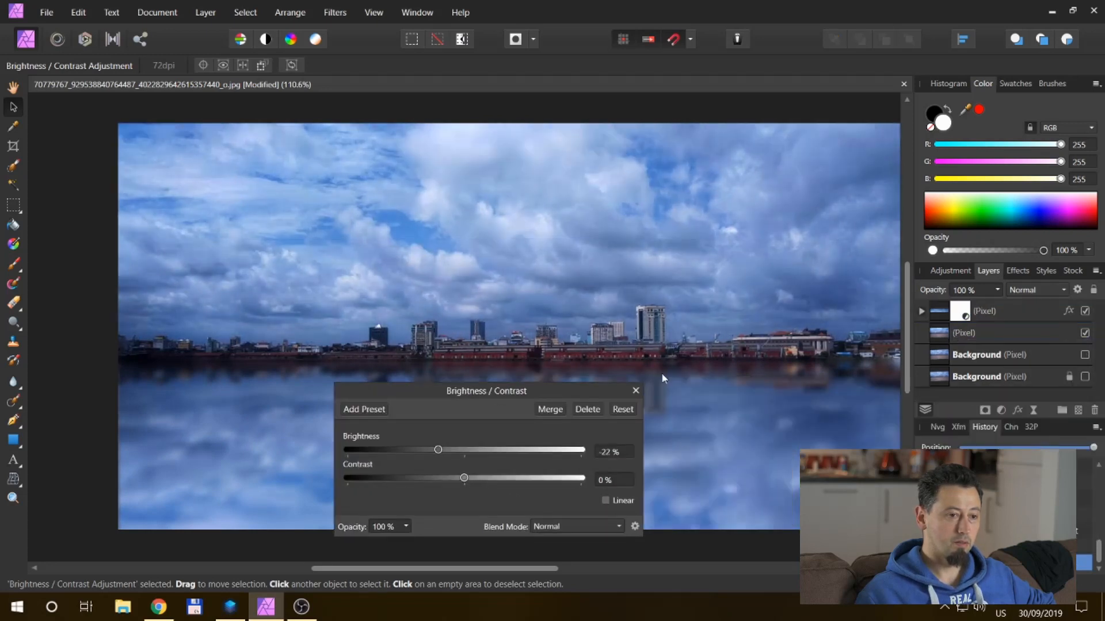
left_click(633, 390)
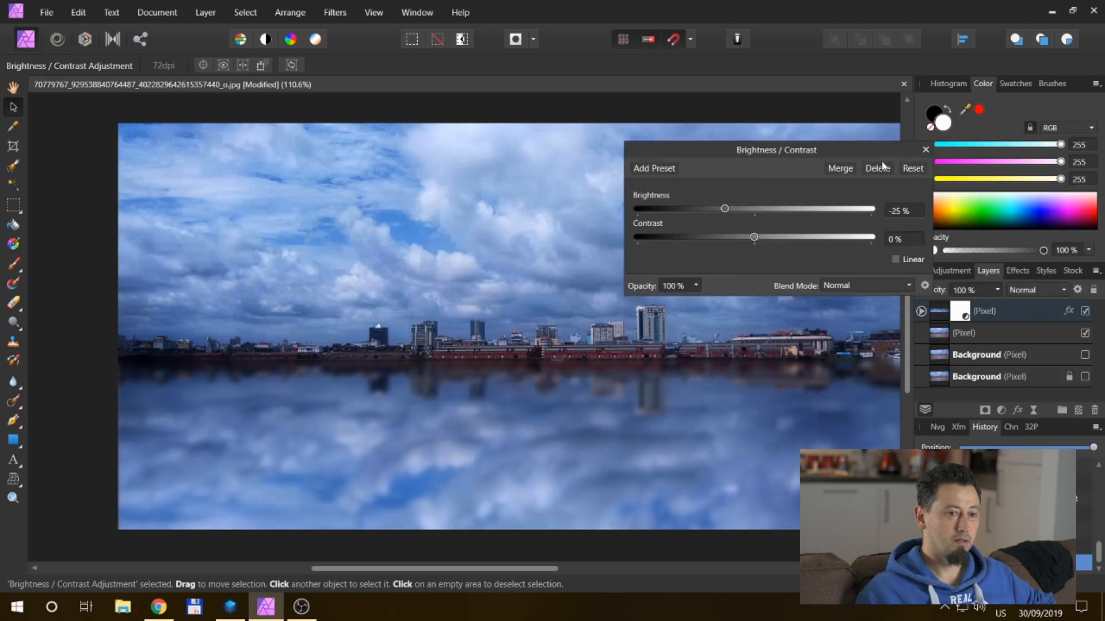
left_click(926, 150)
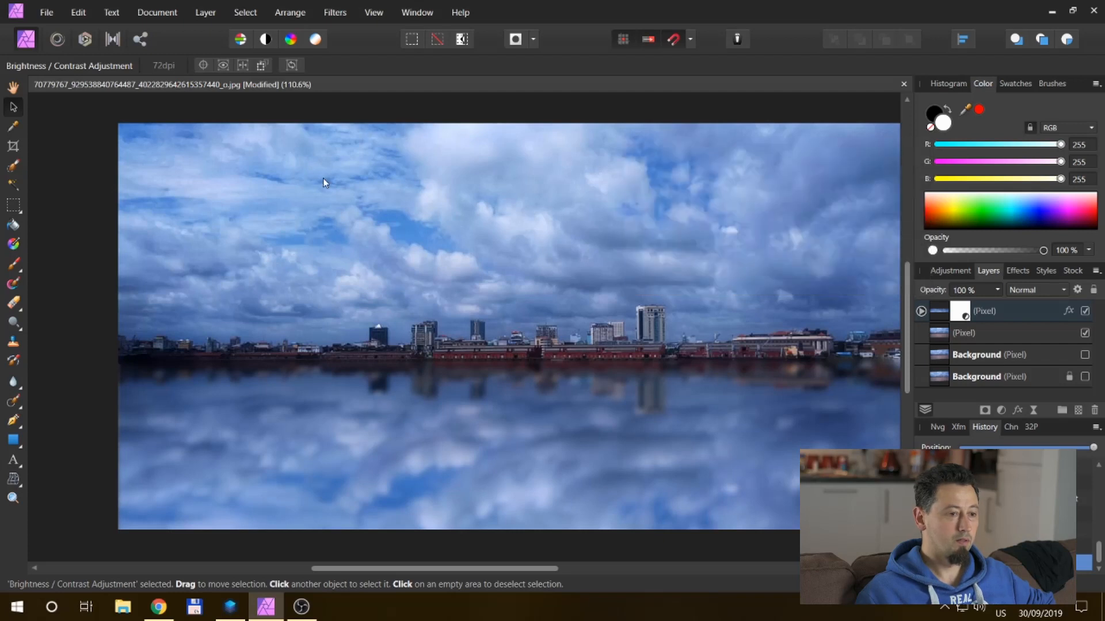
mouse_move(340, 225)
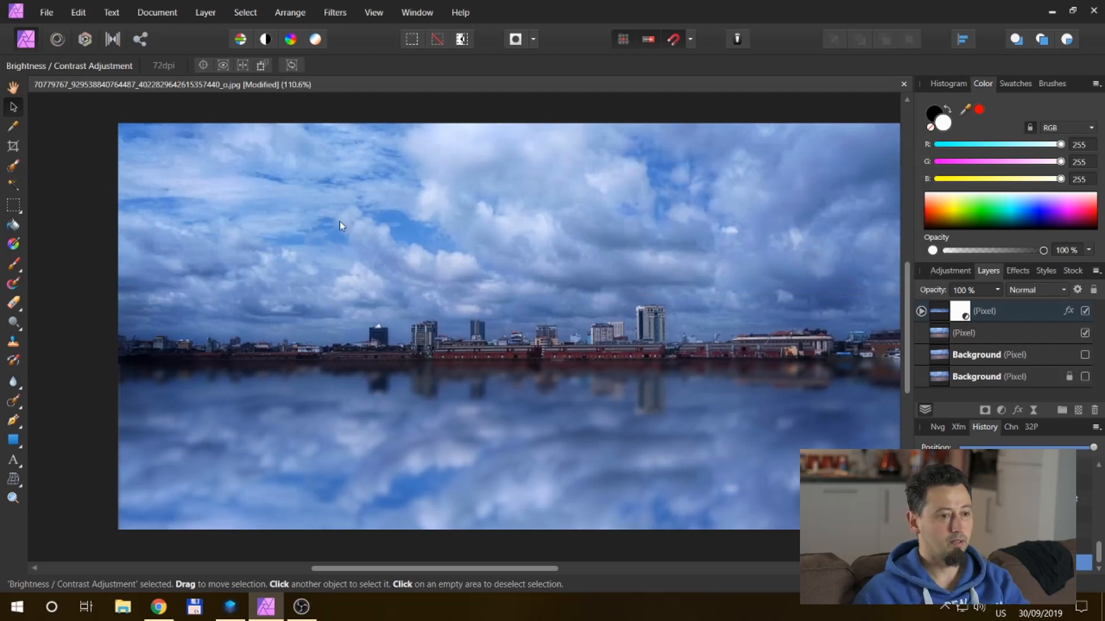
mouse_move(313, 233)
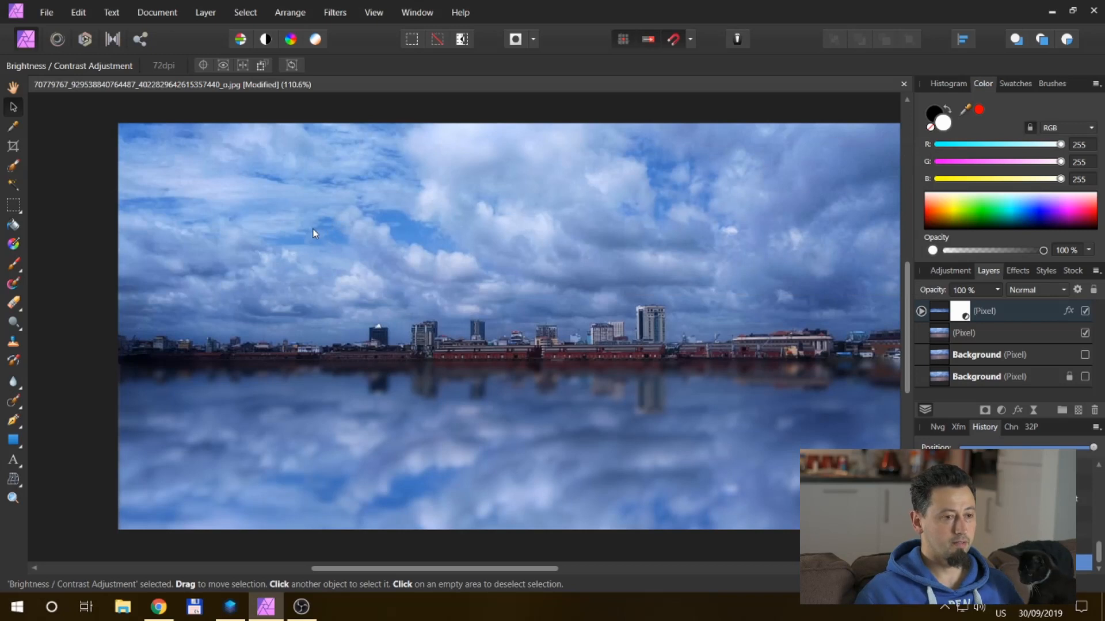
mouse_move(58, 68)
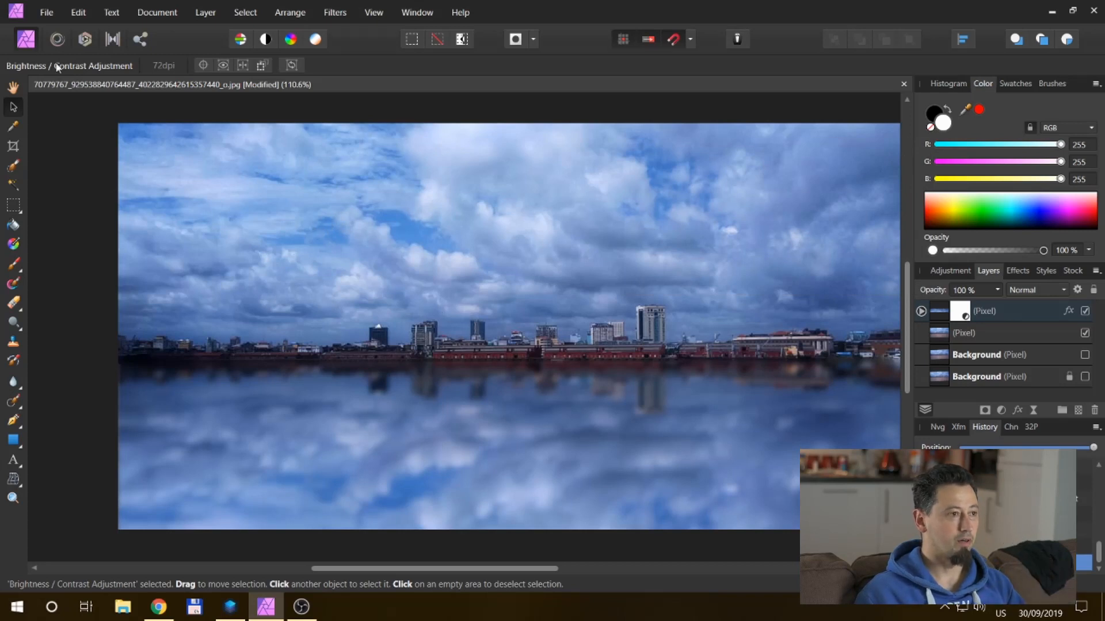
Step: Save the composite as a JPG in the edit folder, reusing the earlier mirrored image's name plus a suffix
left_click(46, 12)
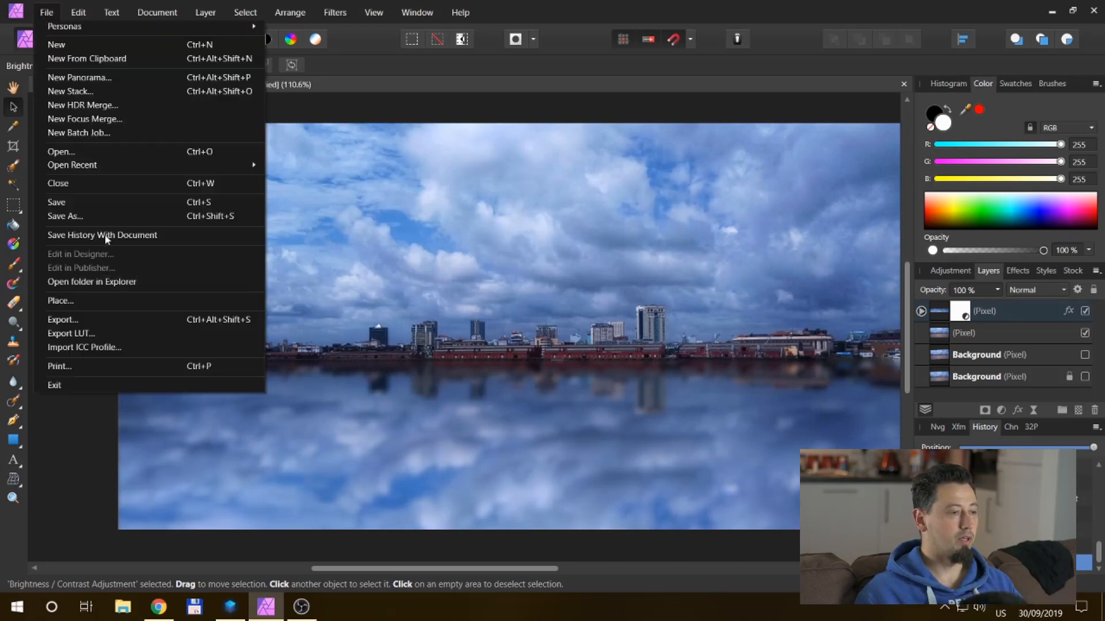
left_click(62, 319)
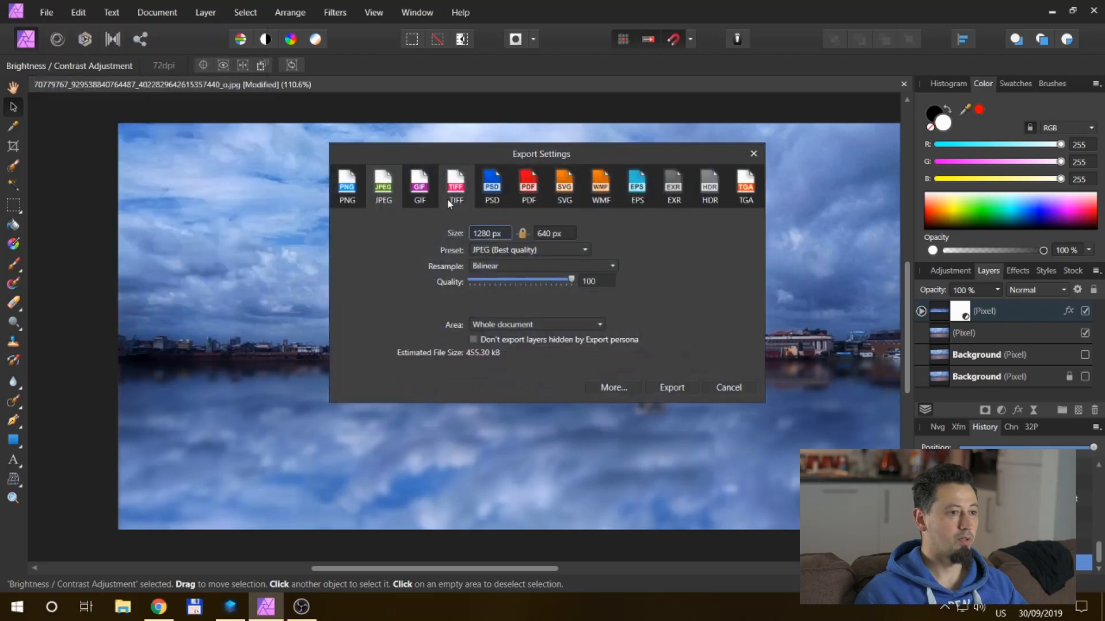
left_click(671, 387)
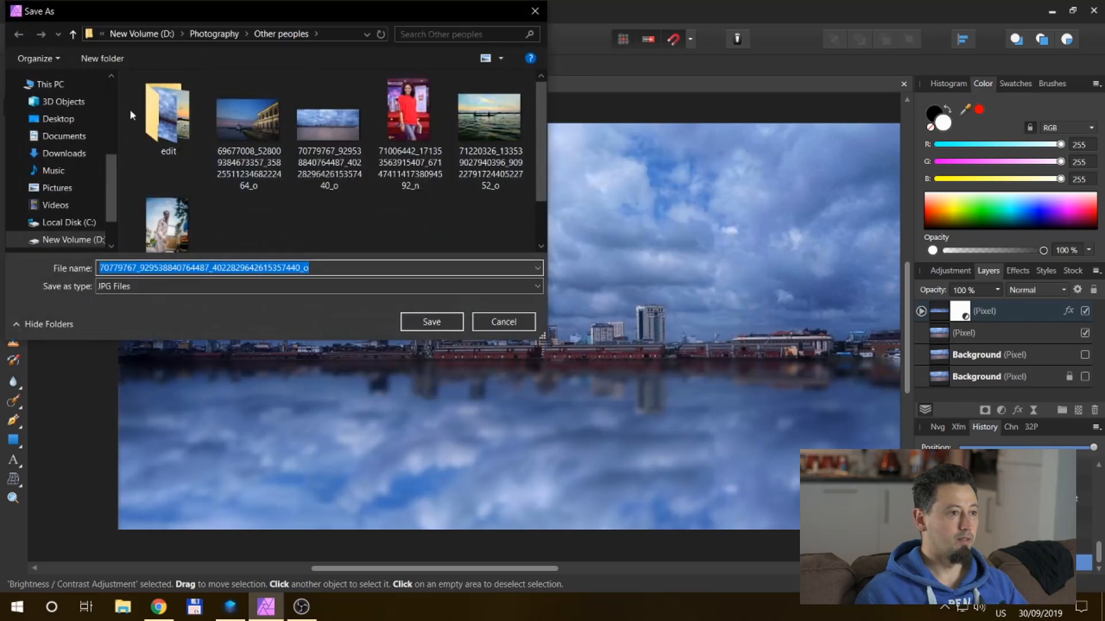
double_click(167, 113)
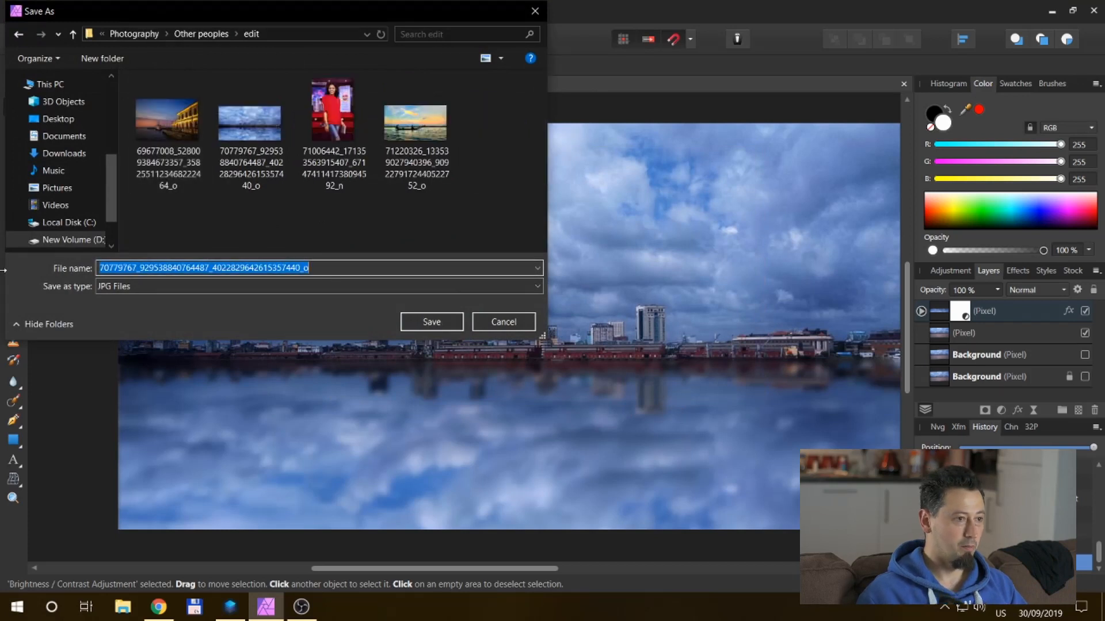
left_click(251, 120)
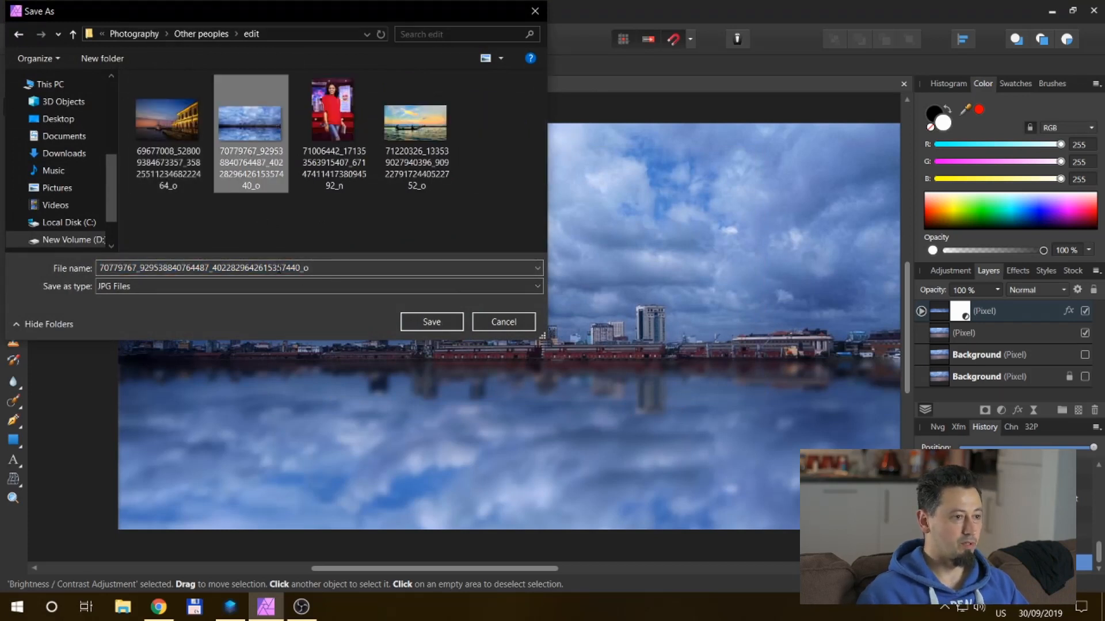
left_click(318, 268)
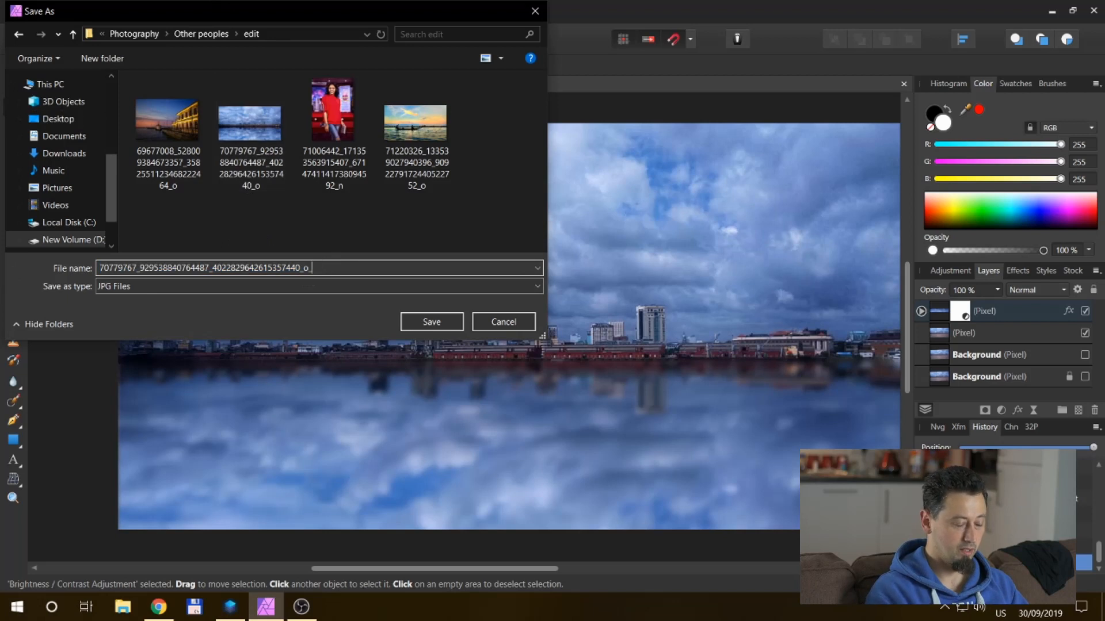
left_click(430, 321)
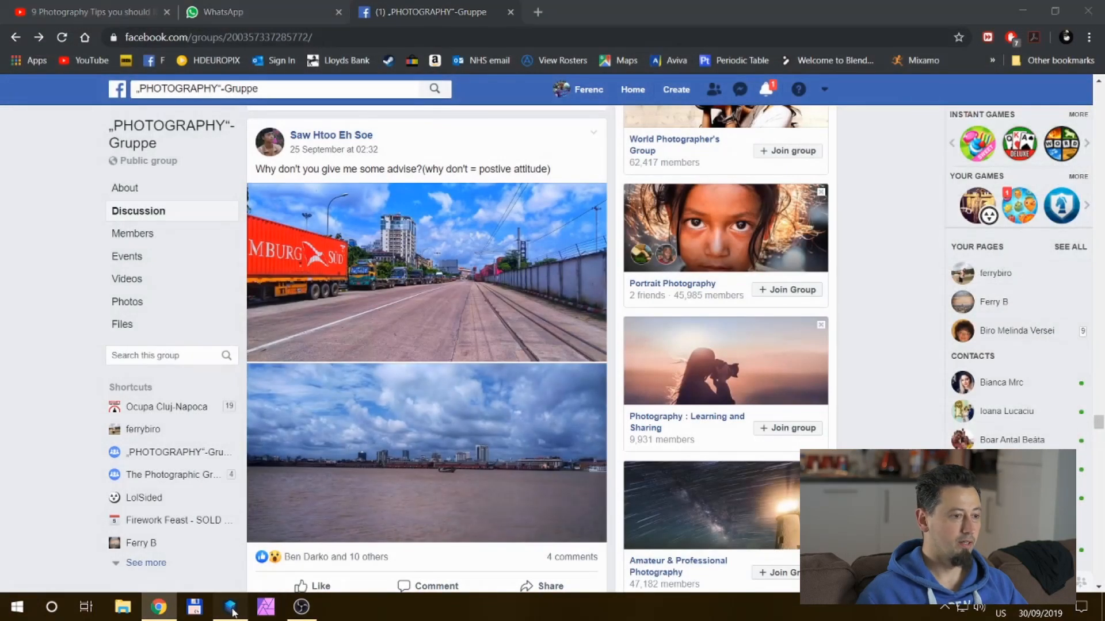
left_click(231, 605)
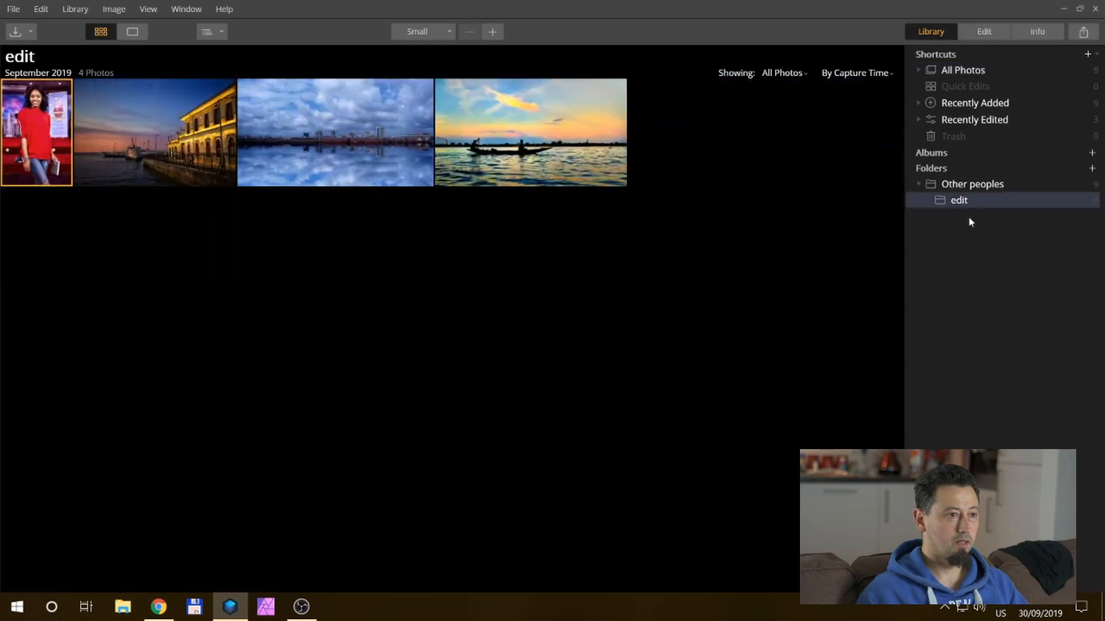
mouse_move(970, 191)
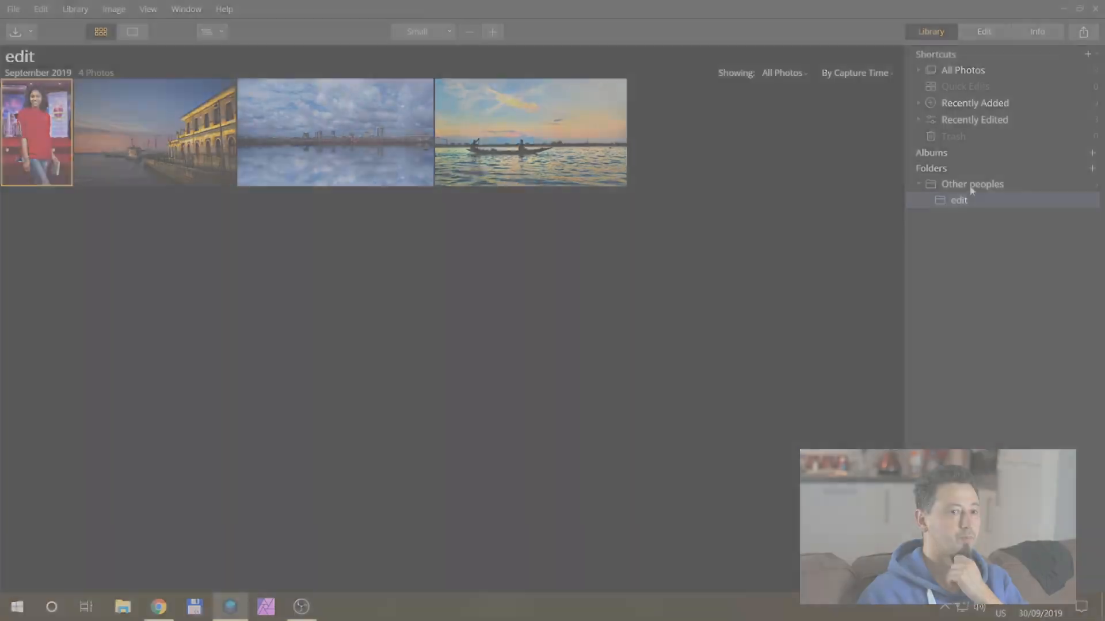
Step: Browse Other peoples > edit and view the new _O_02 mirrored-sky JPG
left_click(972, 184)
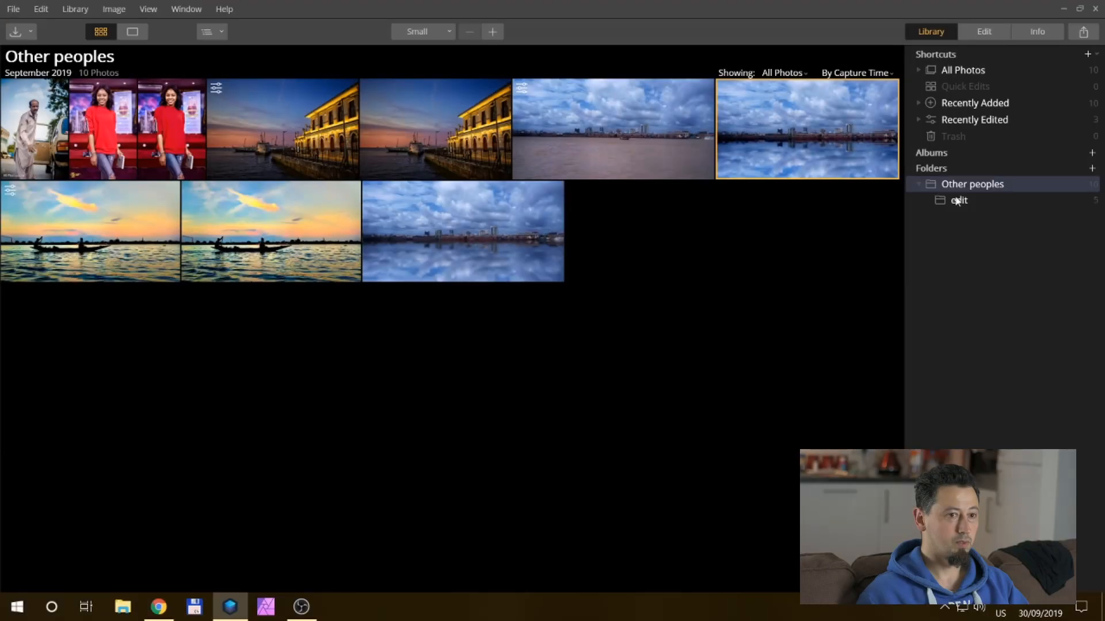
left_click(959, 201)
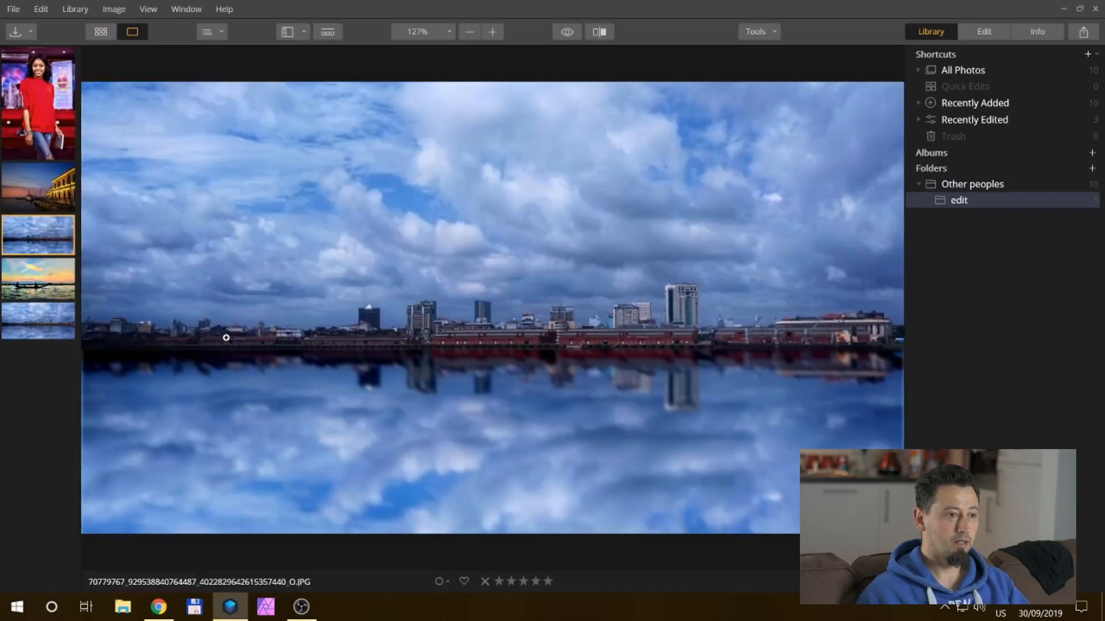
left_click(38, 320)
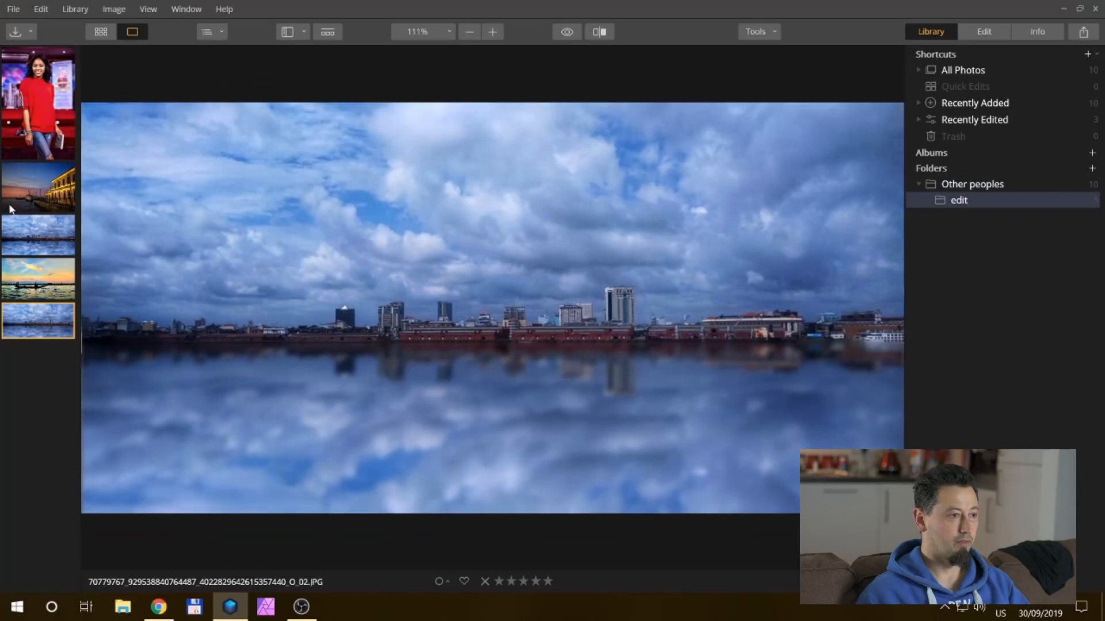
mouse_move(38, 238)
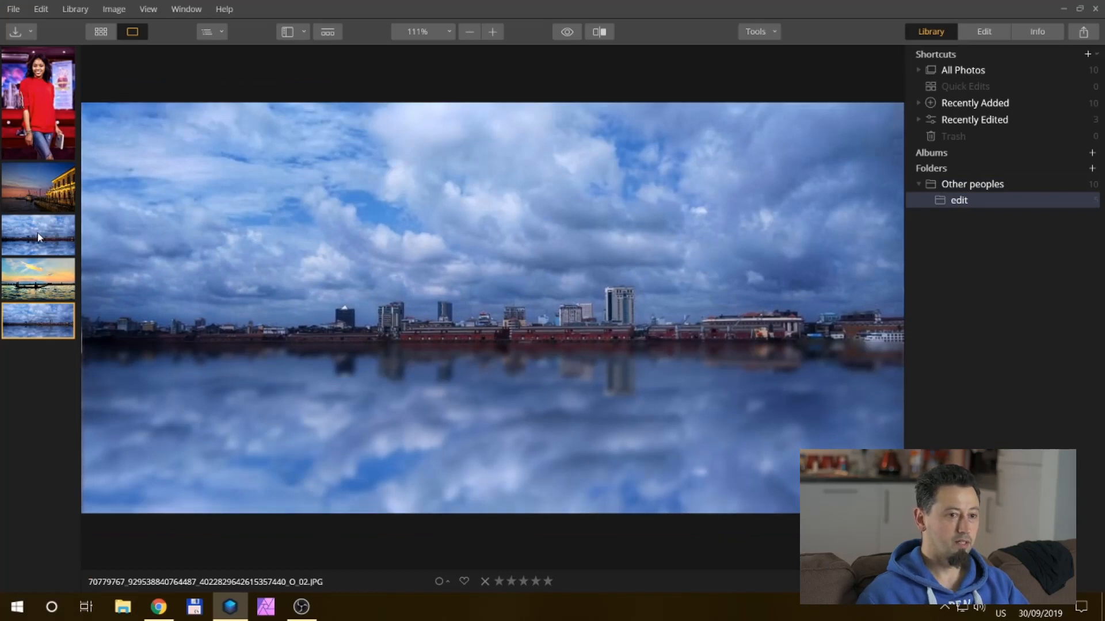
mouse_move(469, 220)
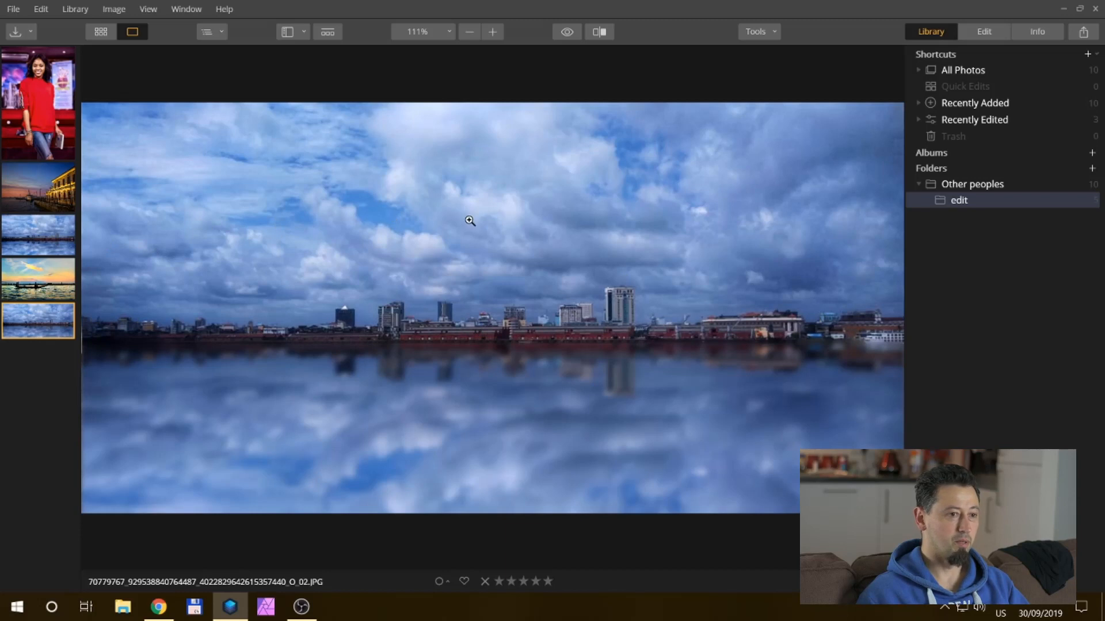
mouse_move(978, 40)
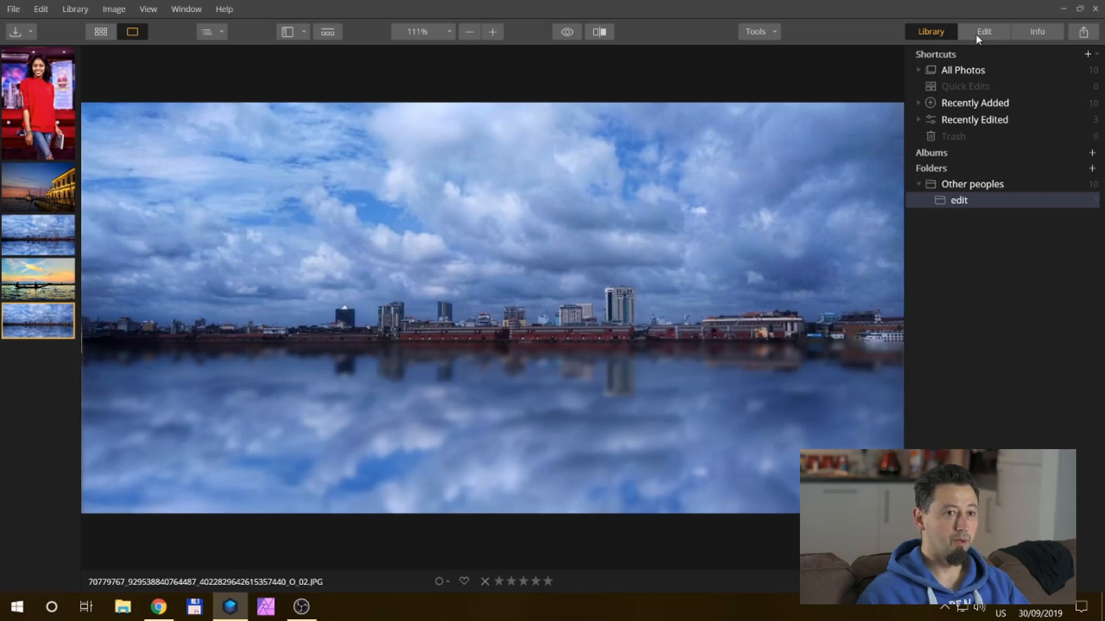
Step: Crop the mirrored-sky JPG in Luminar's Edit view to tighten the skyline framing
left_click(984, 31)
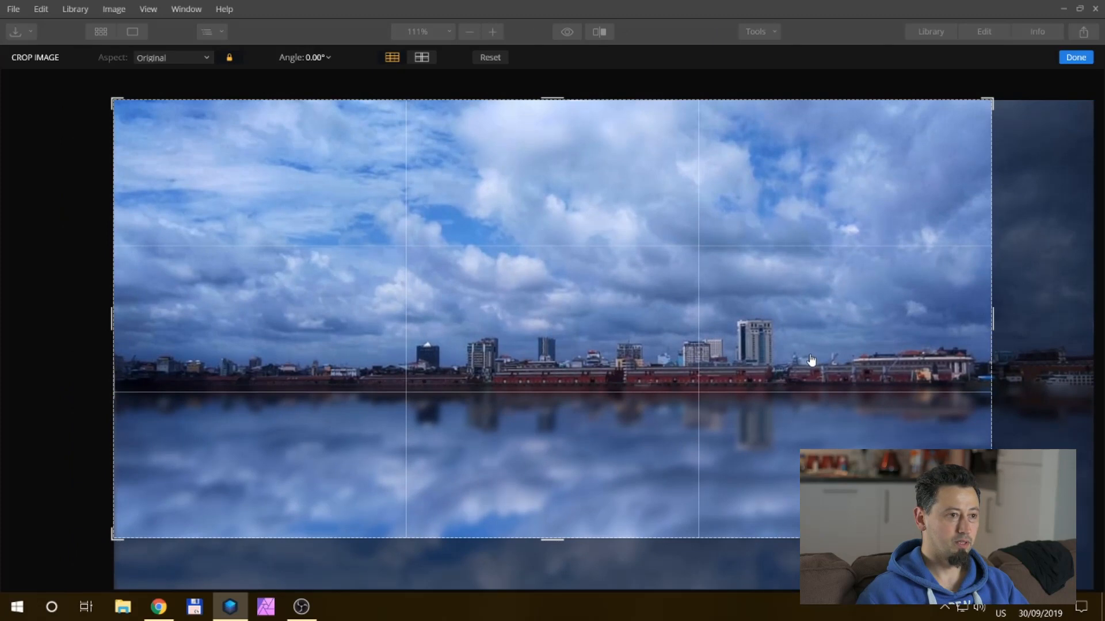
mouse_move(1075, 56)
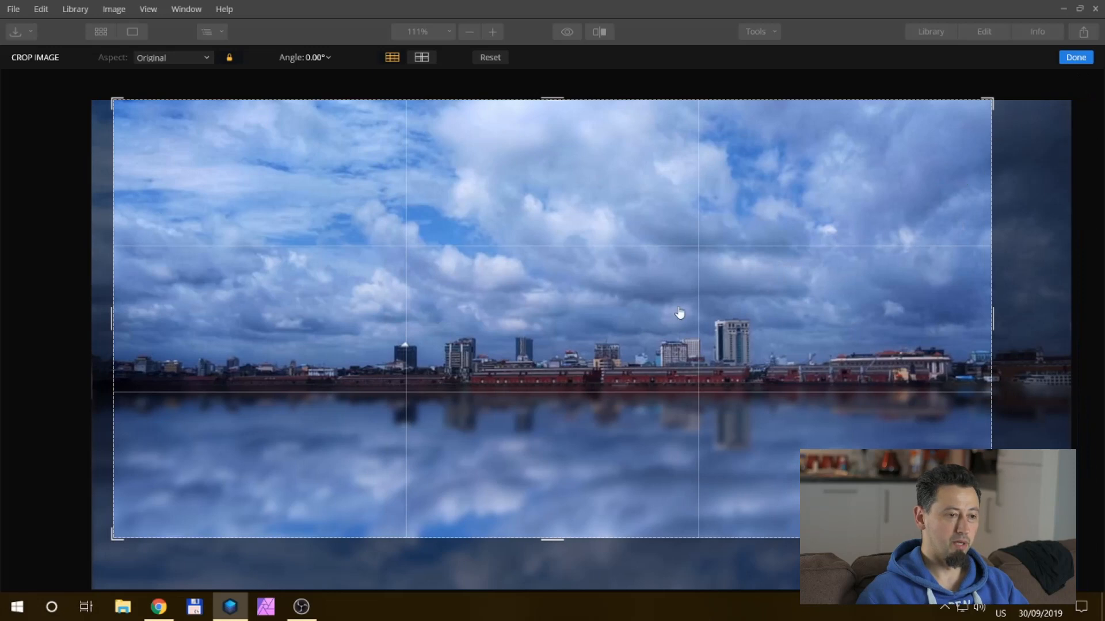
left_click(1075, 57)
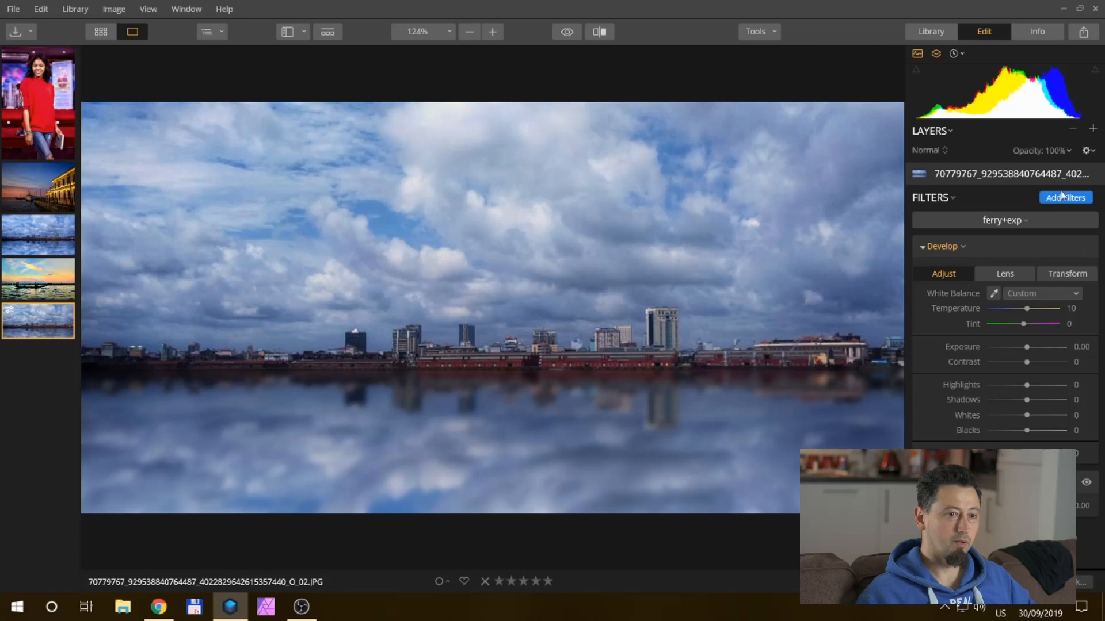
Step: Scroll the Filters Catalog down to the Creative section's Sunrays filter
left_click(1065, 197)
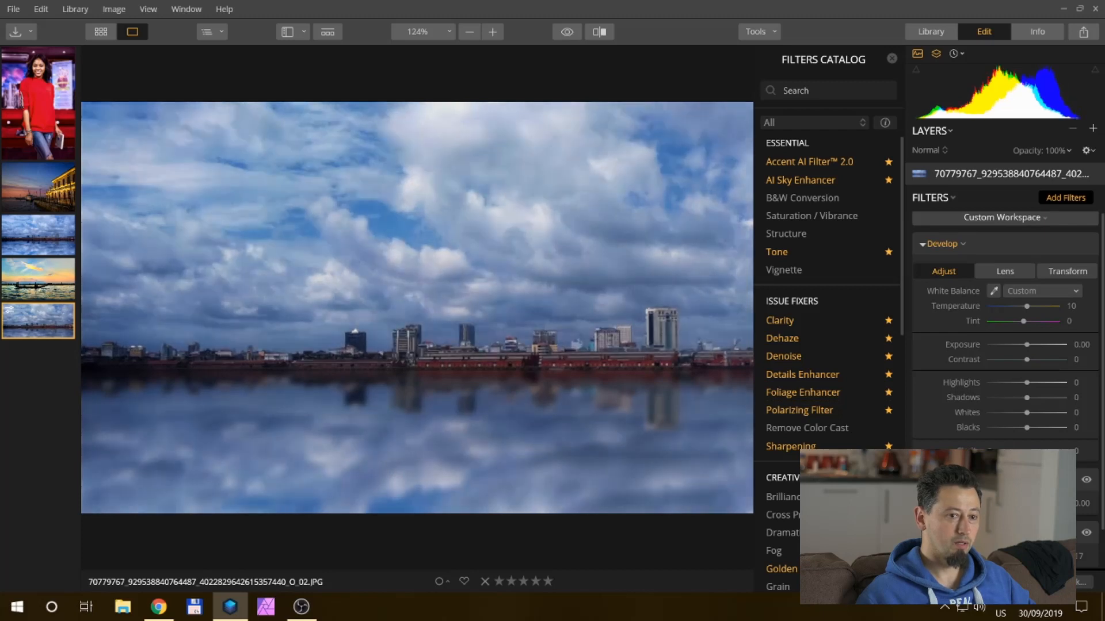
mouse_move(923, 413)
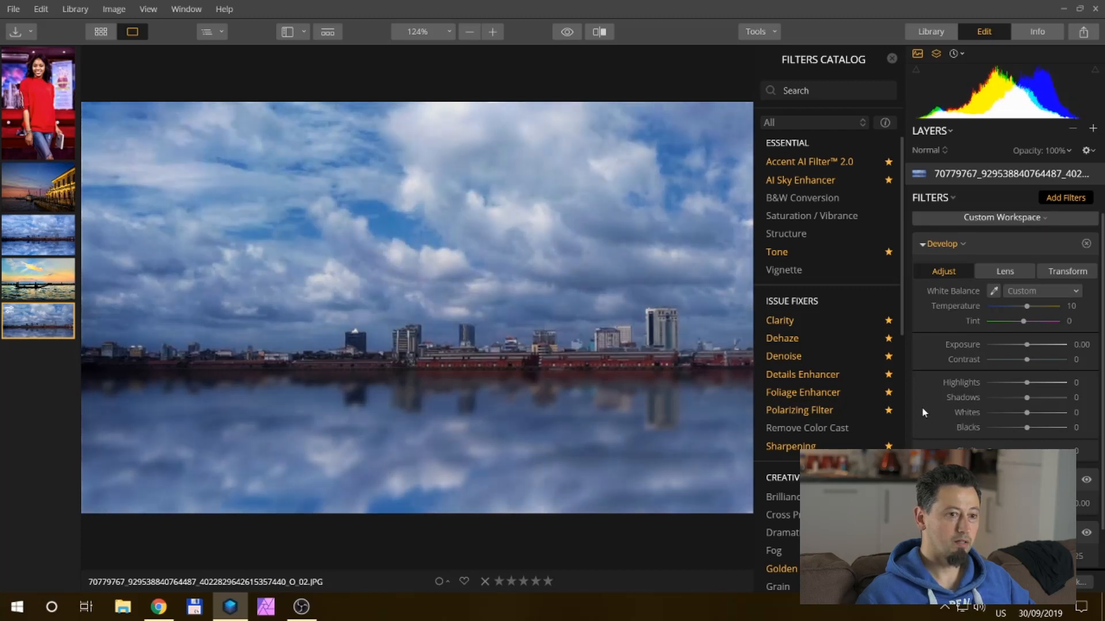
scroll("down", 3)
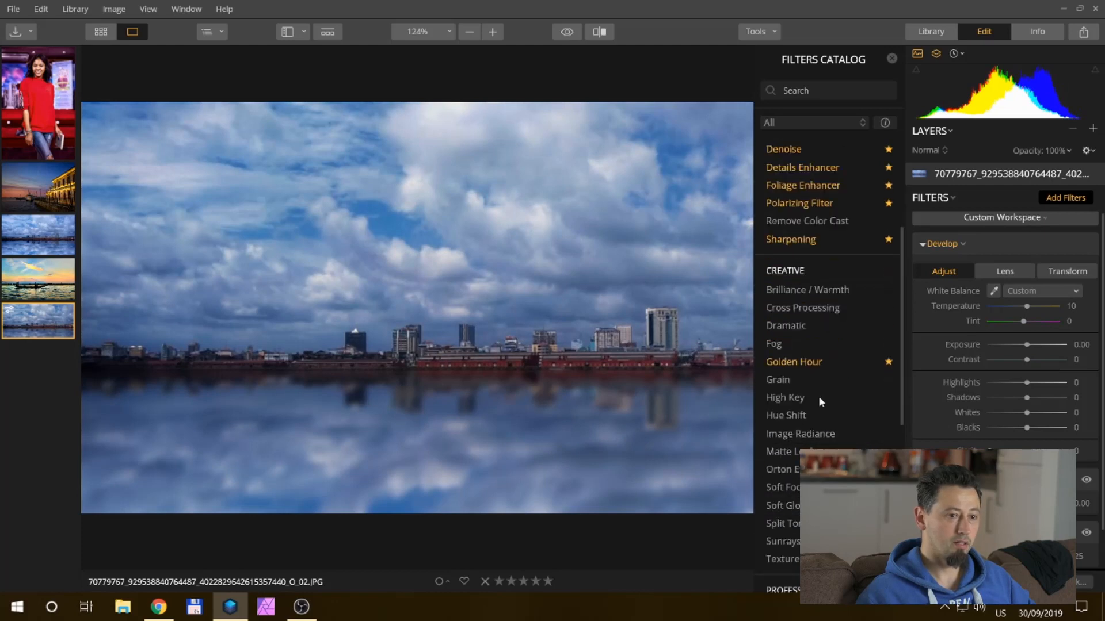
scroll("down", 3)
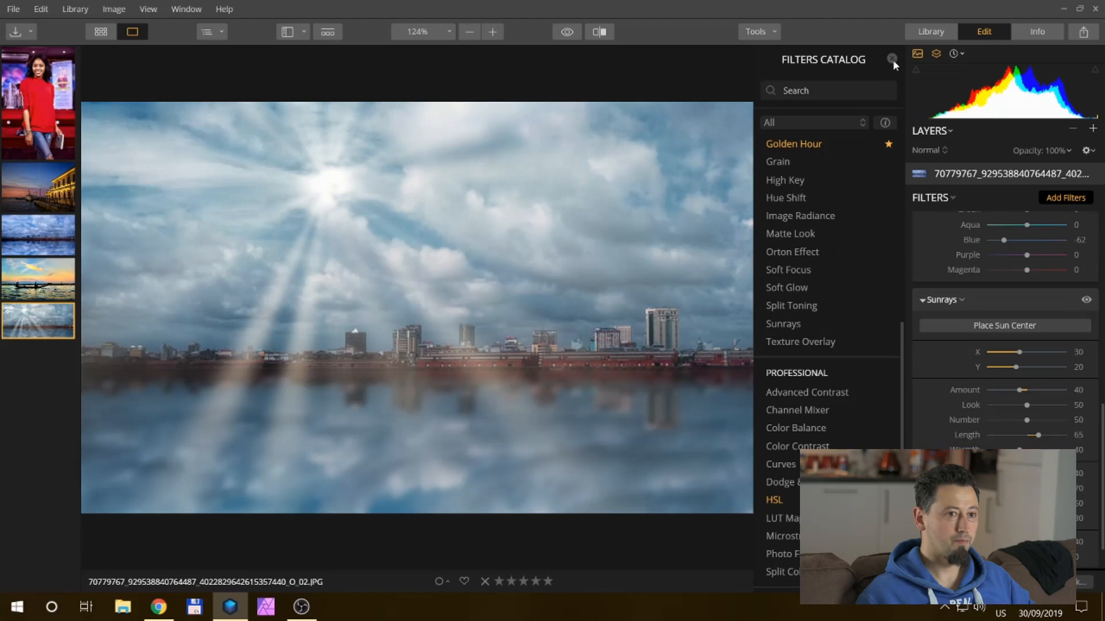
Step: Shift the sun left with subtler rays and add an HSL filter with red saturation 40
left_click(893, 59)
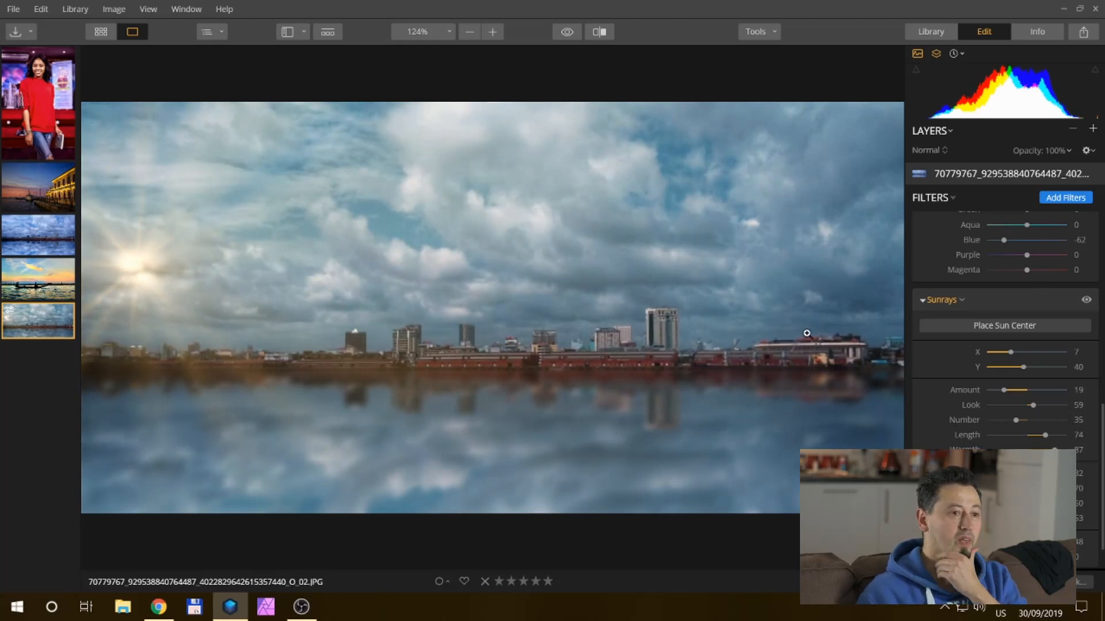
left_click(1065, 197)
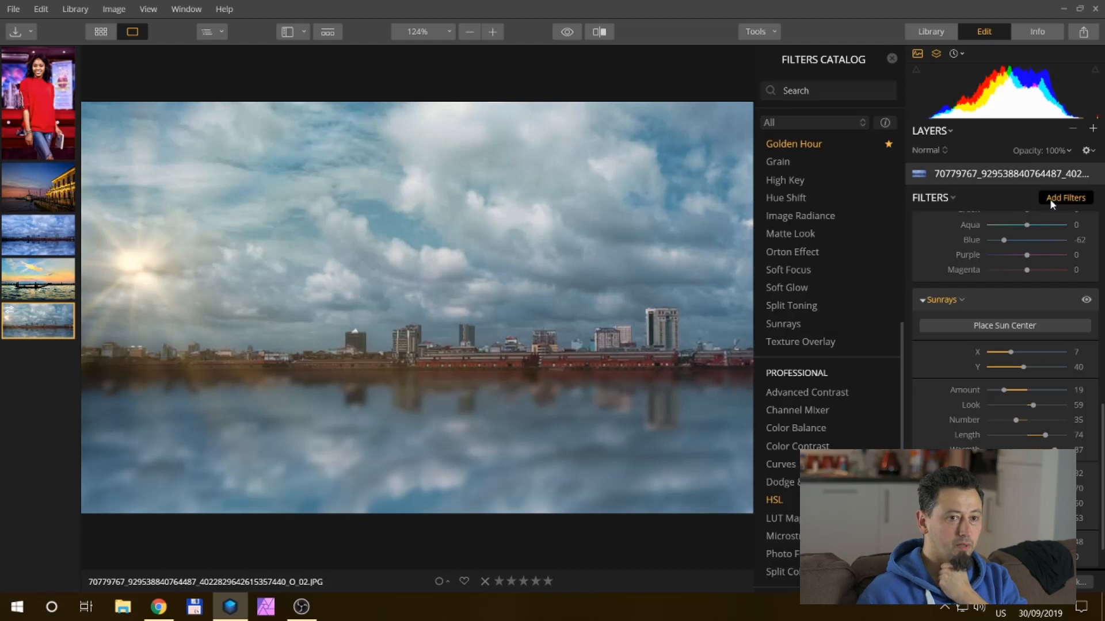
mouse_move(1060, 256)
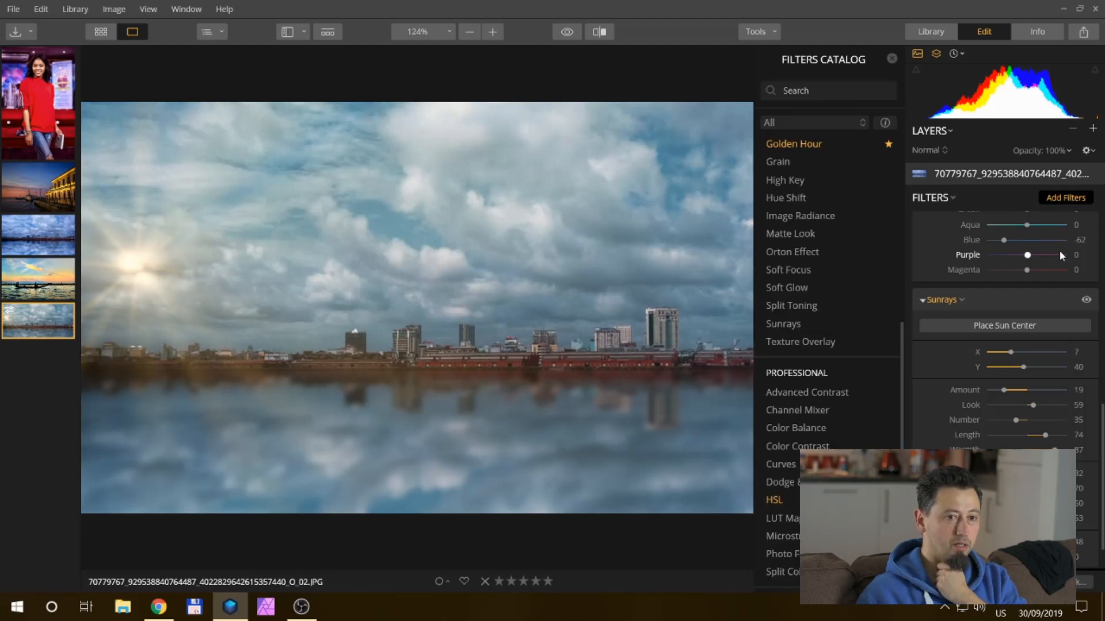
left_click(891, 59)
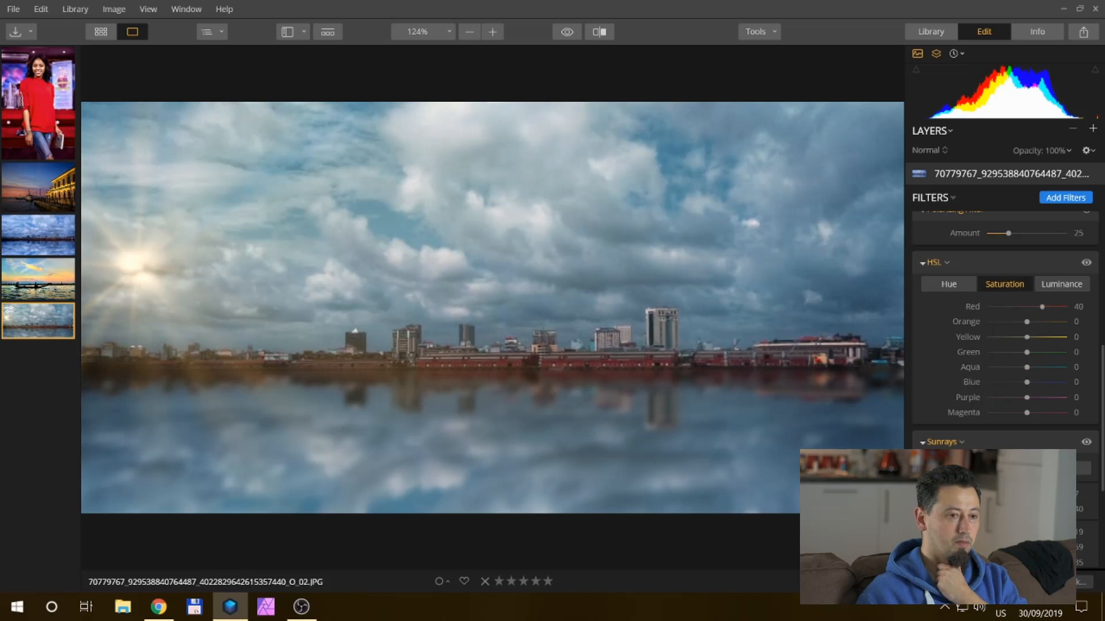
Step: Browse the Filters Catalog and dismiss it, keeping Sunrays at amount 19 and warmth 87
left_click(567, 31)
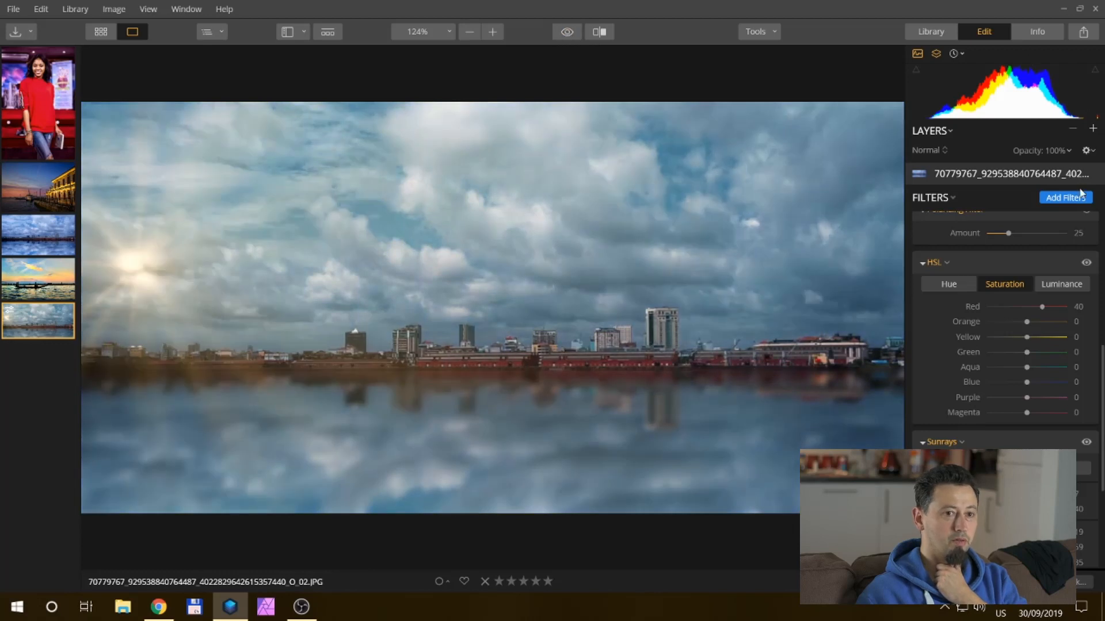
left_click(1065, 198)
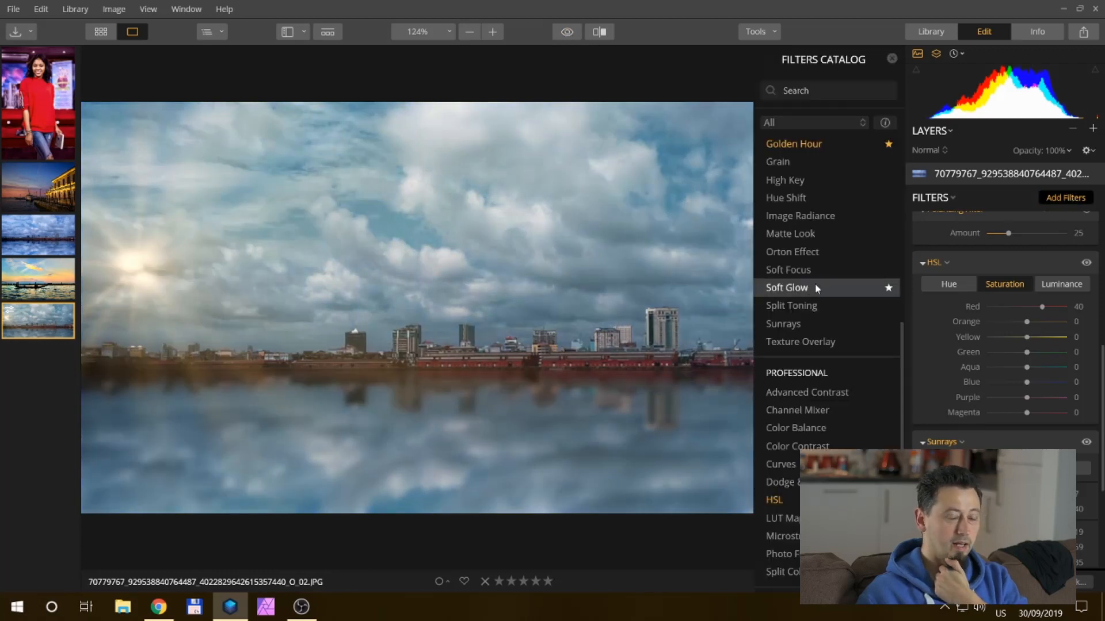
scroll("down", 3)
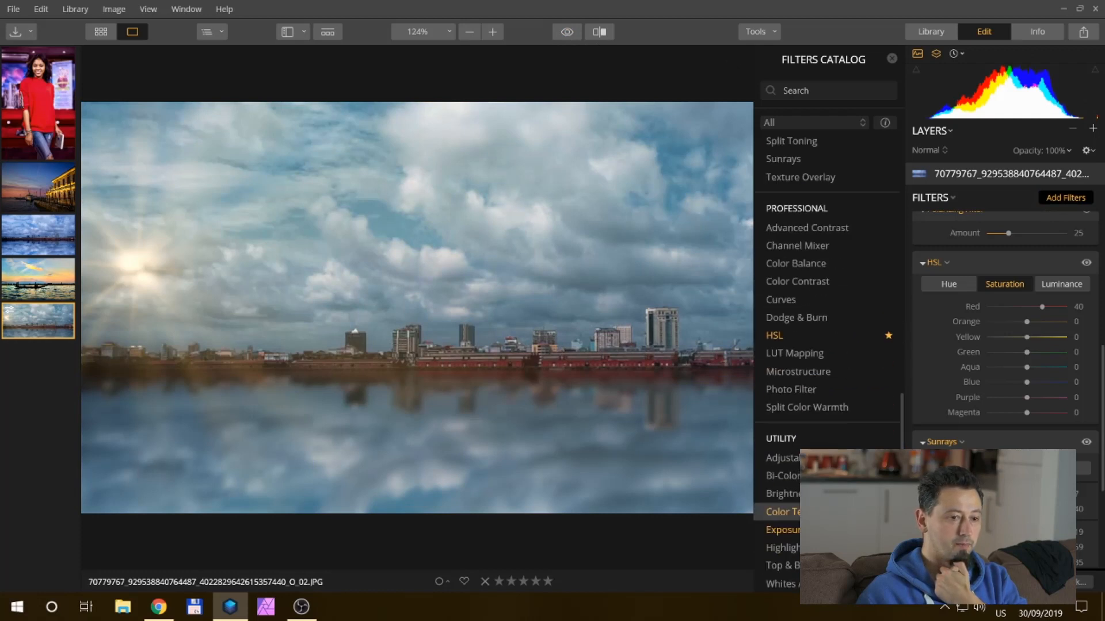
scroll("up", 3)
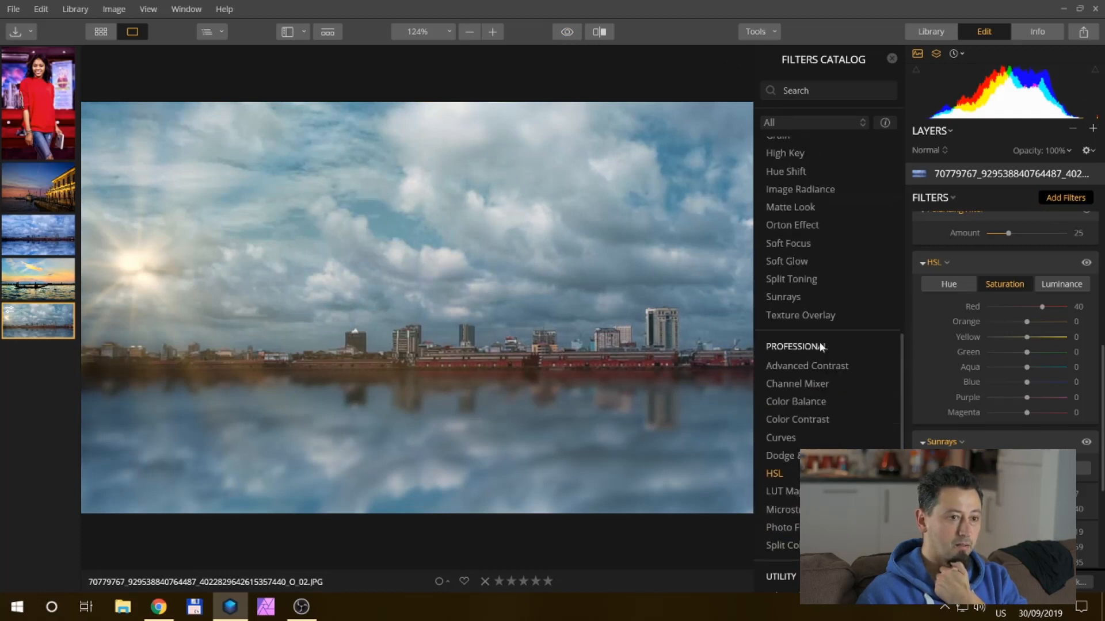
scroll("up", 3)
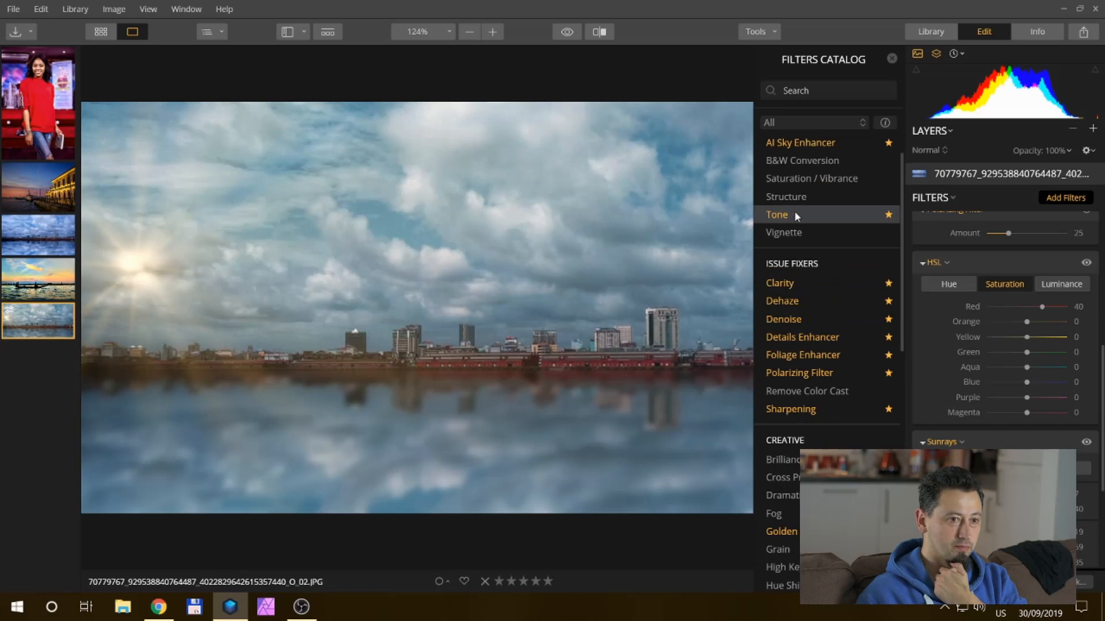
scroll("up", 3)
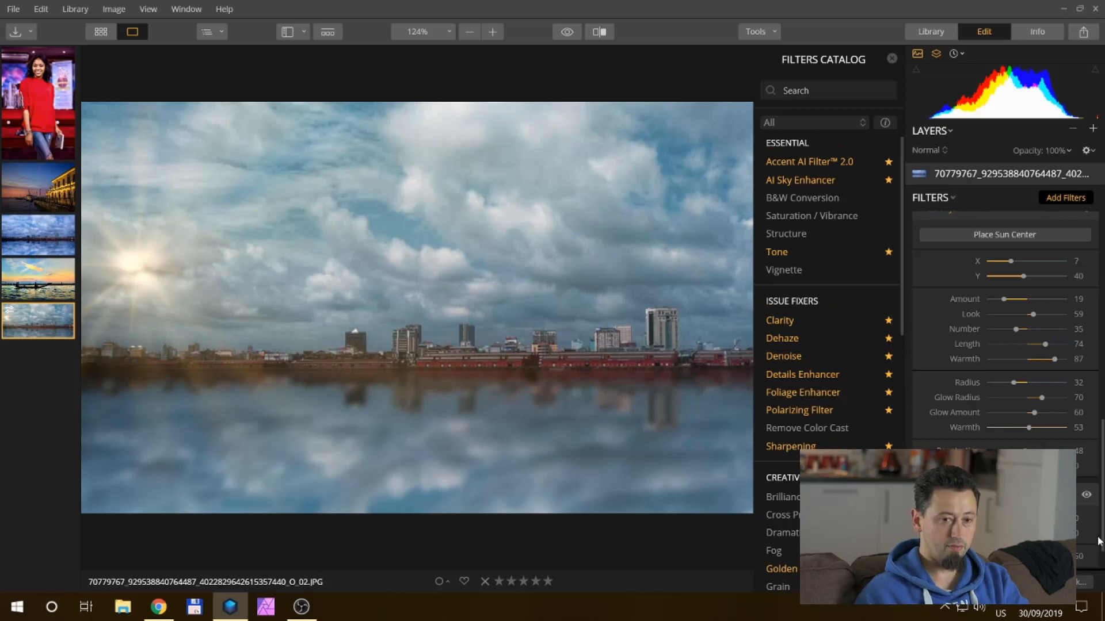
mouse_move(1091, 554)
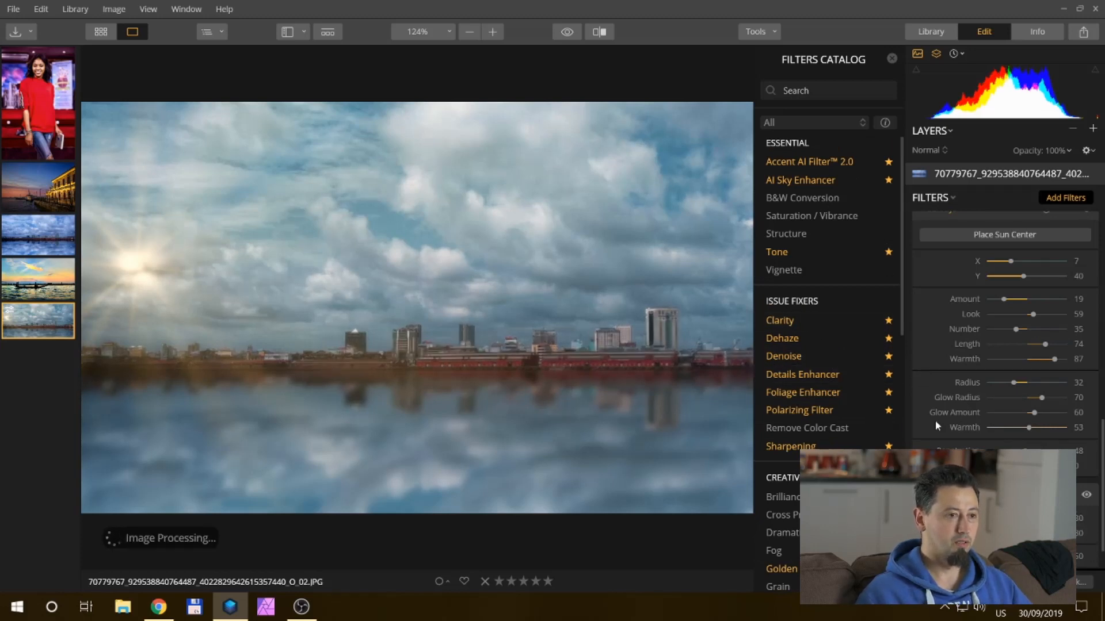
left_click(891, 59)
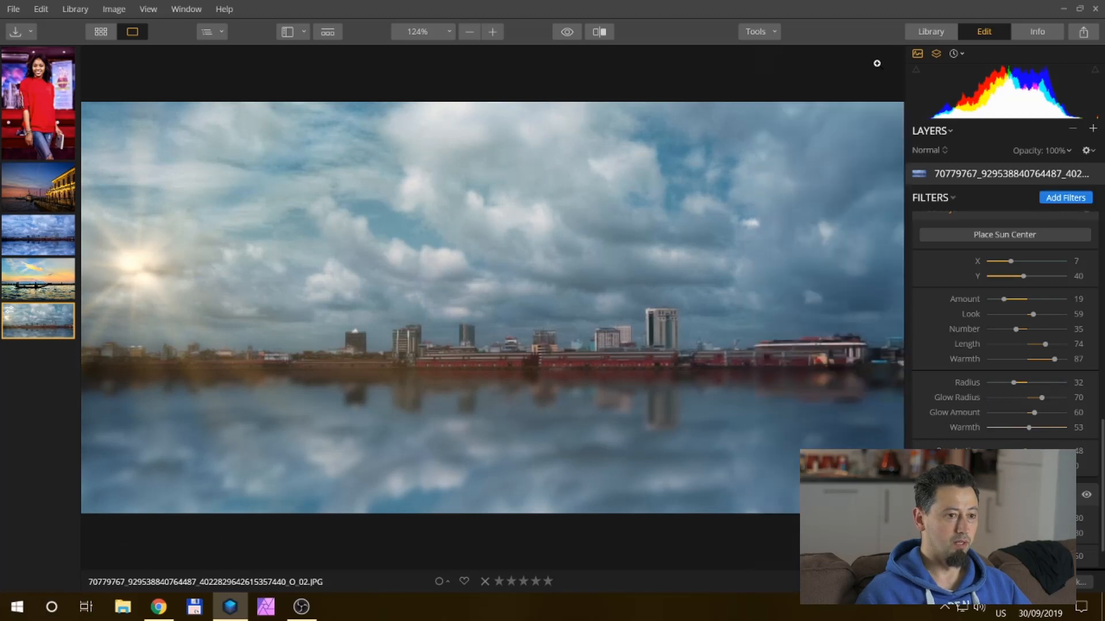
mouse_move(736, 491)
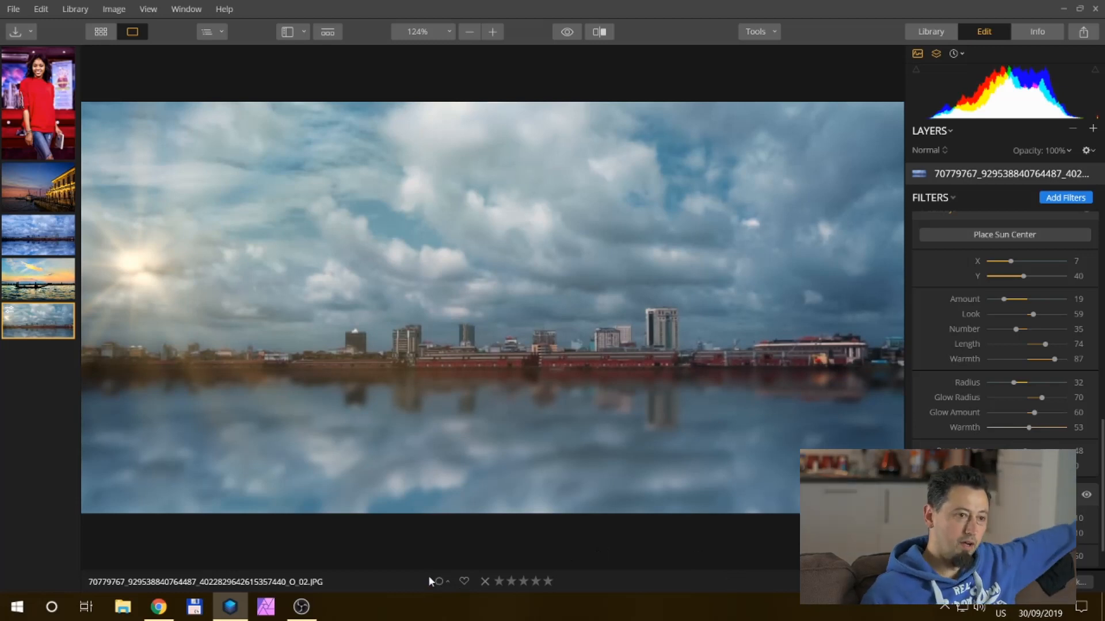
mouse_move(540, 551)
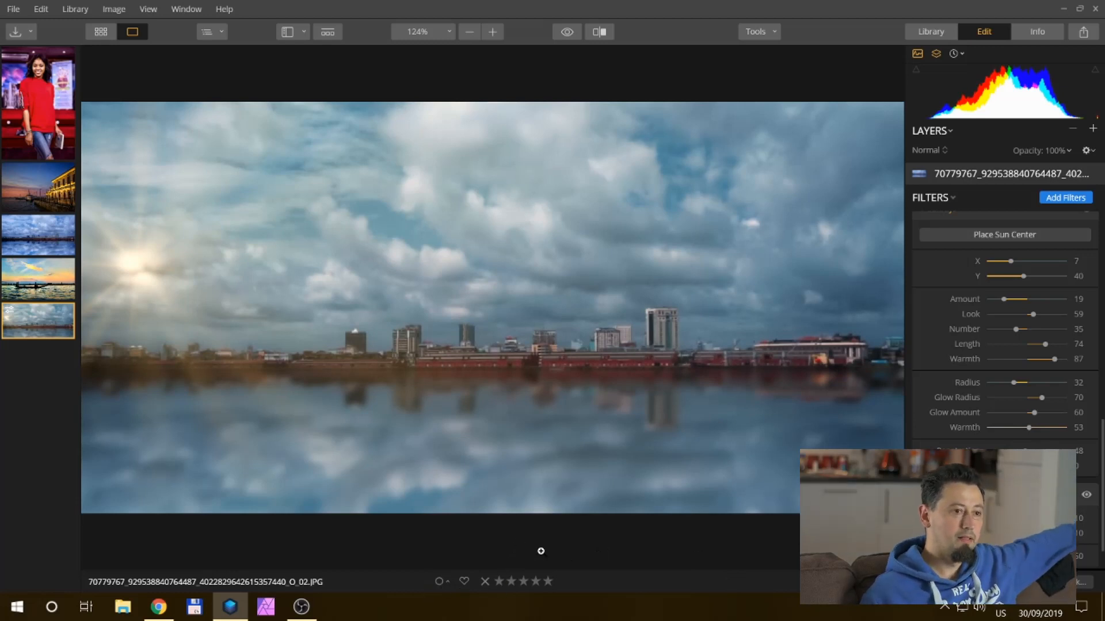
mouse_move(370, 238)
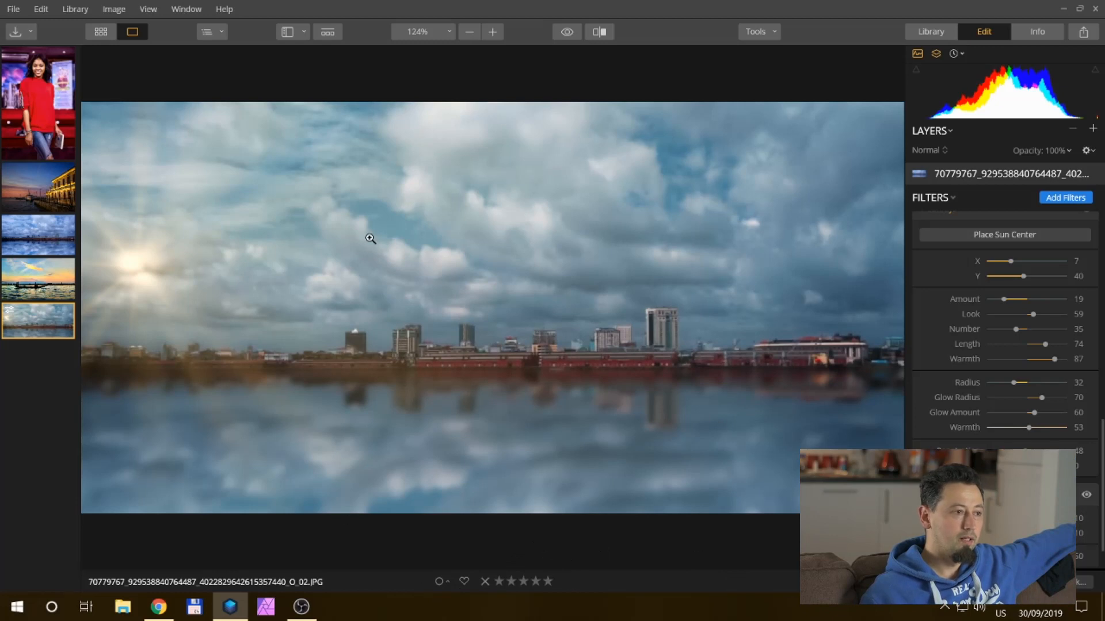
mouse_move(420, 170)
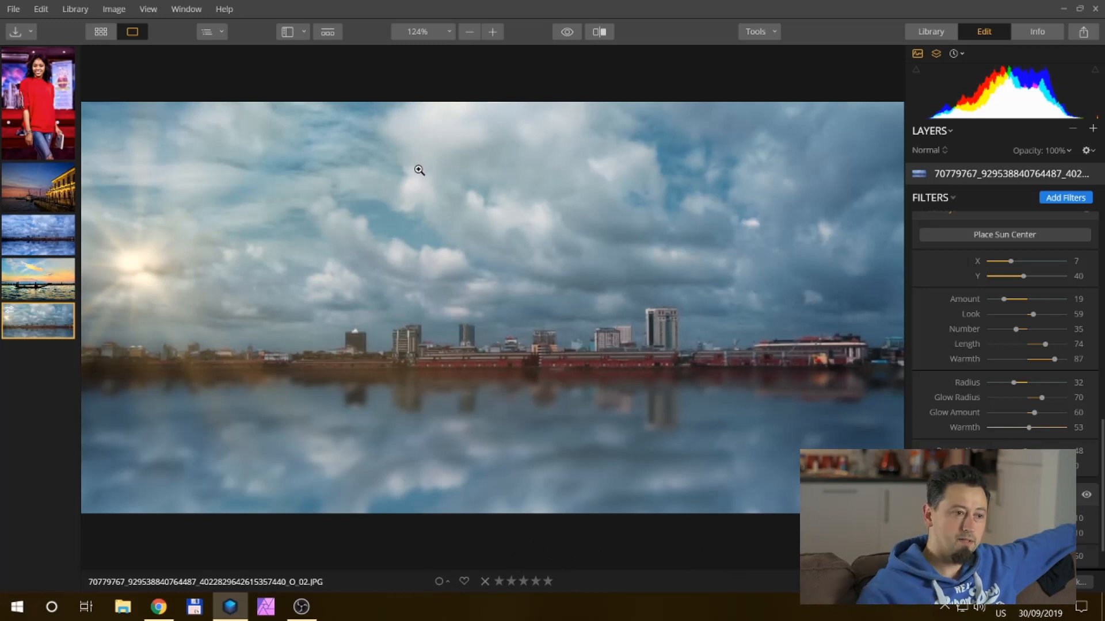
mouse_move(894, 194)
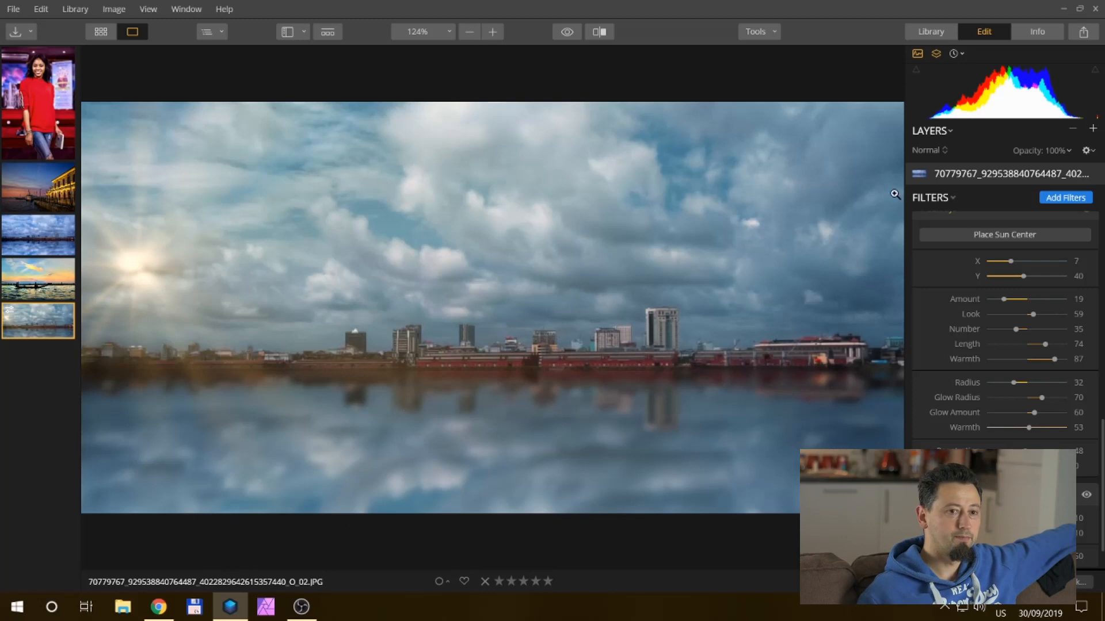
mouse_move(75, 345)
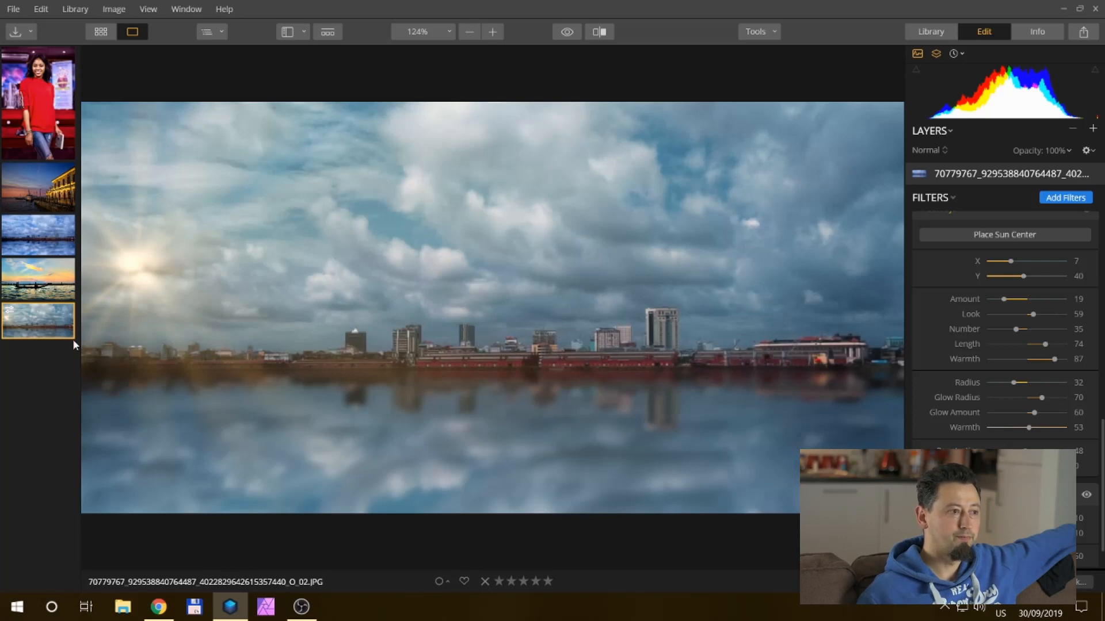
mouse_move(348, 295)
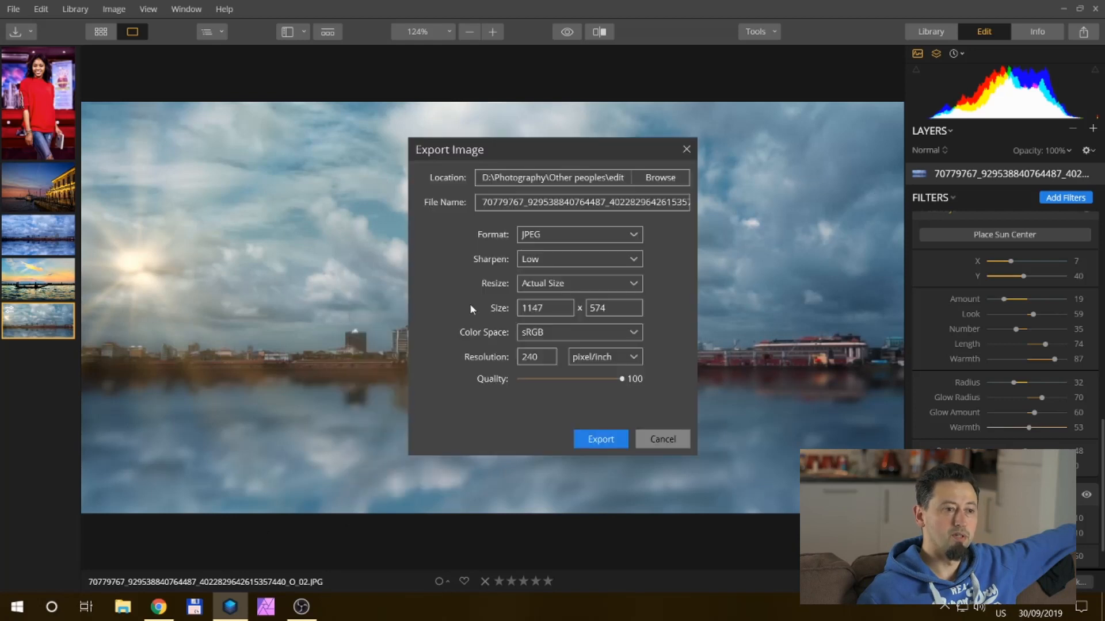
Step: Keep export sharpening at Low for the full-size, quality-100 JPEG export
left_click(577, 258)
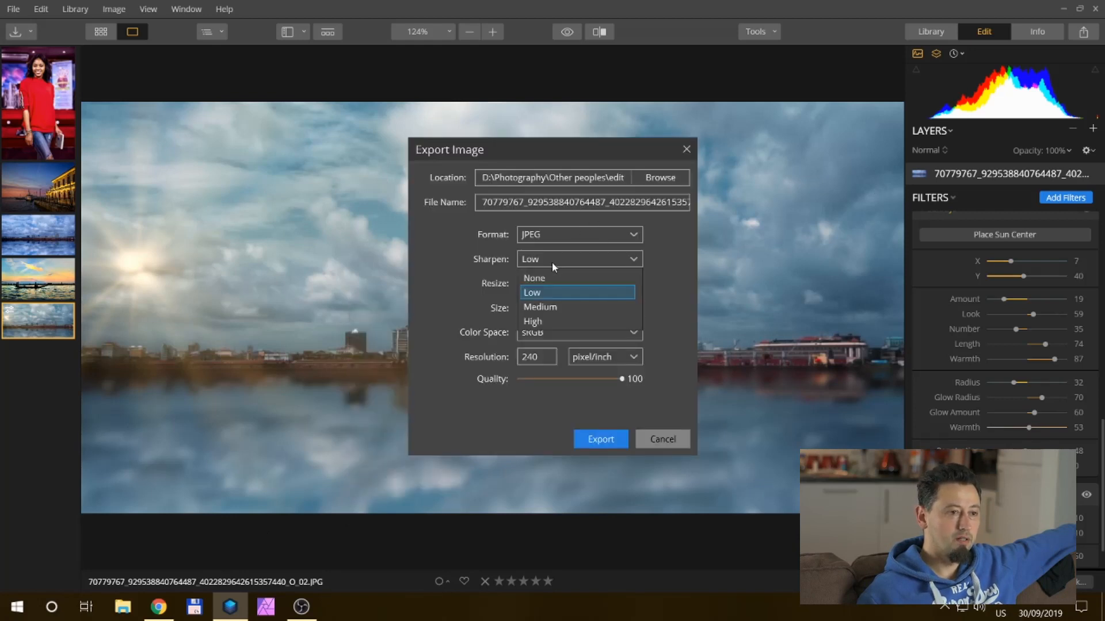
left_click(531, 292)
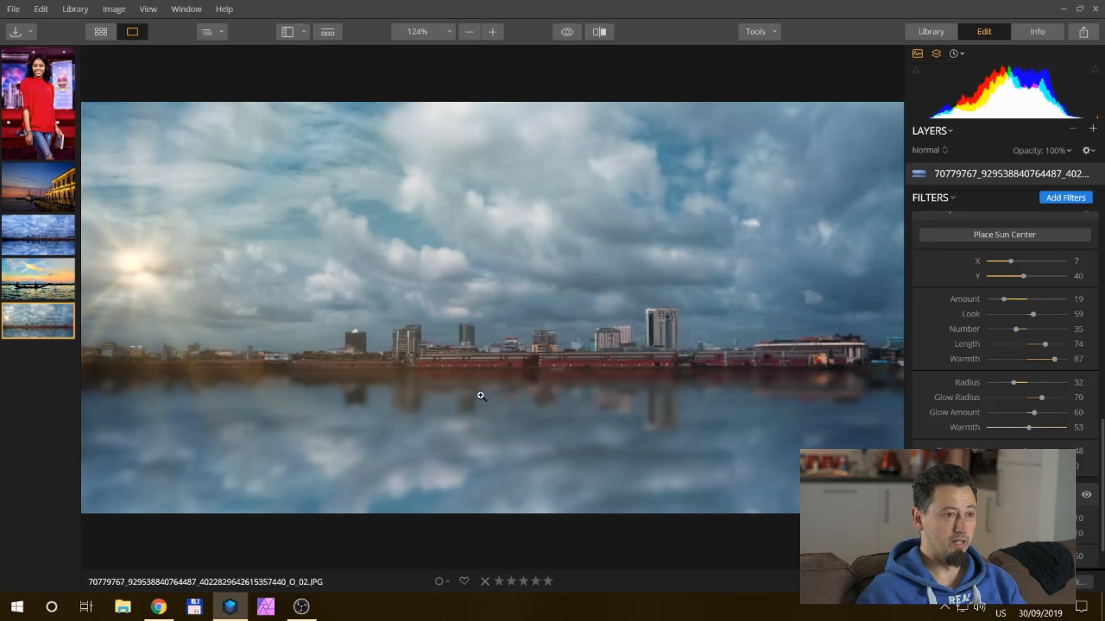
mouse_move(233, 473)
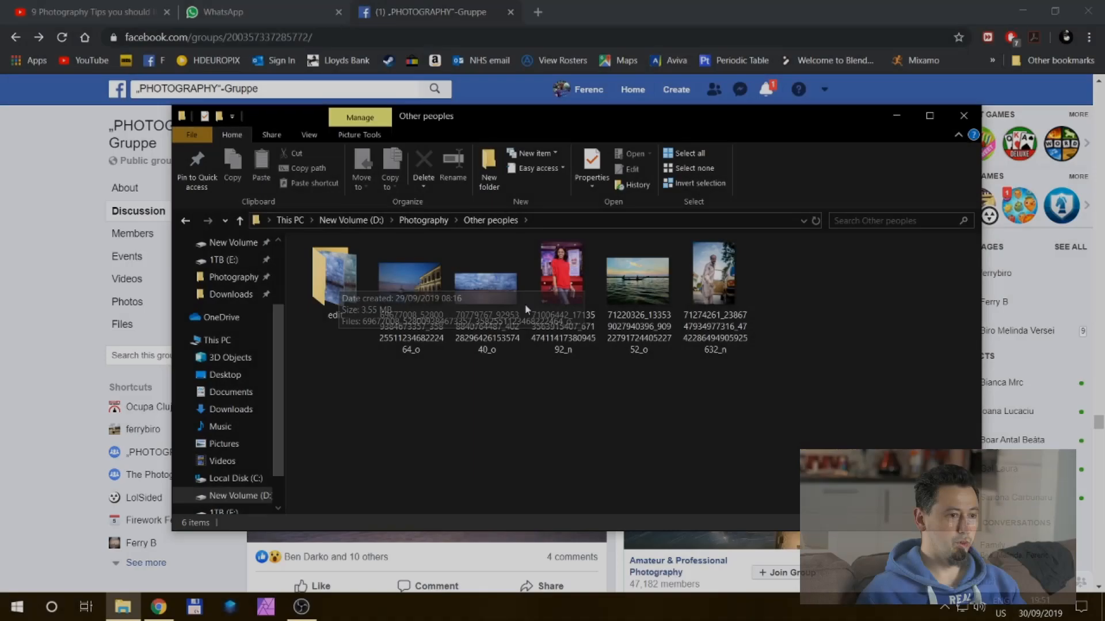
Step: View the earlier _02 mirrored-sky JPG from the edit folder in IrfanView
double_click(486, 278)
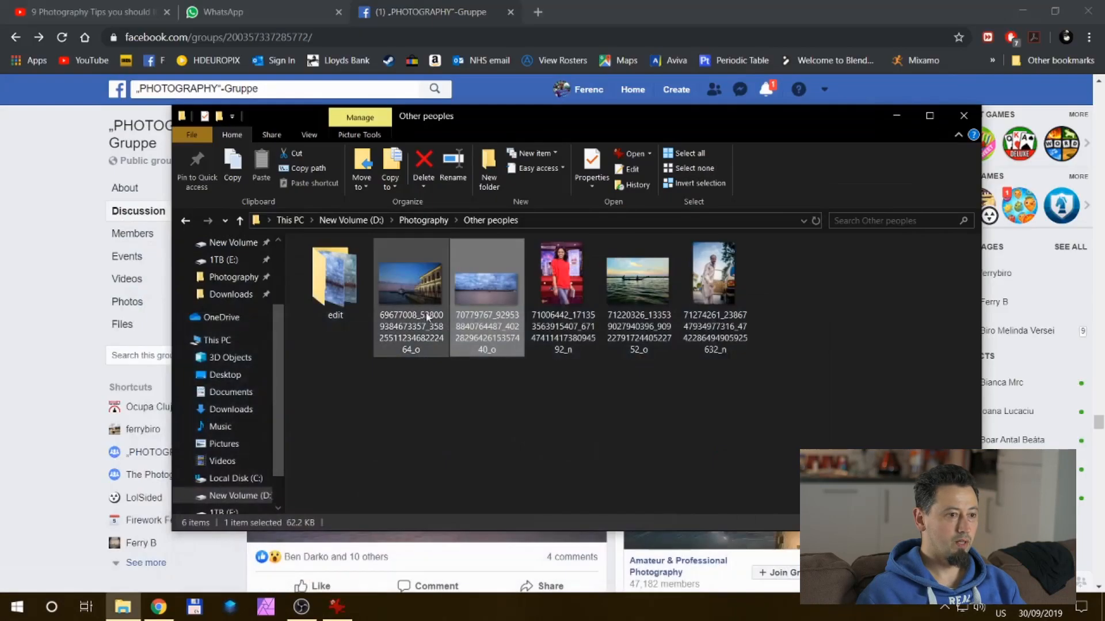
double_click(335, 275)
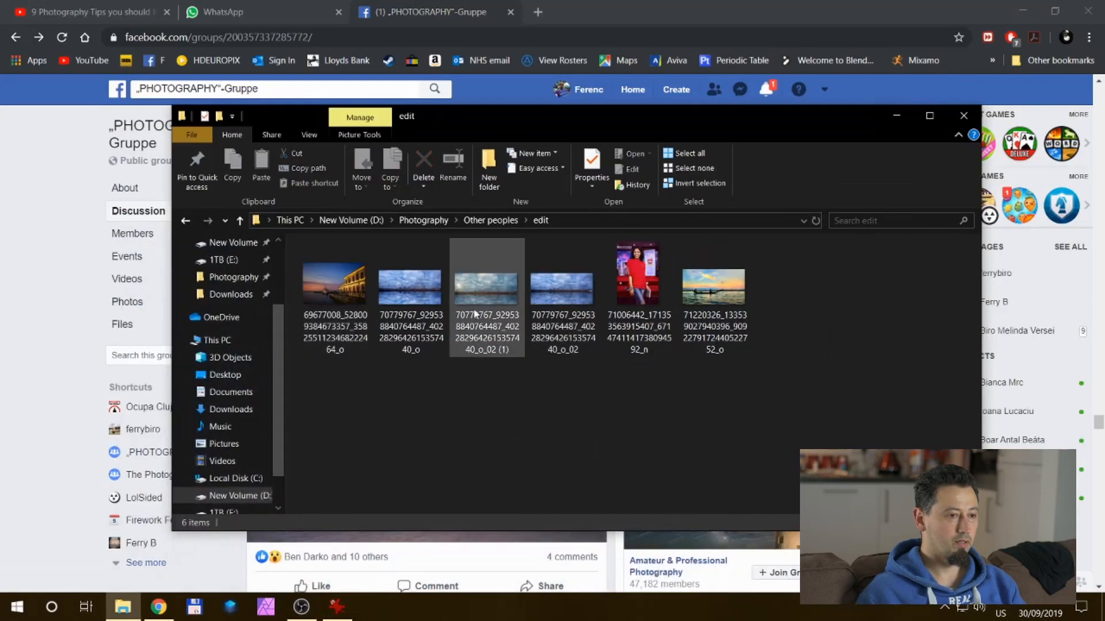
left_click(562, 285)
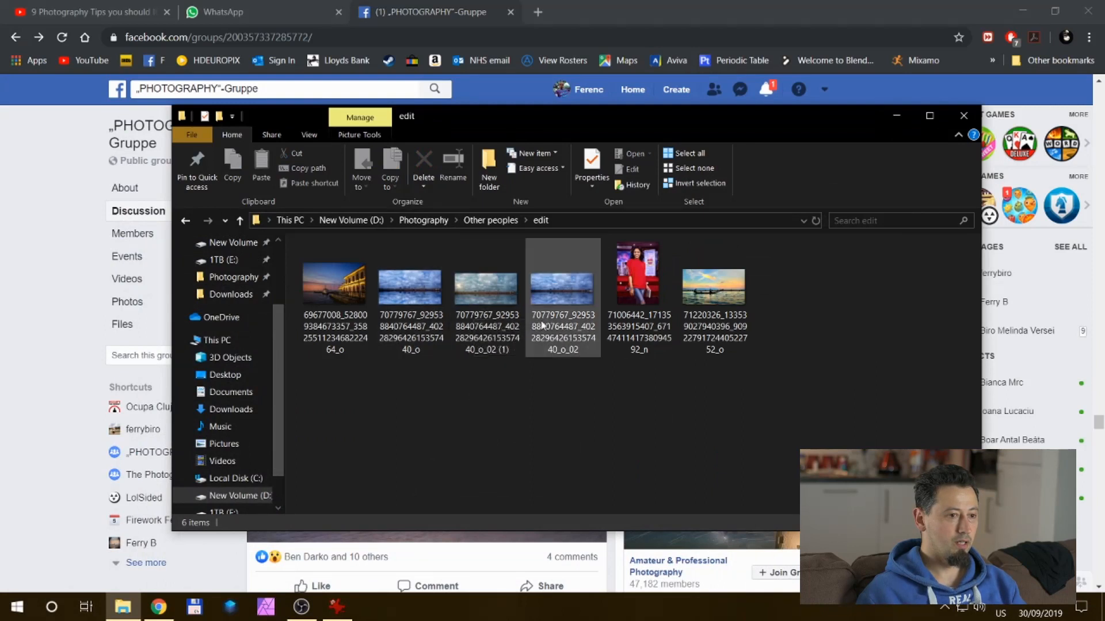
left_click(562, 286)
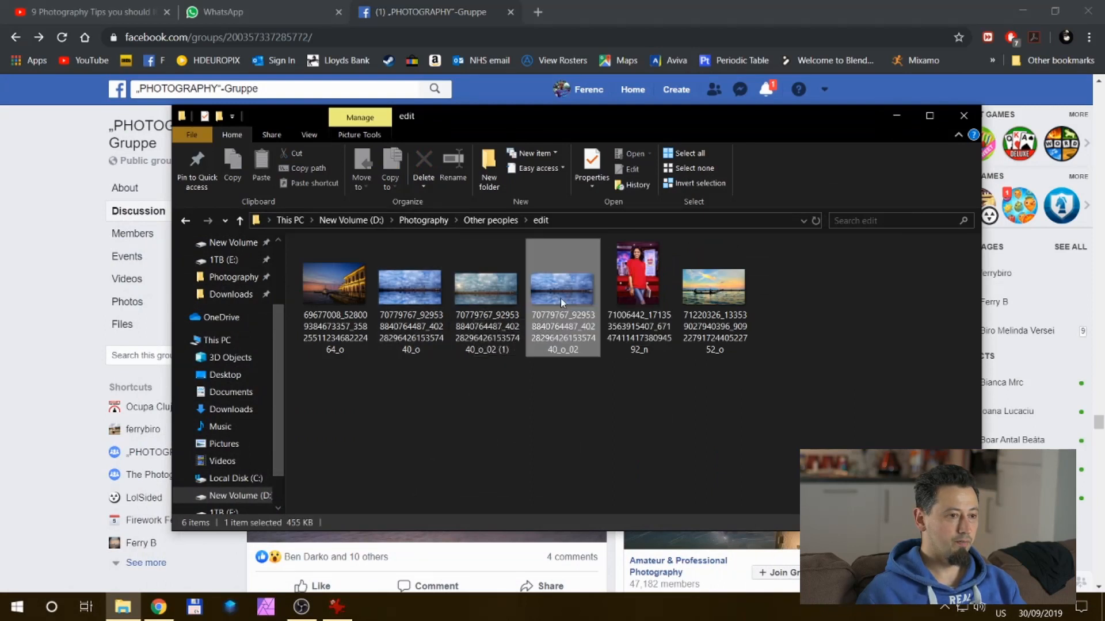
double_click(563, 285)
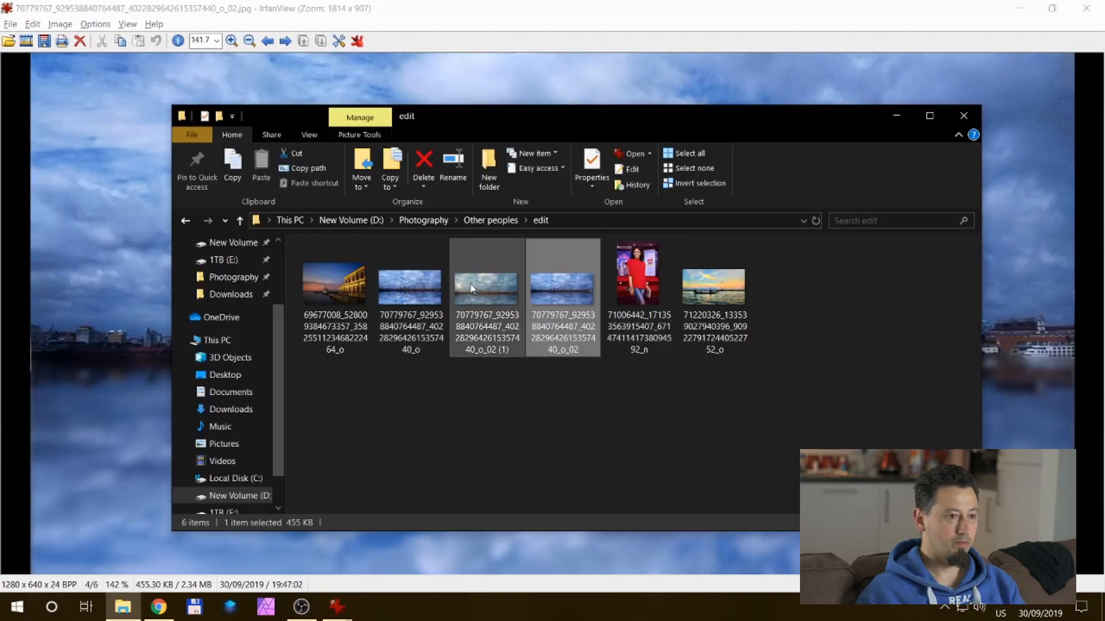
Step: Flip between the '(1)' sunray export and the earlier mirrored-sky JPG, then return to the original
double_click(484, 287)
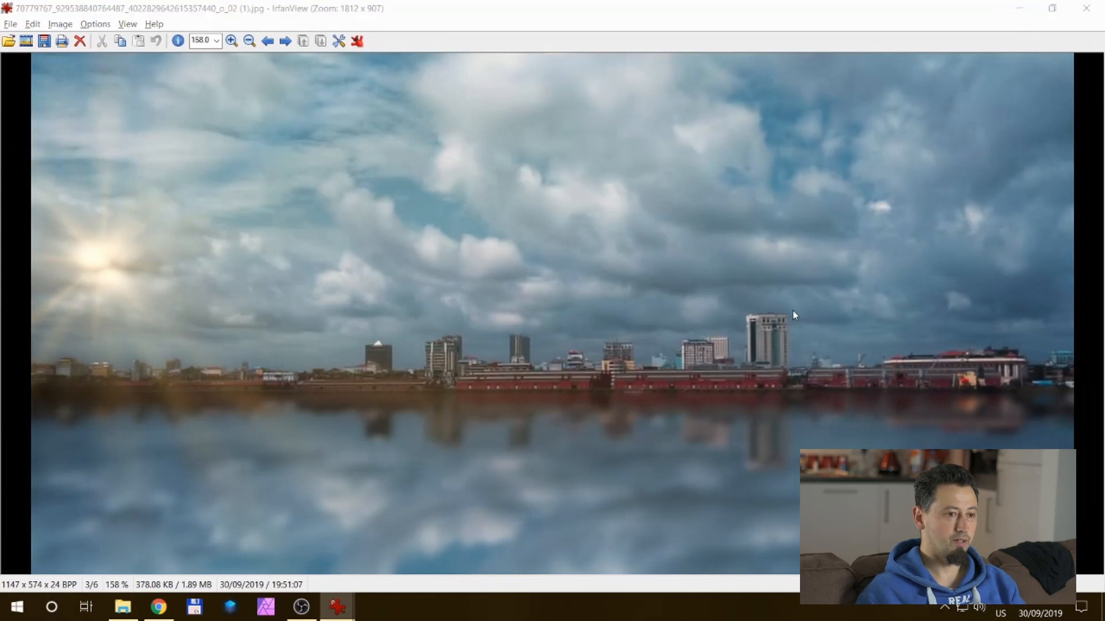
left_click(285, 40)
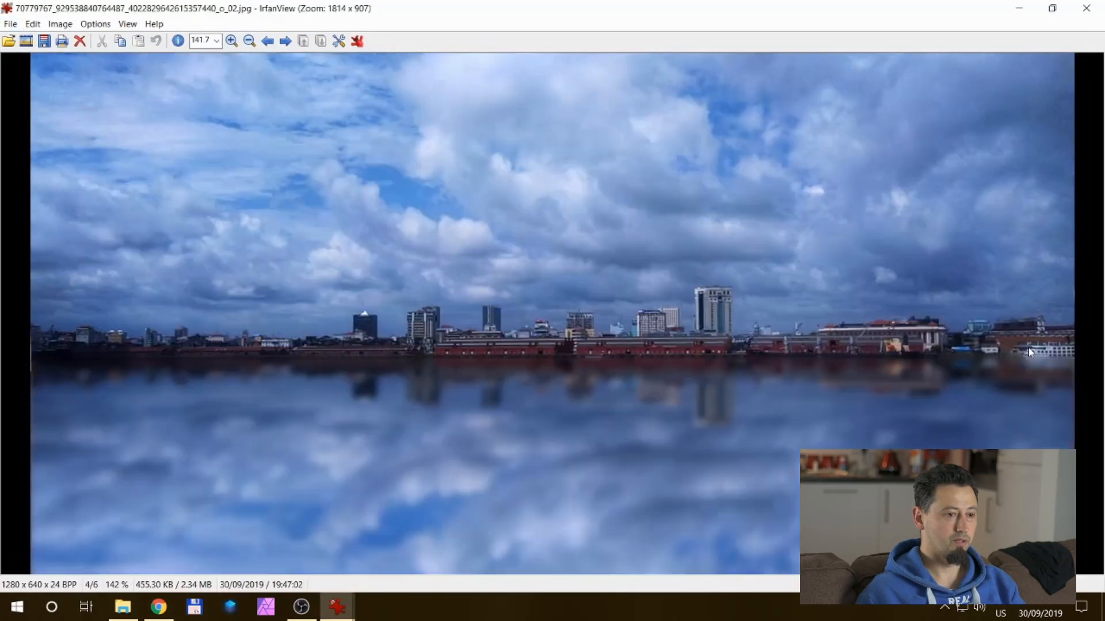
left_click(267, 41)
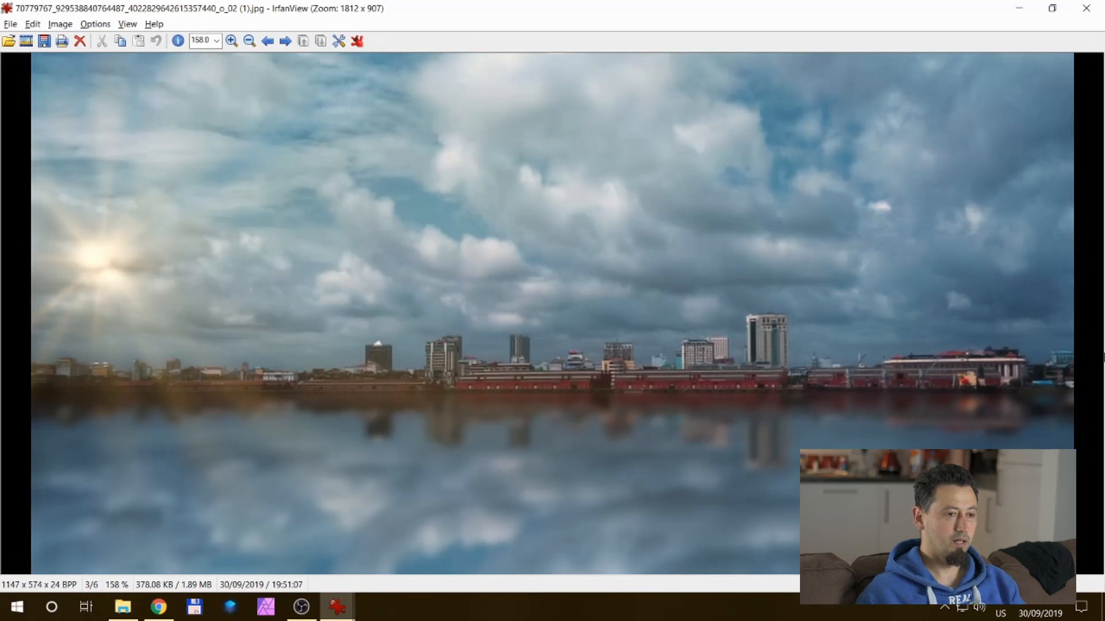
mouse_move(336, 606)
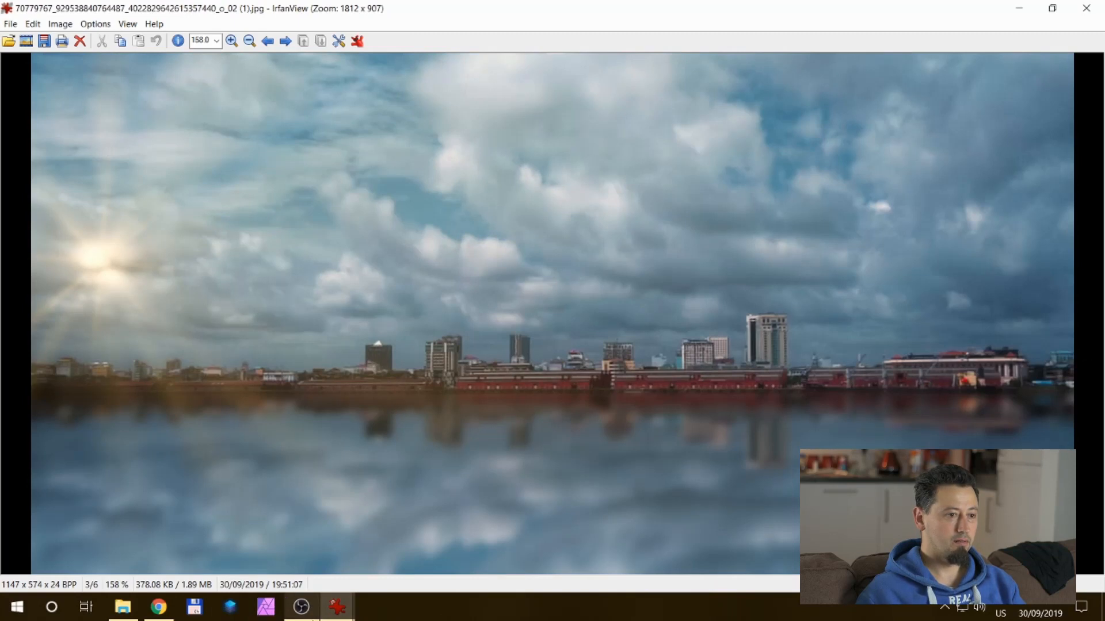
mouse_move(336, 607)
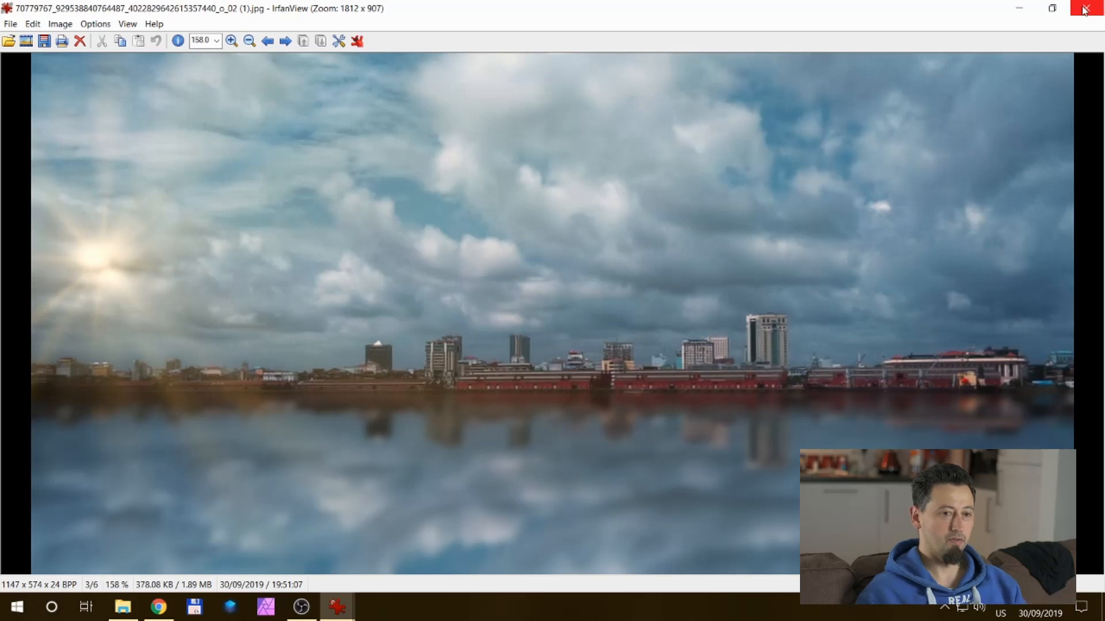
left_click(267, 40)
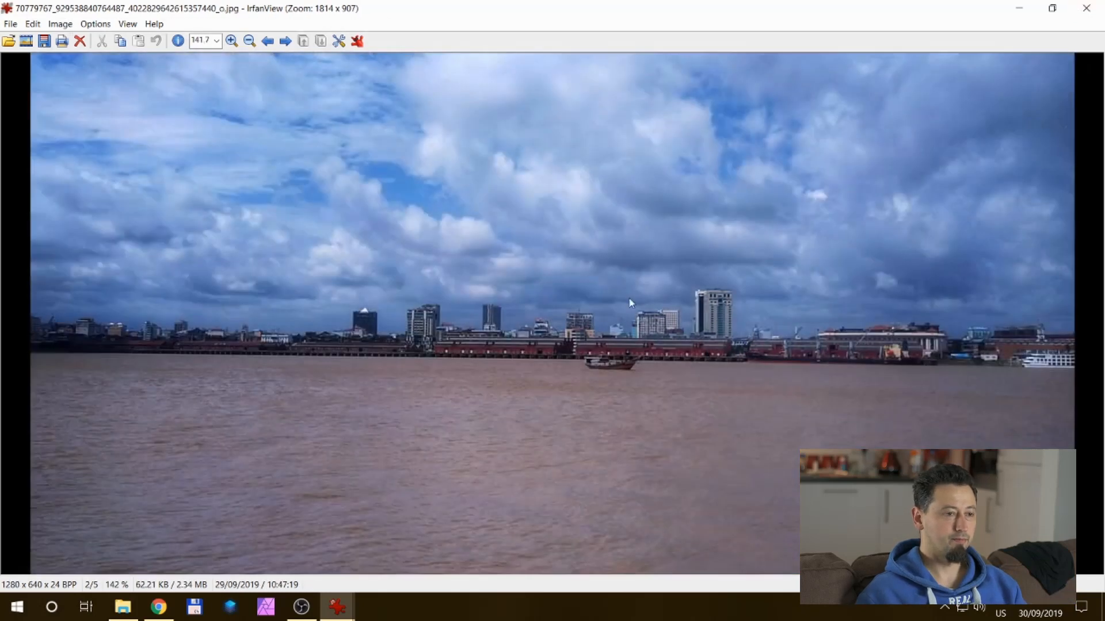